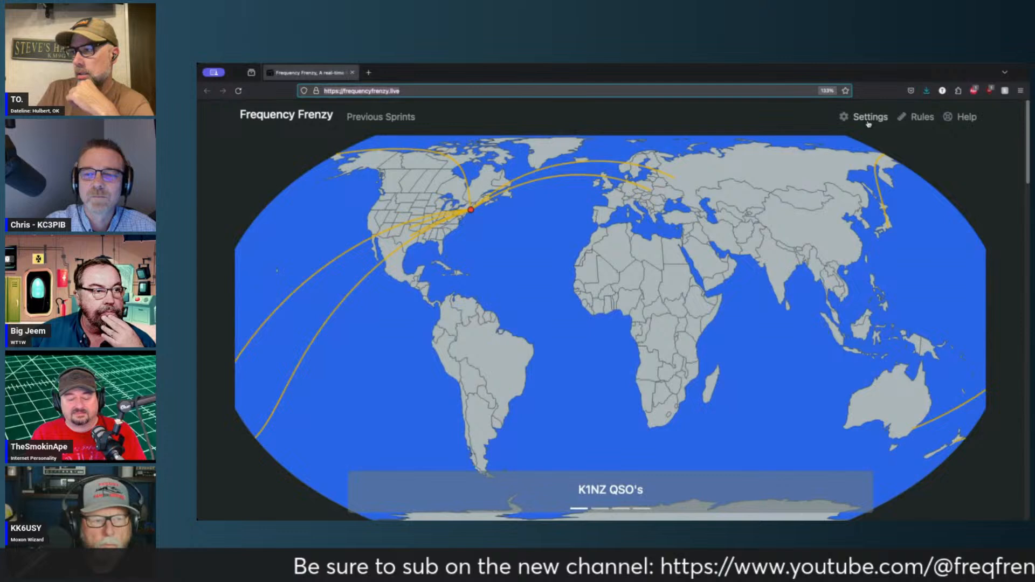
Browse Settings: dark theme, units, America/Chicago time zone, projection and callsign options
left_click(870, 117)
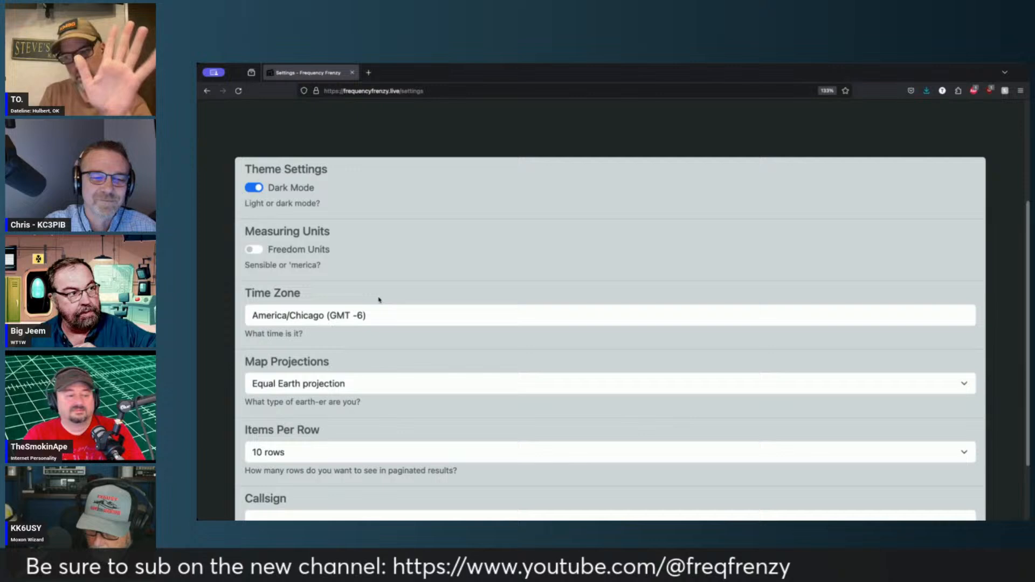
scroll("down", 3)
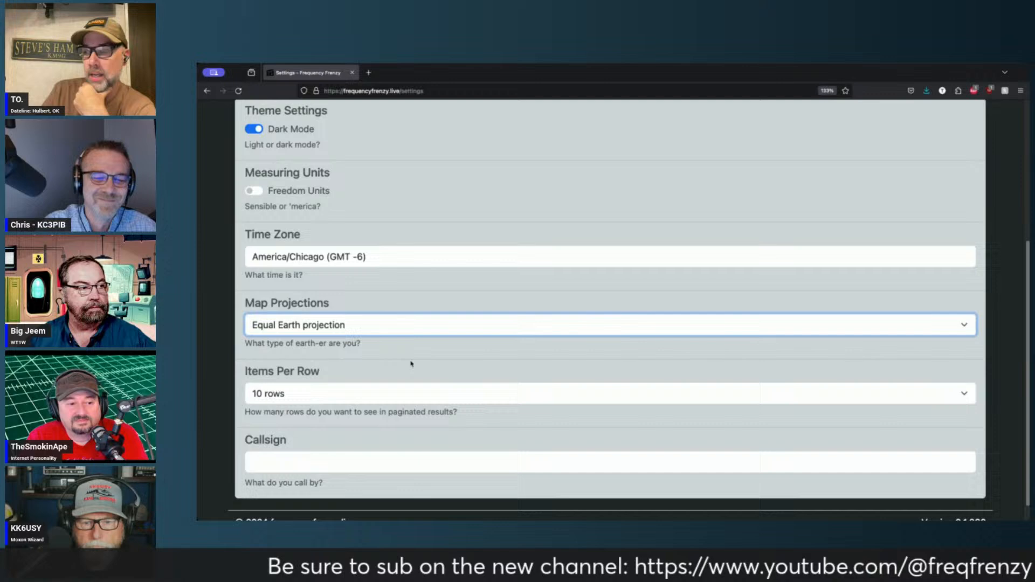
scroll("up", 3)
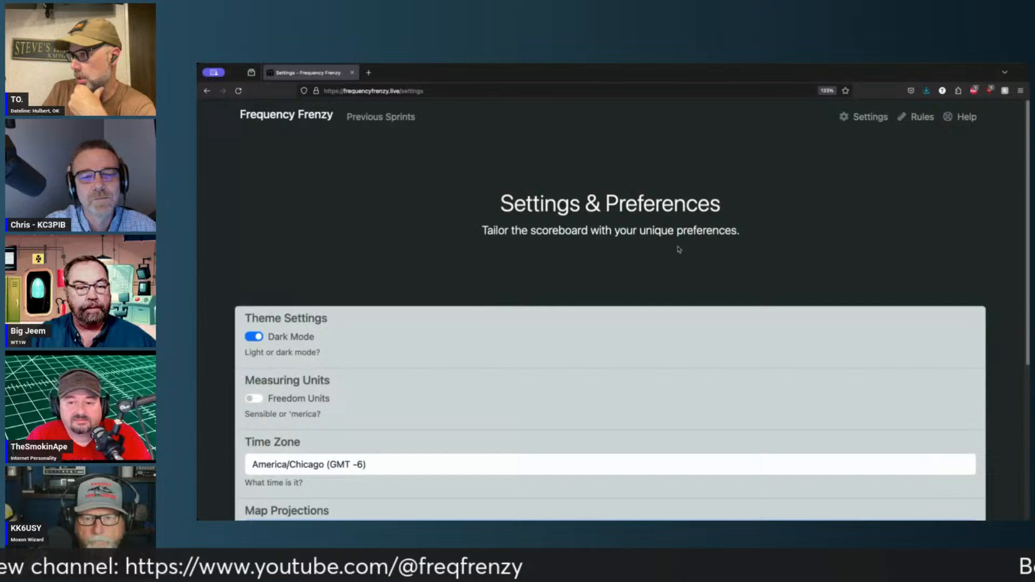
Read the Help page's WSJT-X, JTDX and Logging a QSO setup guides
left_click(965, 117)
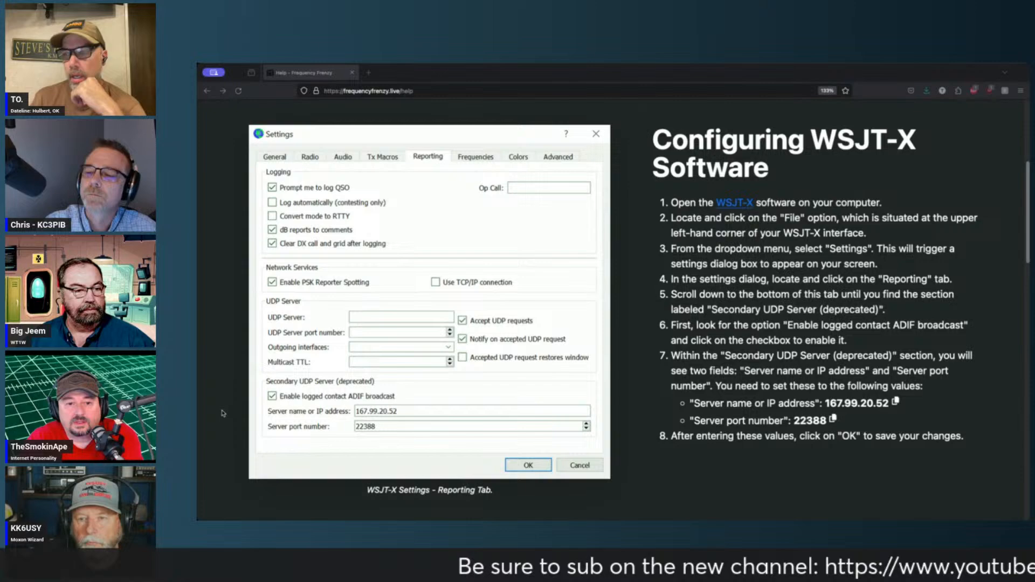
scroll("down", 3)
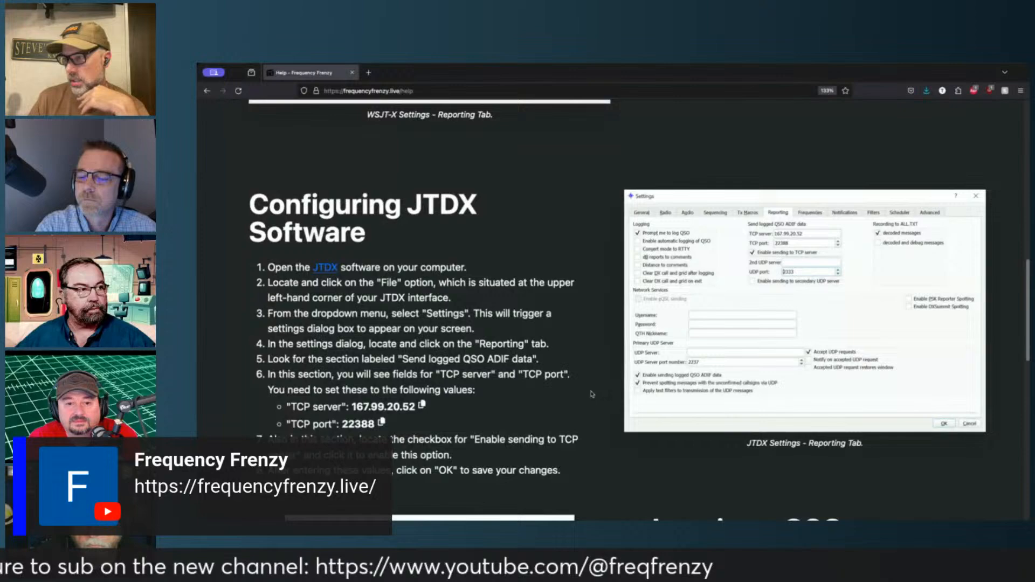
scroll("down", 3)
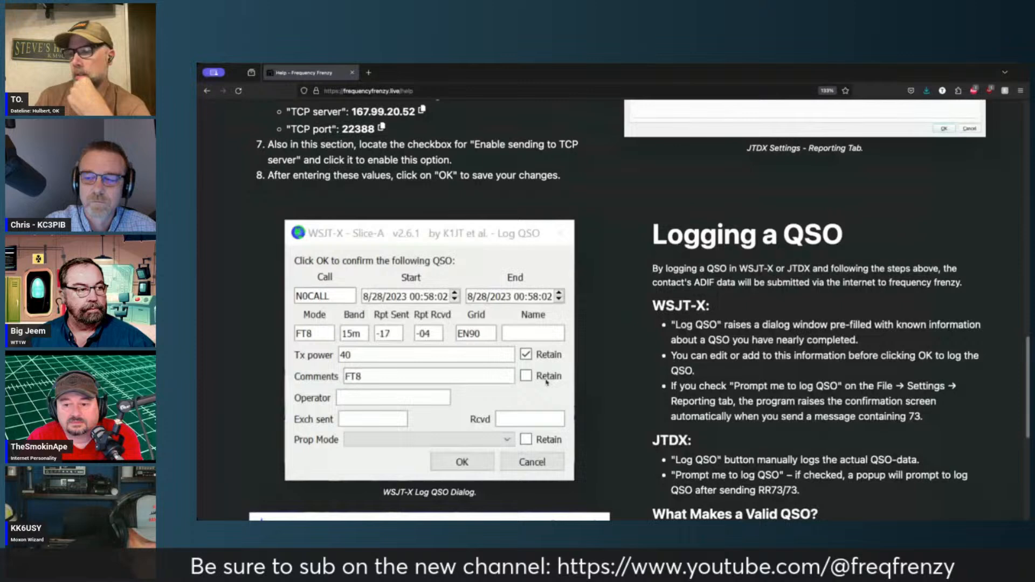
scroll("down", 3)
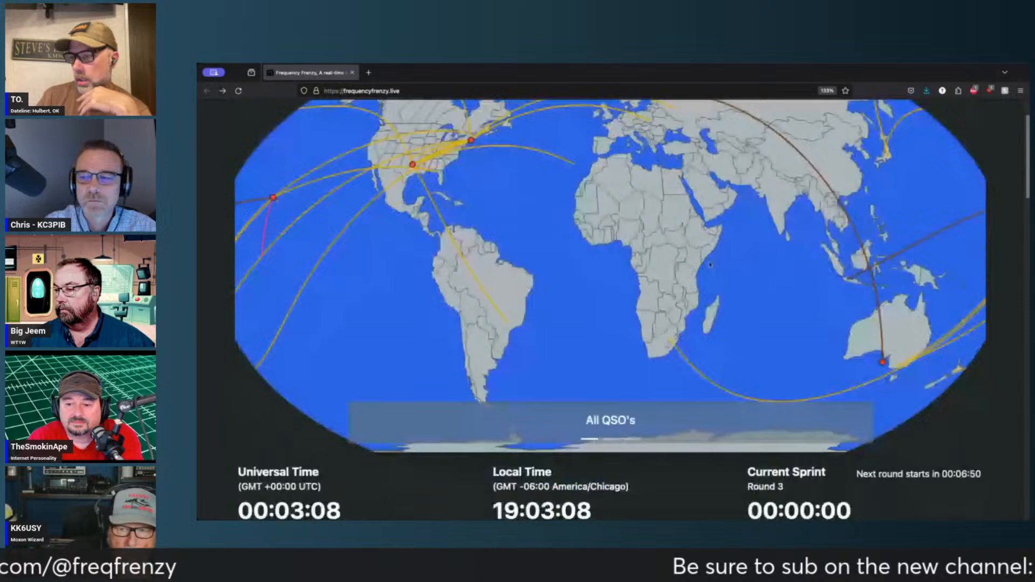
Scroll the home page's world map of contact paths and Round 3 clocks
scroll("down", 3)
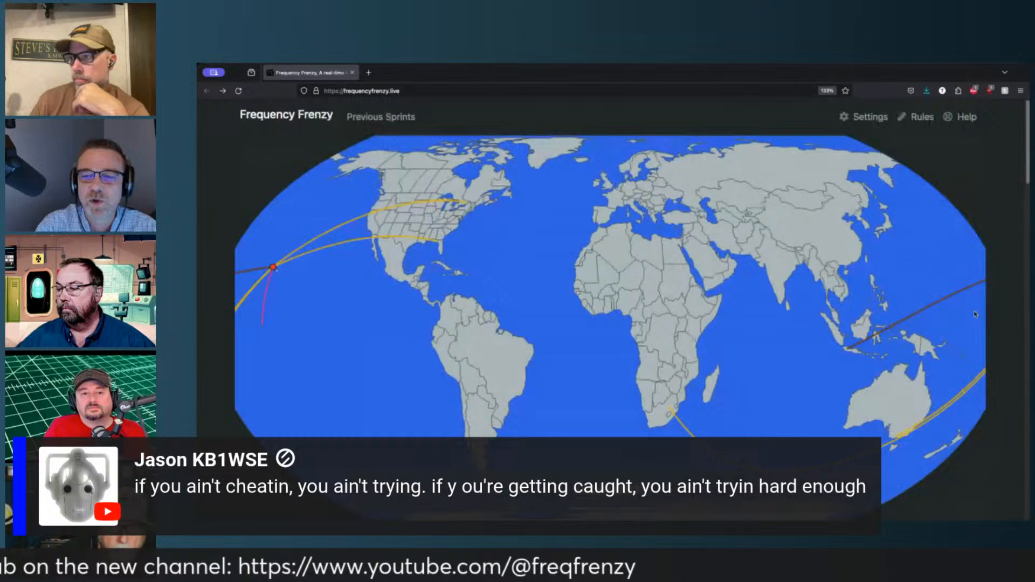
Go to the Rules page and scroll to the 5-Card Draw probability chart
left_click(920, 117)
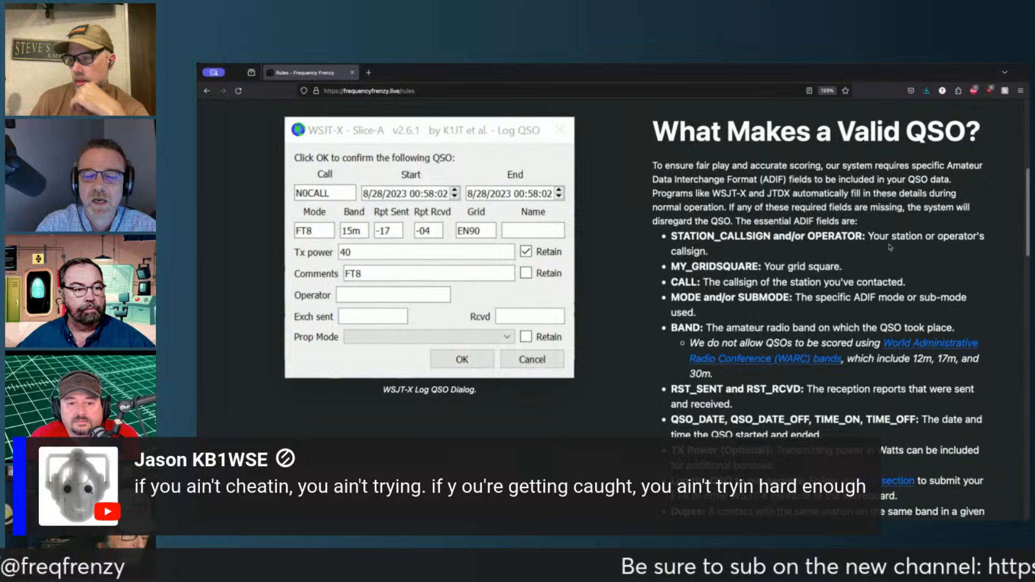
scroll("down", 3)
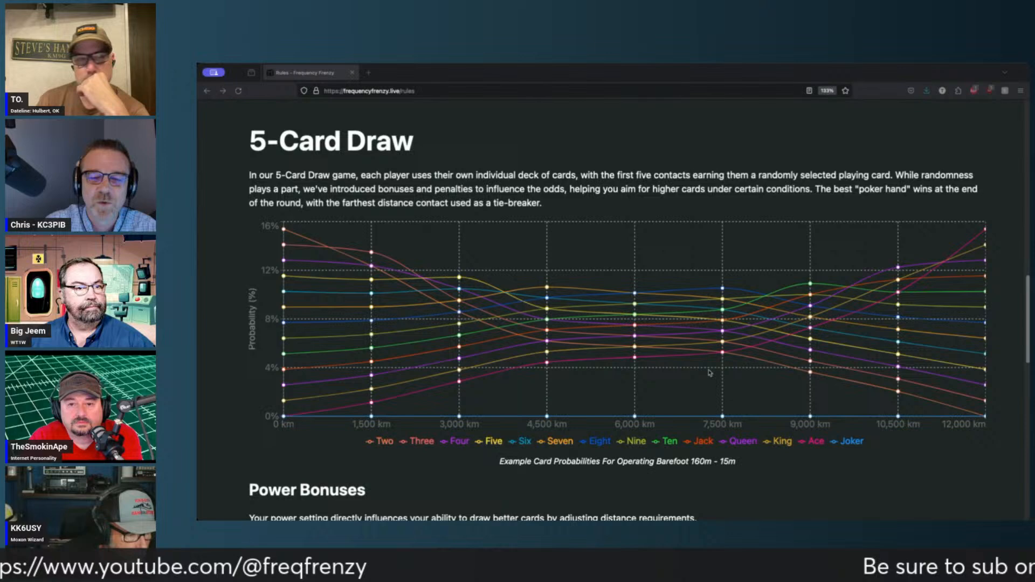
mouse_move(373, 320)
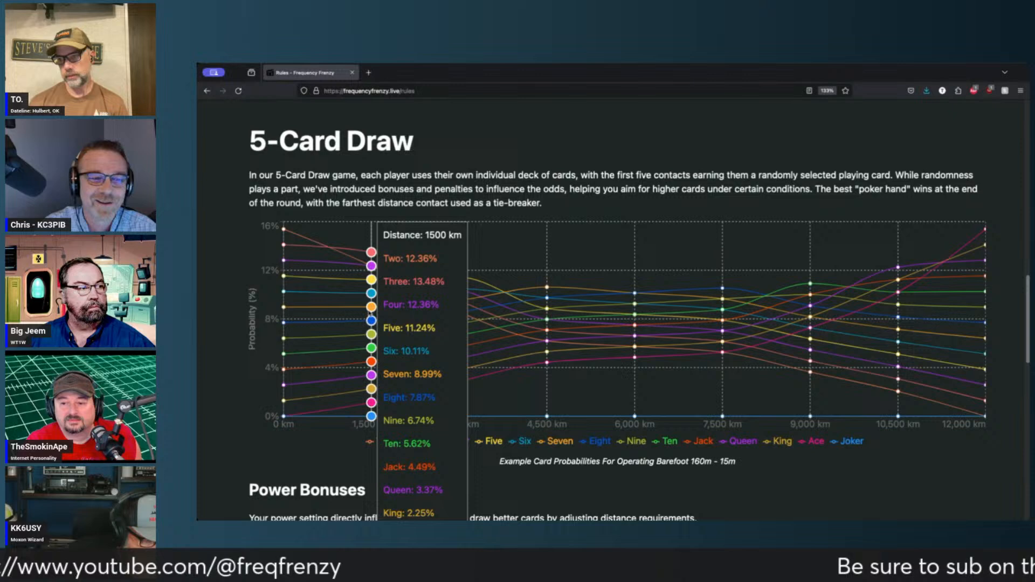
mouse_move(547, 324)
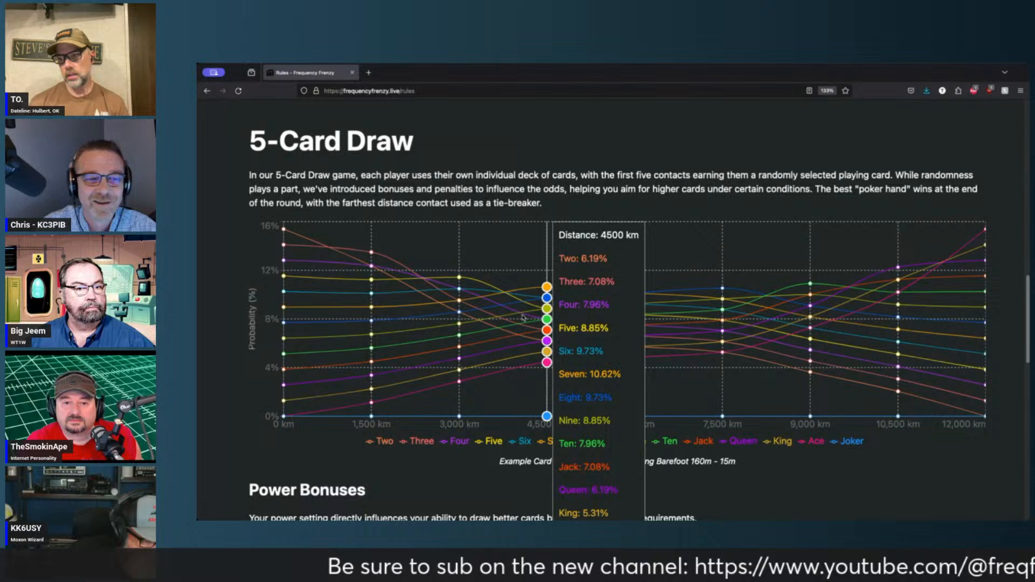
mouse_move(859, 316)
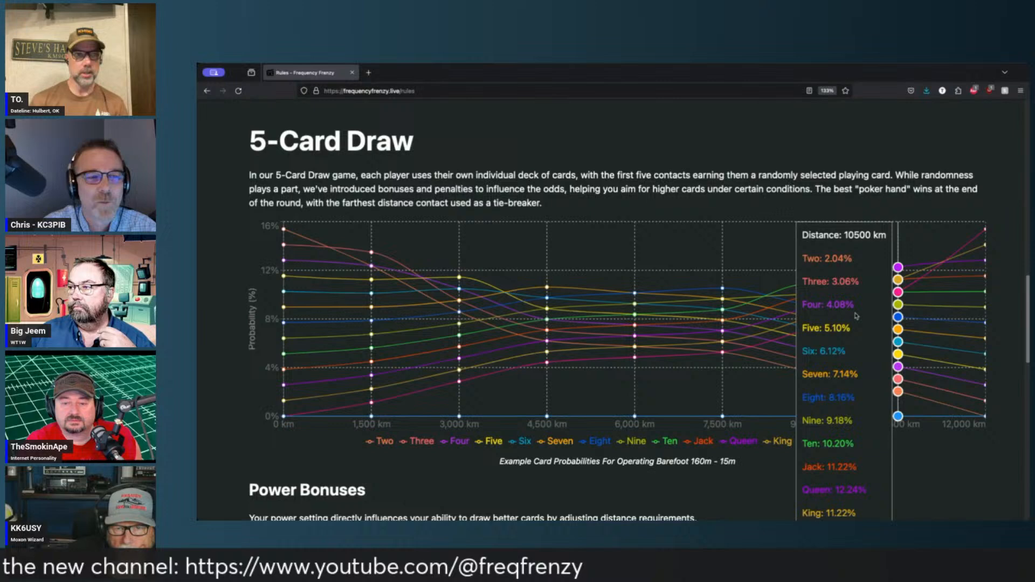
mouse_move(635, 319)
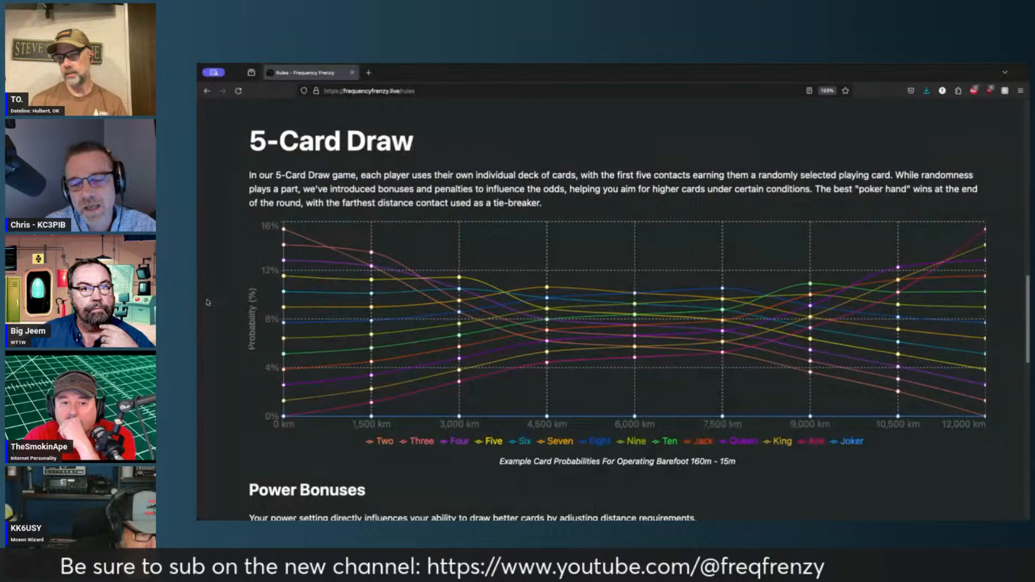
Scroll through the Power, Band and Distance Bonus rules
scroll("down", 3)
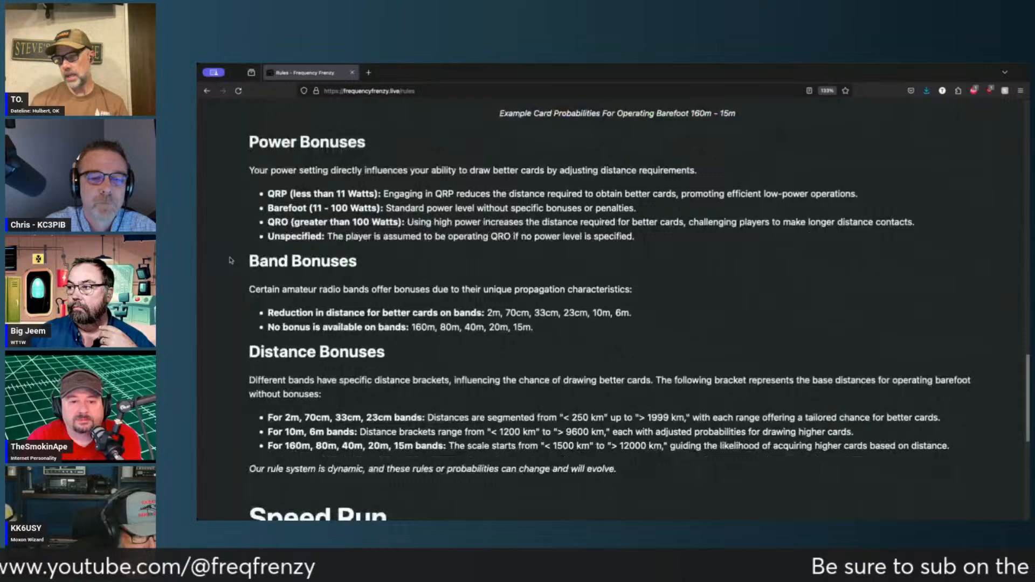
scroll("down", 3)
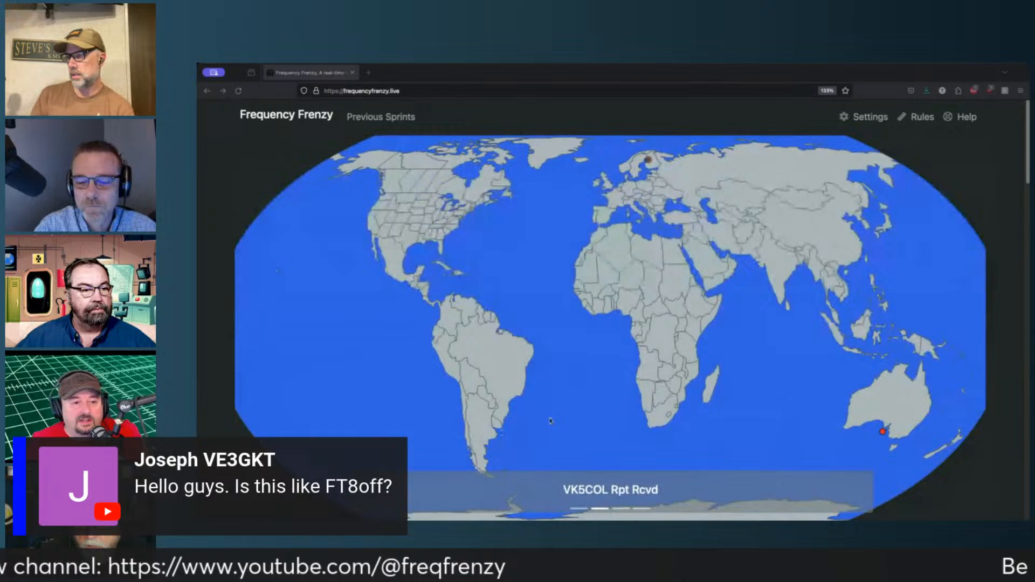
scroll("down", 3)
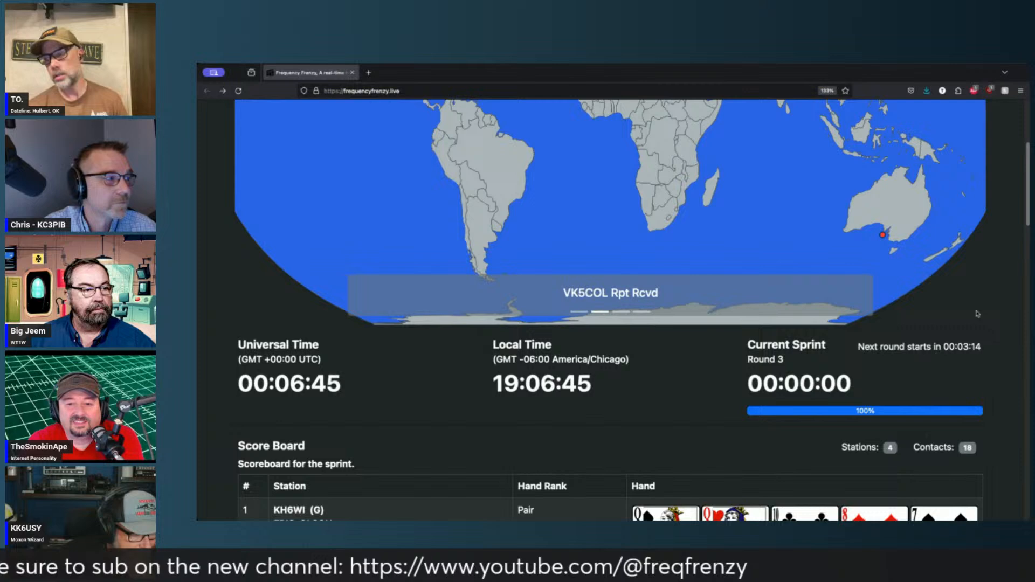
scroll("down", 3)
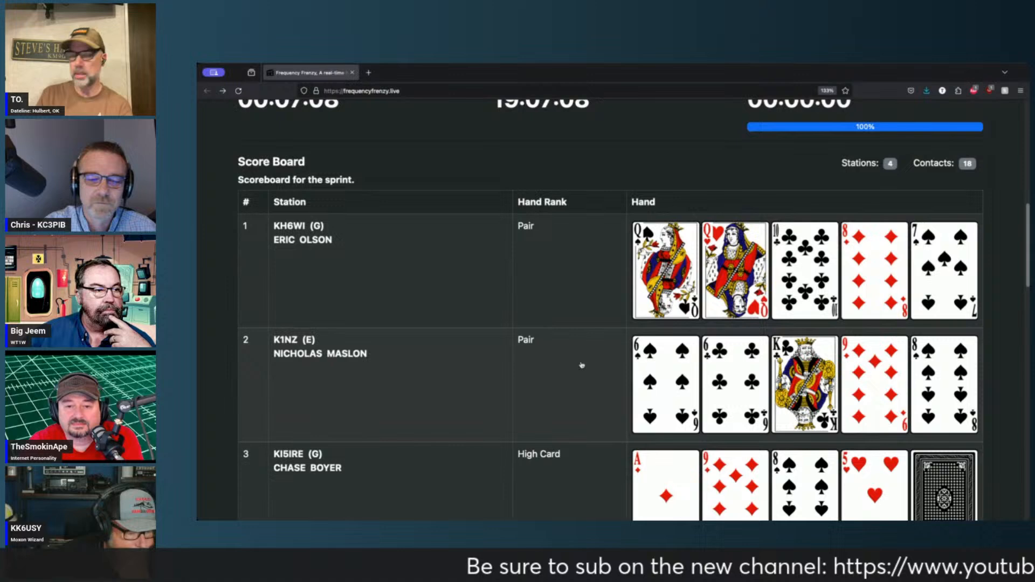
scroll("down", 3)
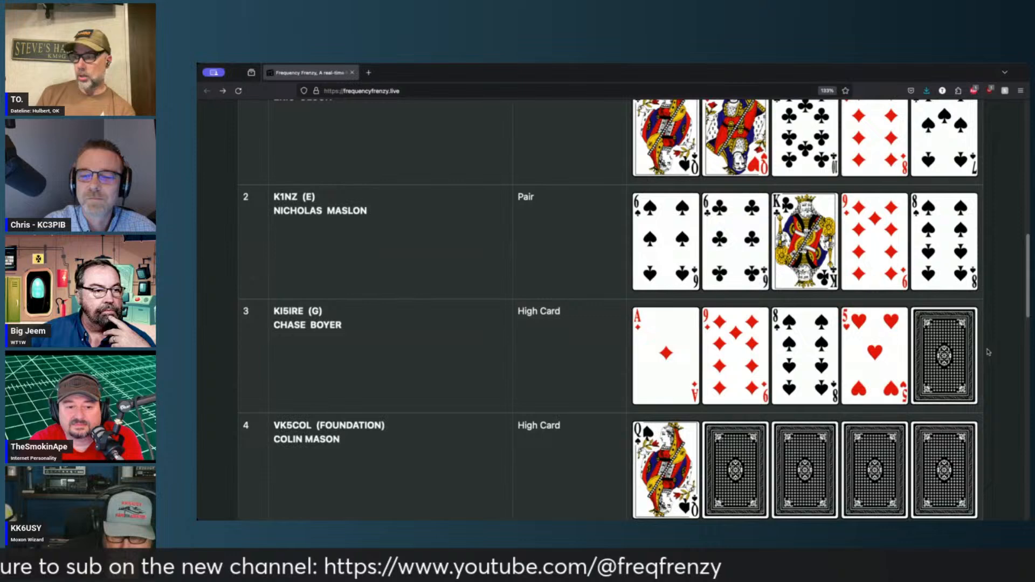
Scroll past the final hands to the Contacts by Band & Mode and Power charts
scroll("down", 3)
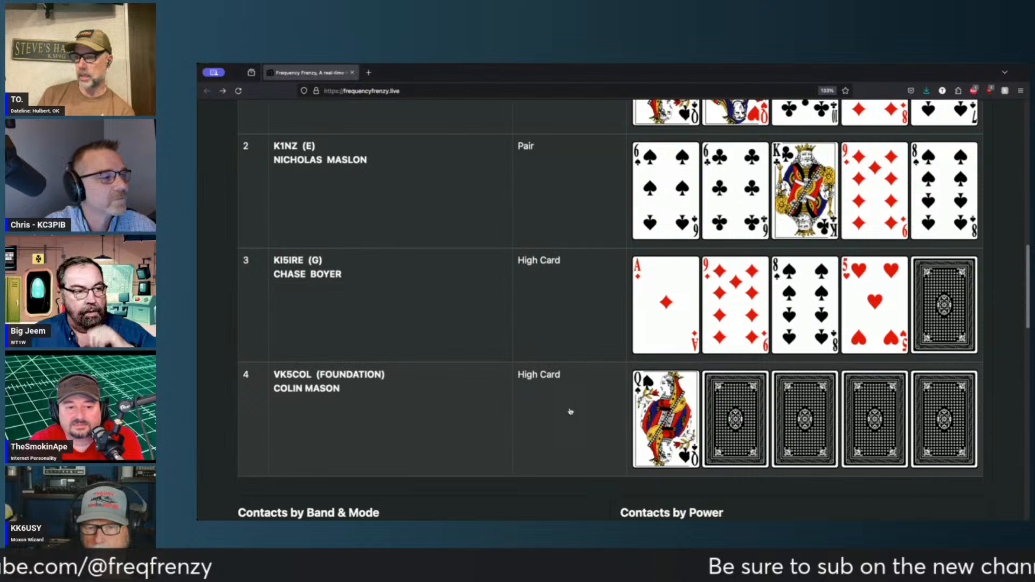
scroll("down", 3)
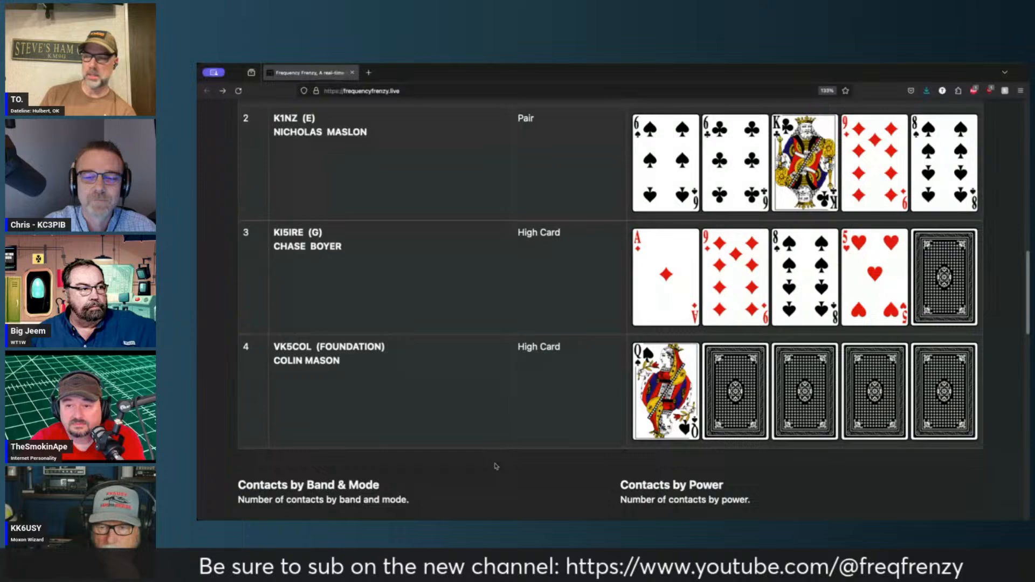
scroll("up", 3)
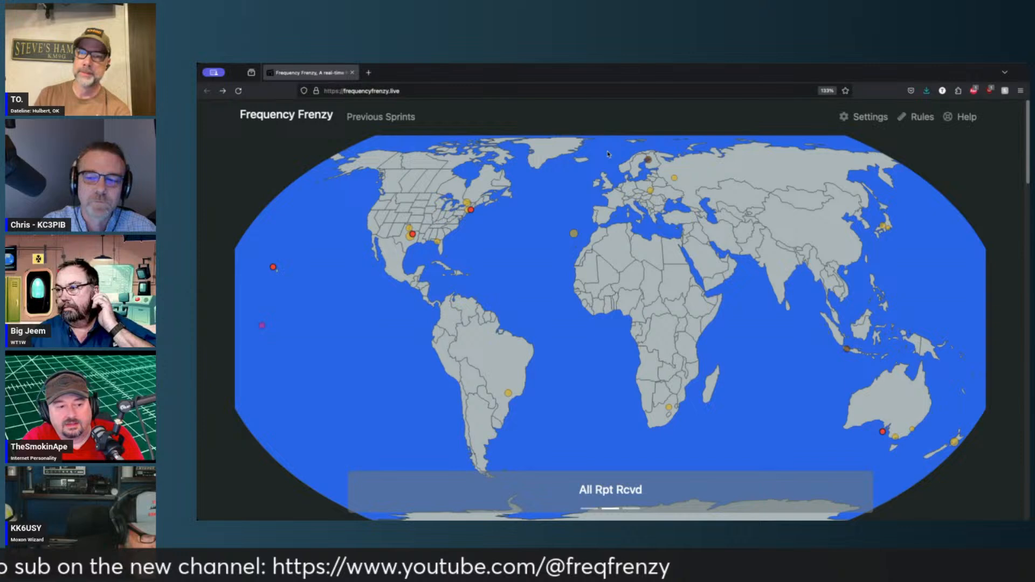
Watch the map carousel cycle through All Rpt Rcvd and station reports to All QSO's
scroll("down", 3)
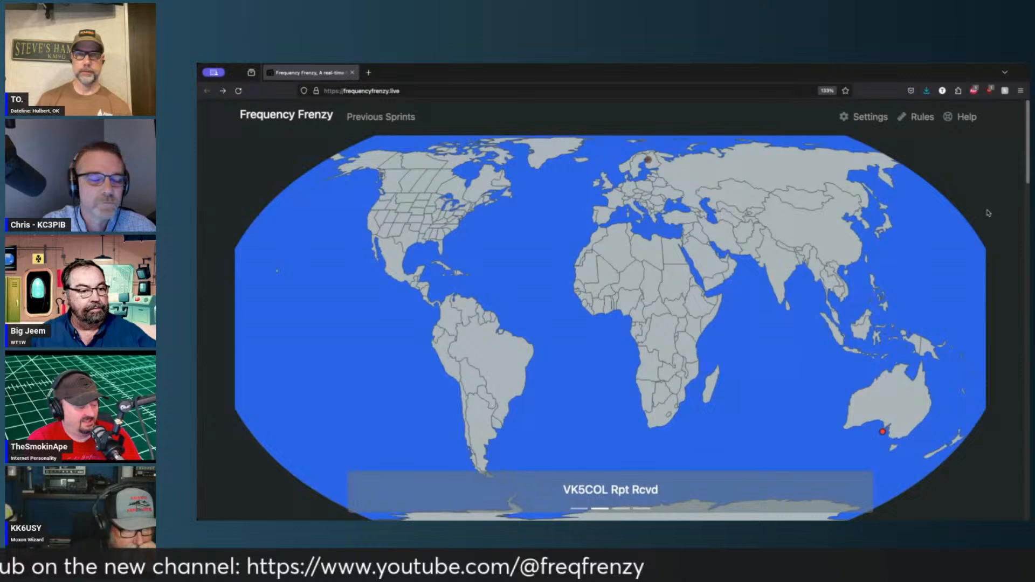
scroll("down", 3)
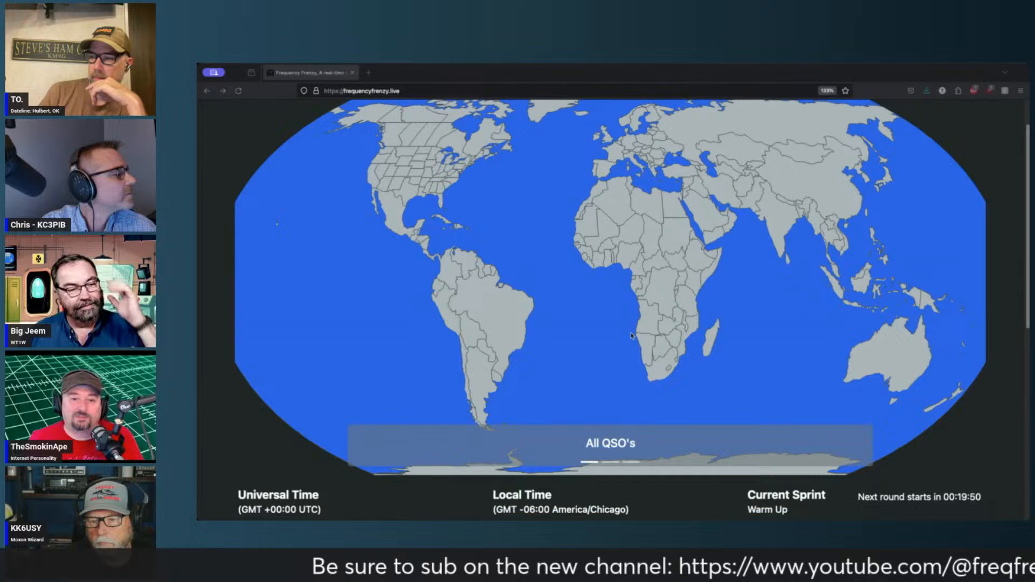
scroll("down", 3)
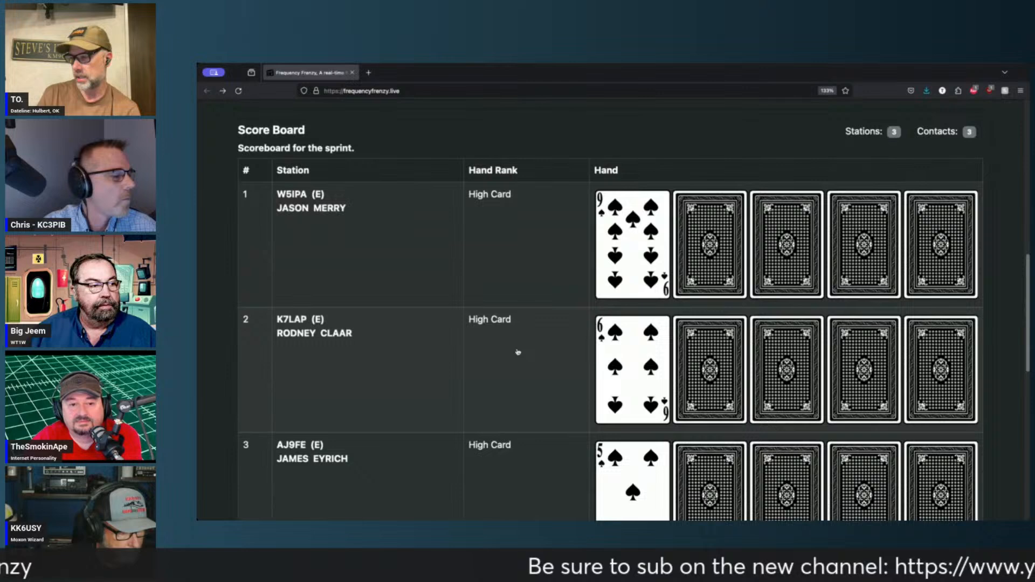
Browse the eight station rows of the new sprint's High Card scoreboard
scroll("down", 3)
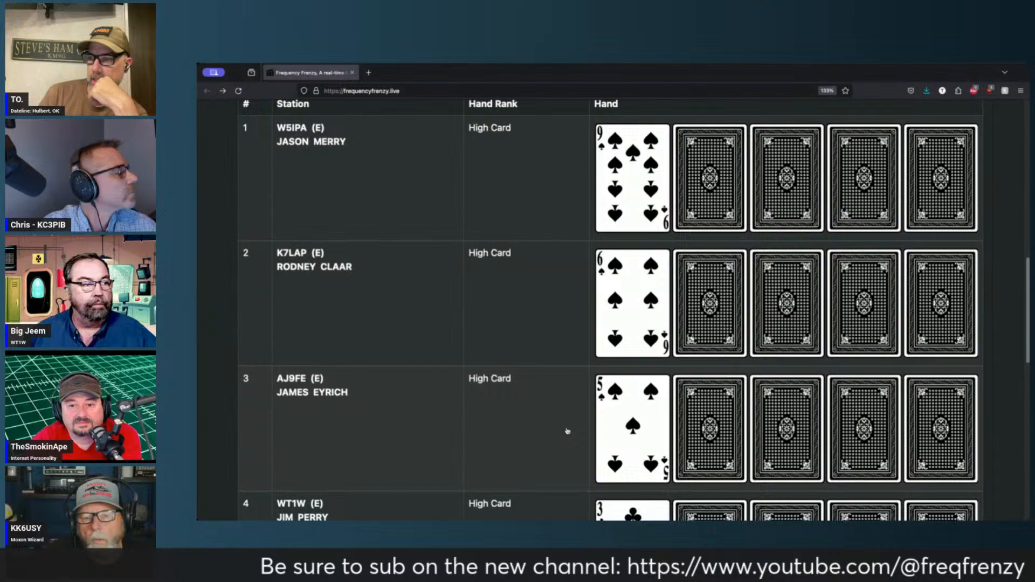
scroll("down", 3)
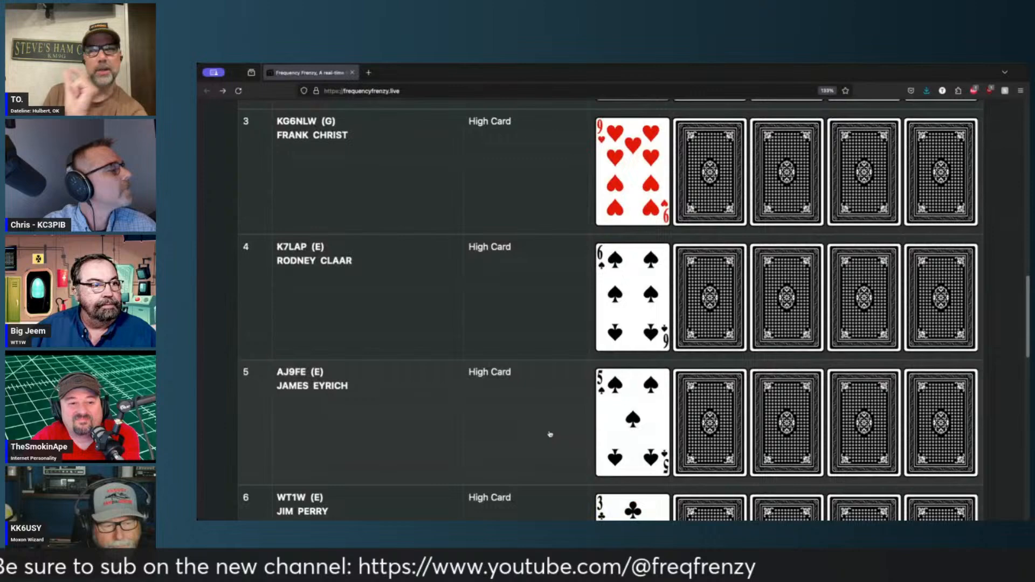
scroll("up", 3)
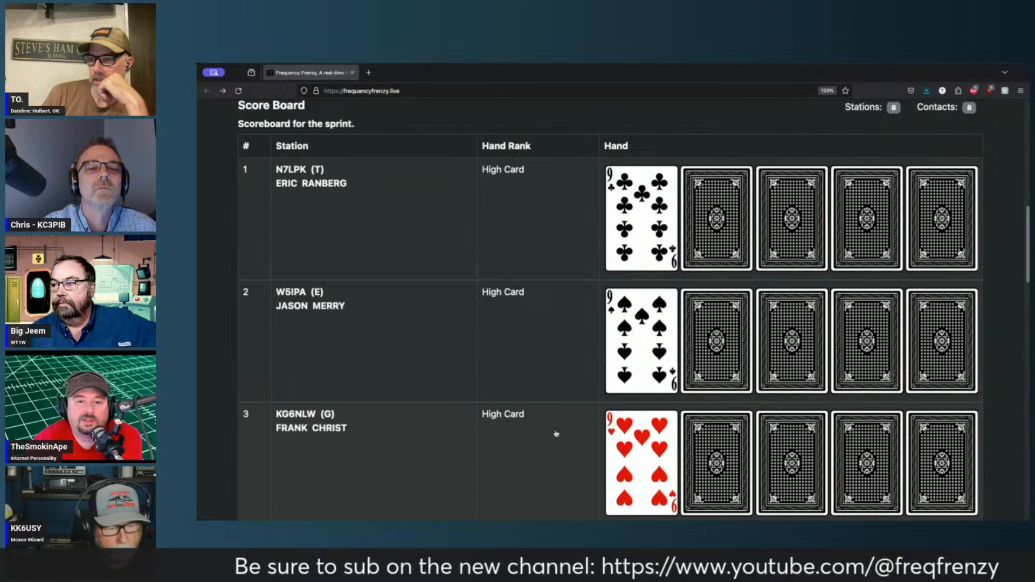
scroll("down", 3)
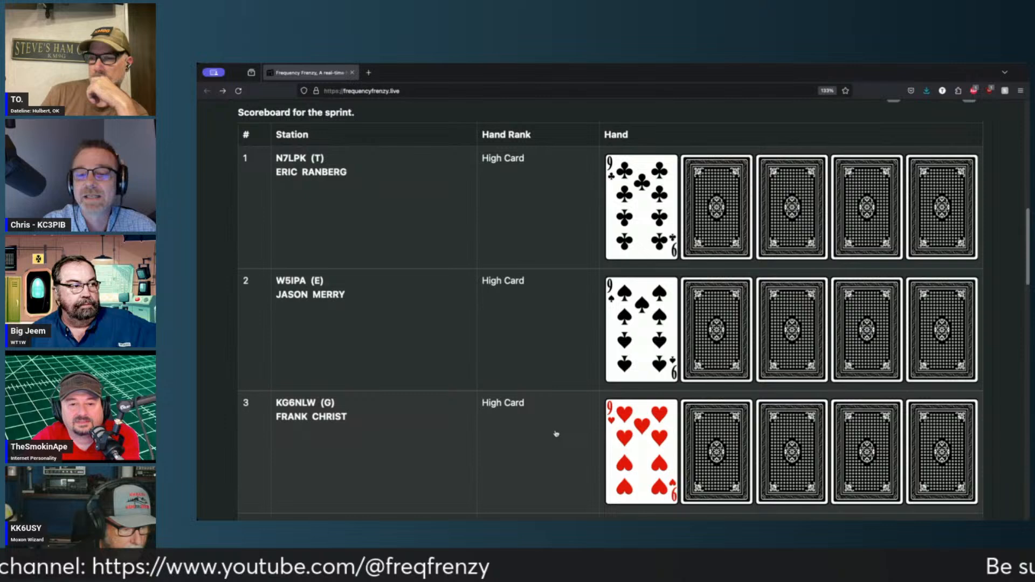
scroll("down", 3)
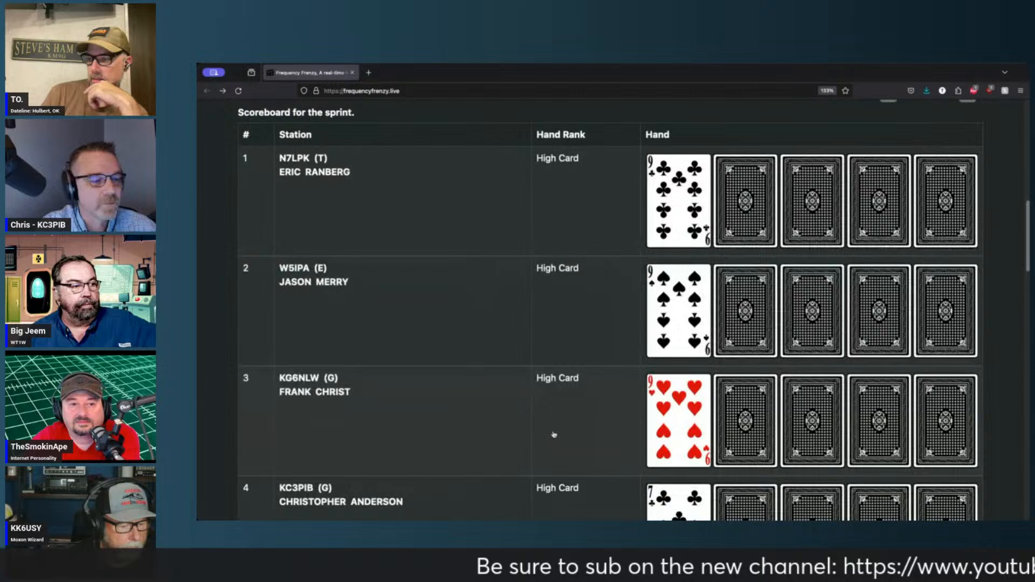
scroll("down", 3)
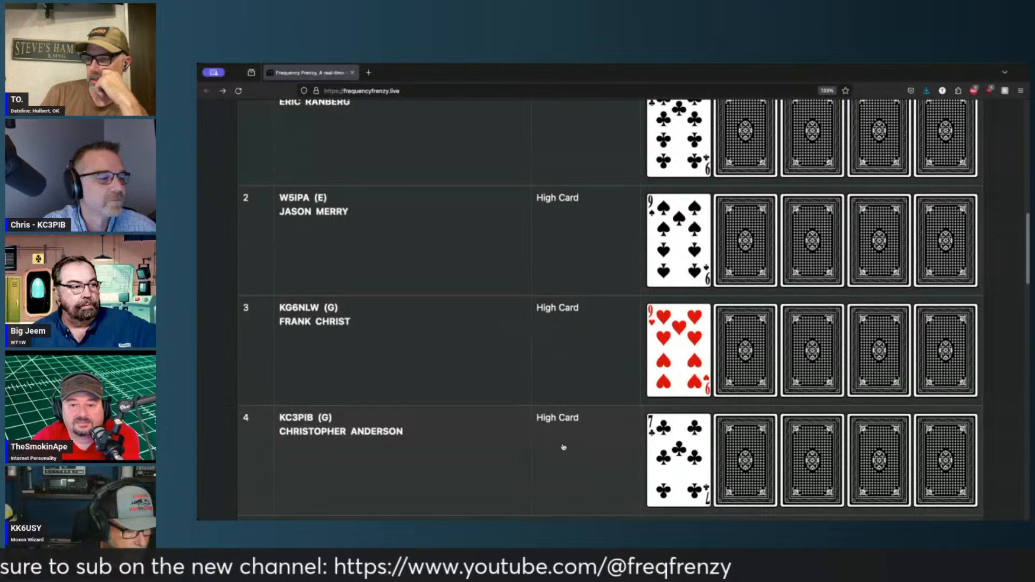
scroll("down", 3)
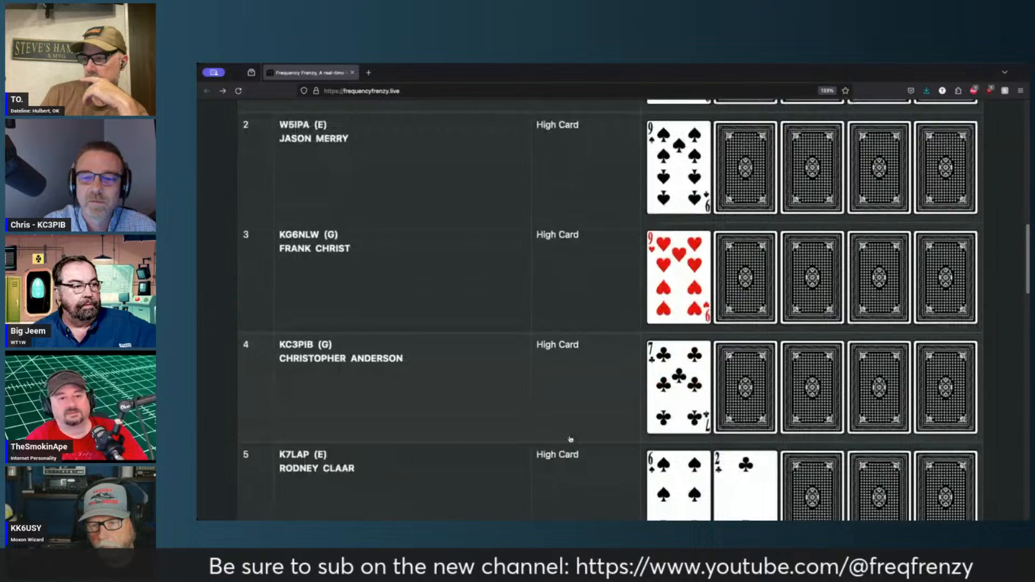
scroll("down", 3)
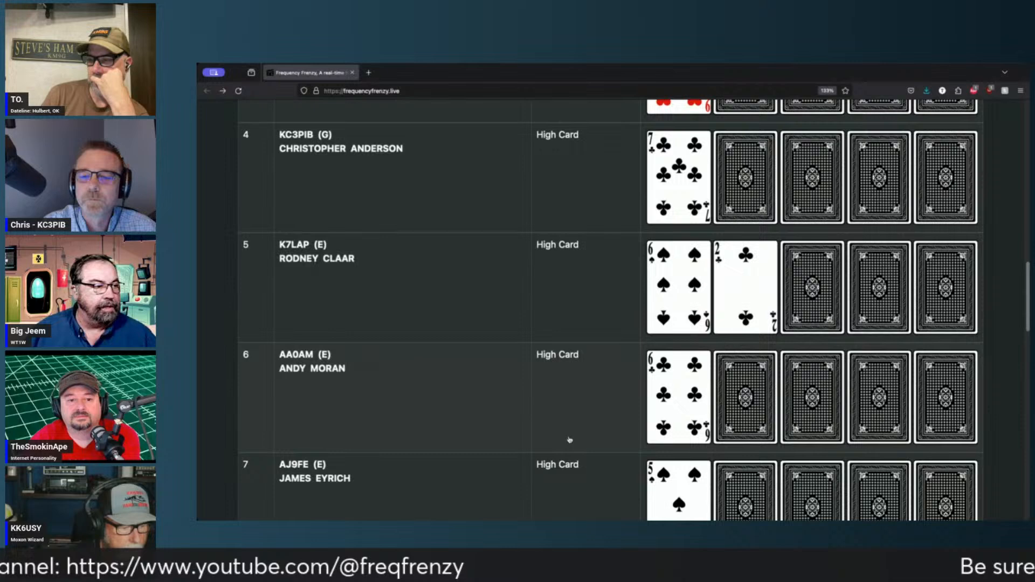
scroll("up", 3)
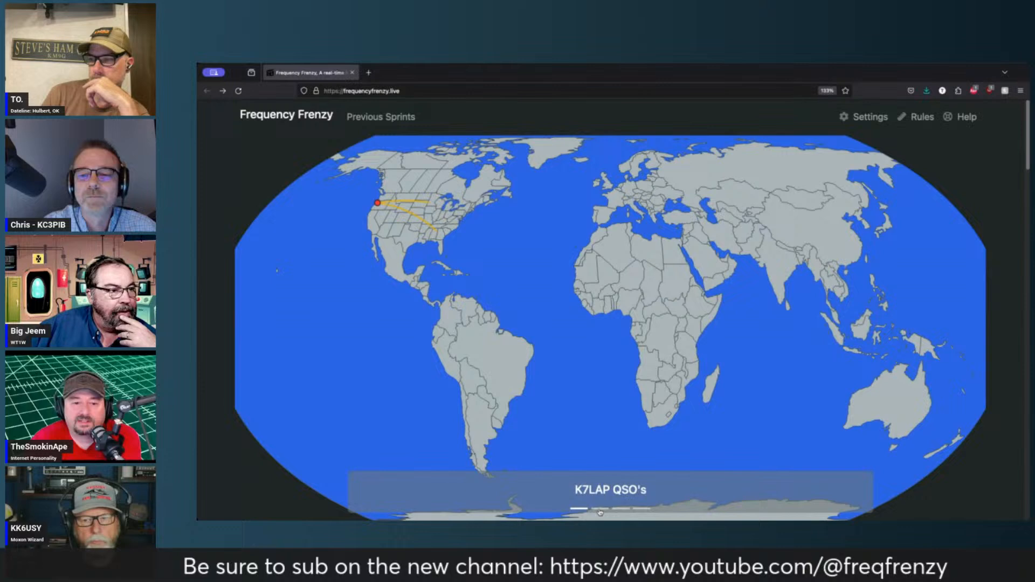
scroll("down", 3)
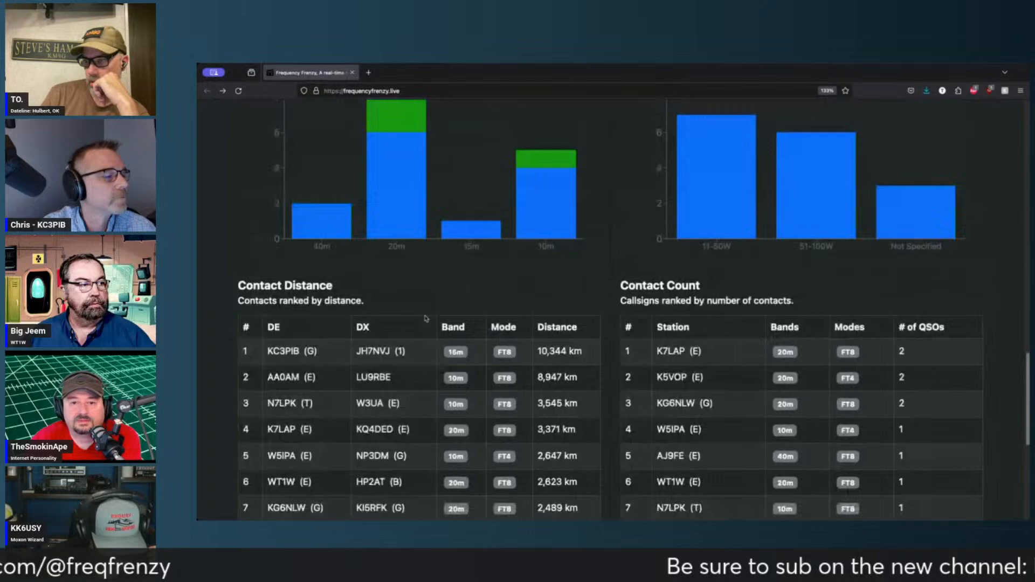
scroll("down", 3)
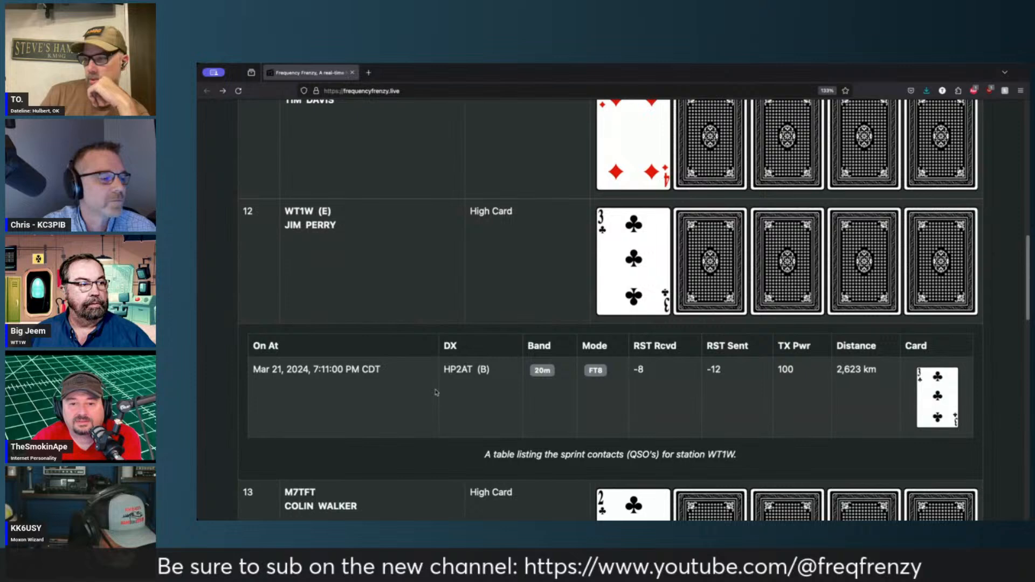
scroll("down", 3)
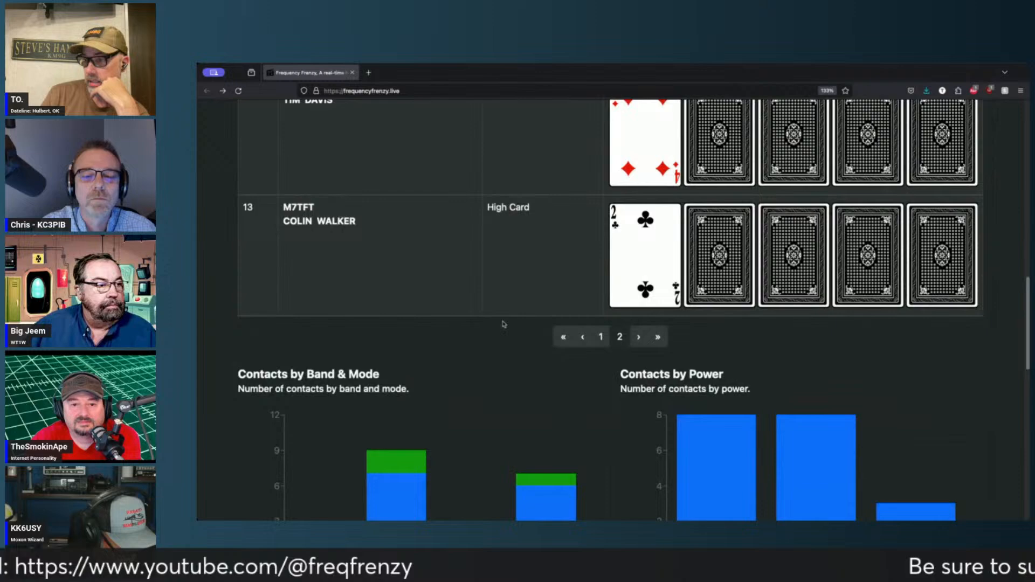
scroll("up", 3)
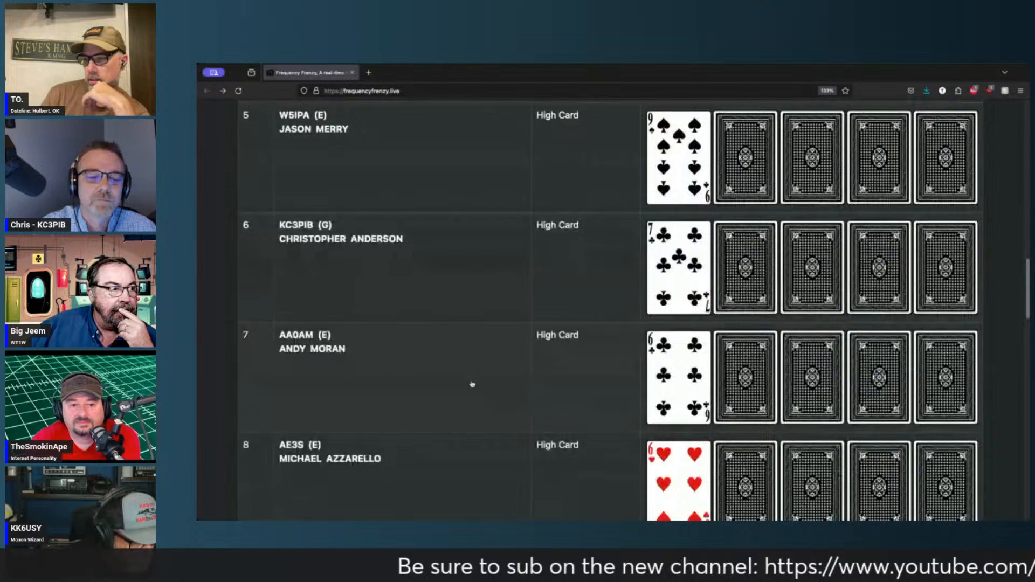
scroll("down", 3)
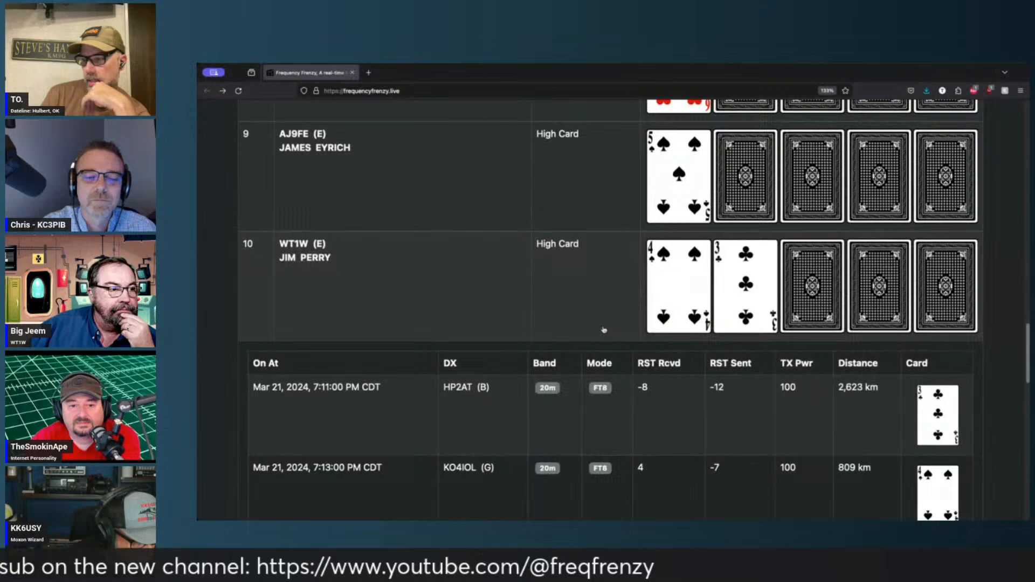
scroll("down", 3)
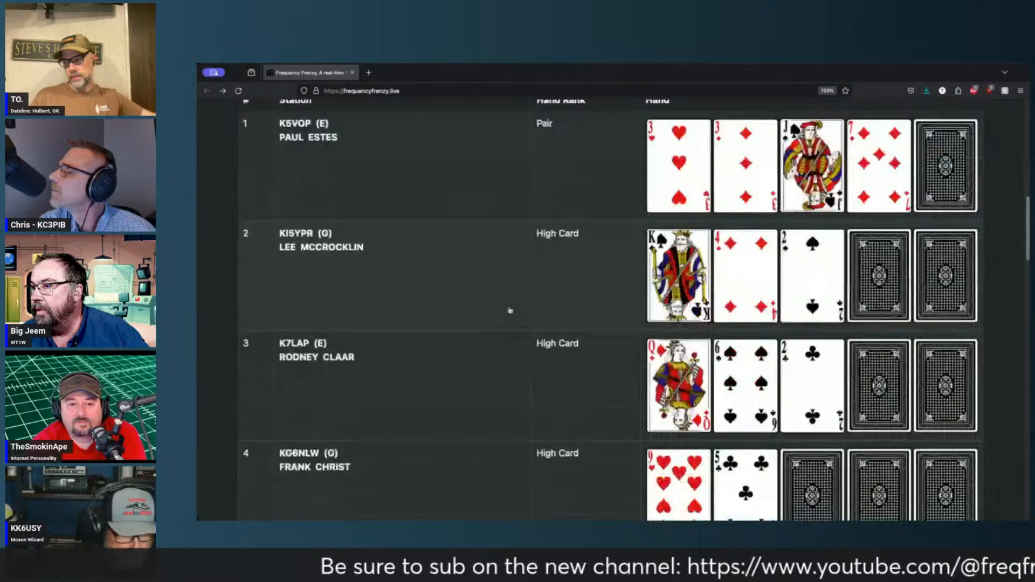
Scroll up past the WT1W contacts table and clocks to the world map carousel
scroll("up", 3)
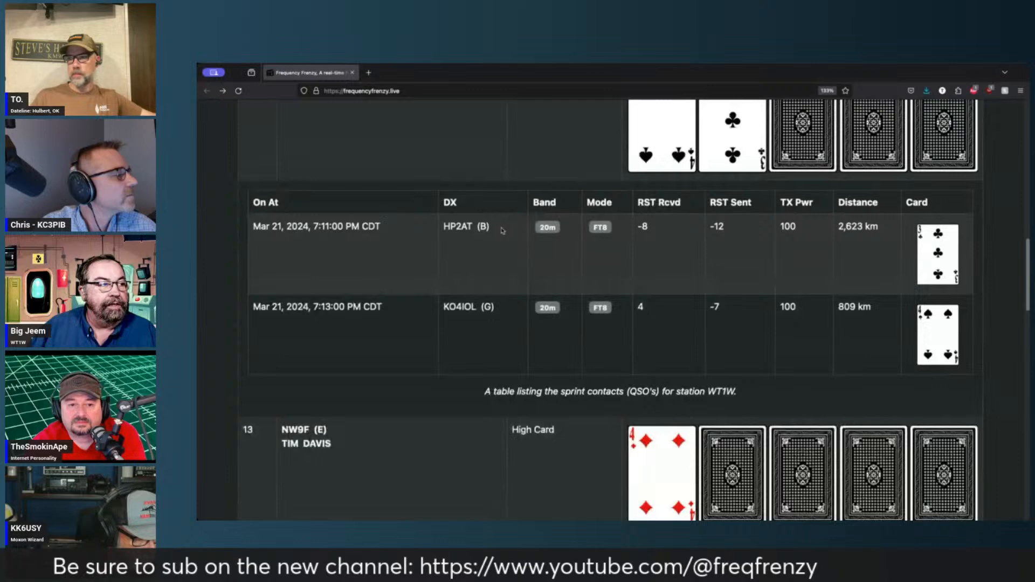
scroll("up", 3)
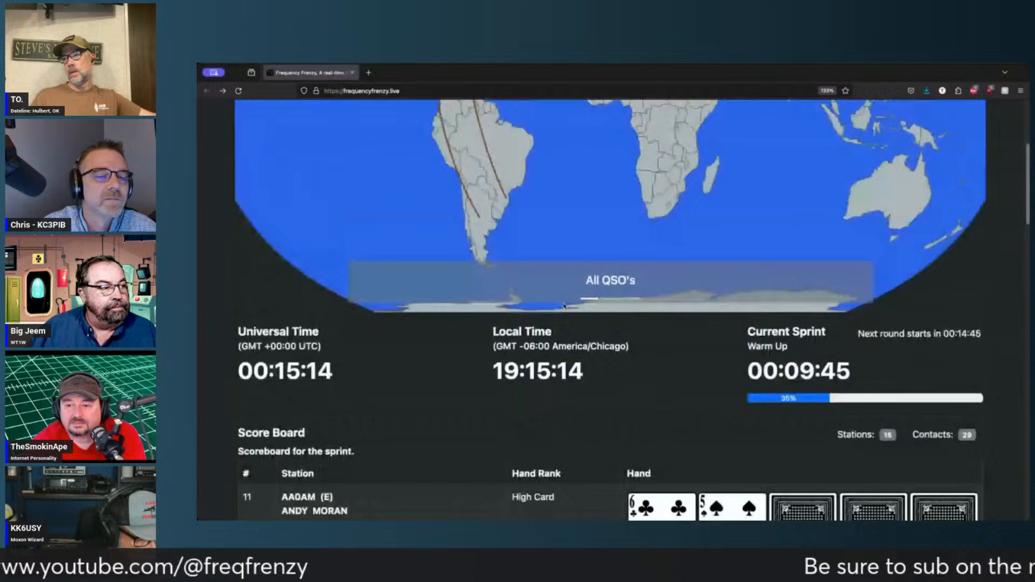
scroll("up", 3)
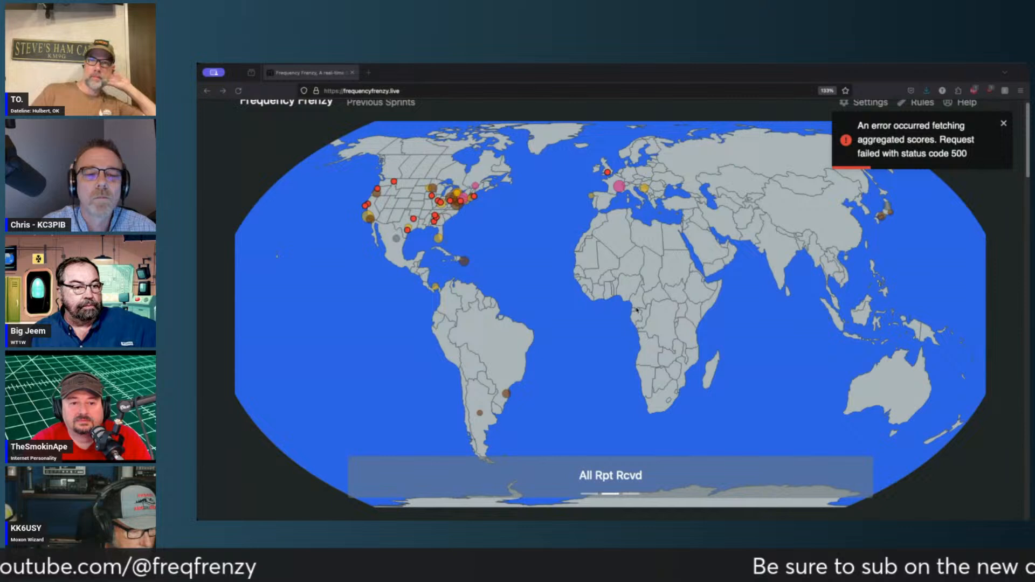
Dismiss the aggregated-scores error toast and scroll down toward the clocks and Warm Up scoreboard
left_click(1004, 123)
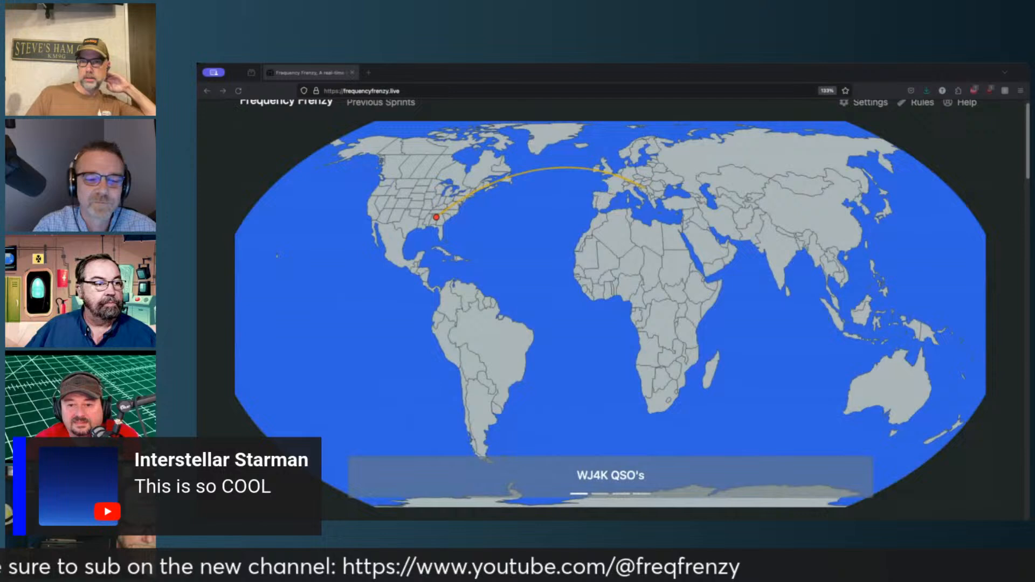
scroll("down", 3)
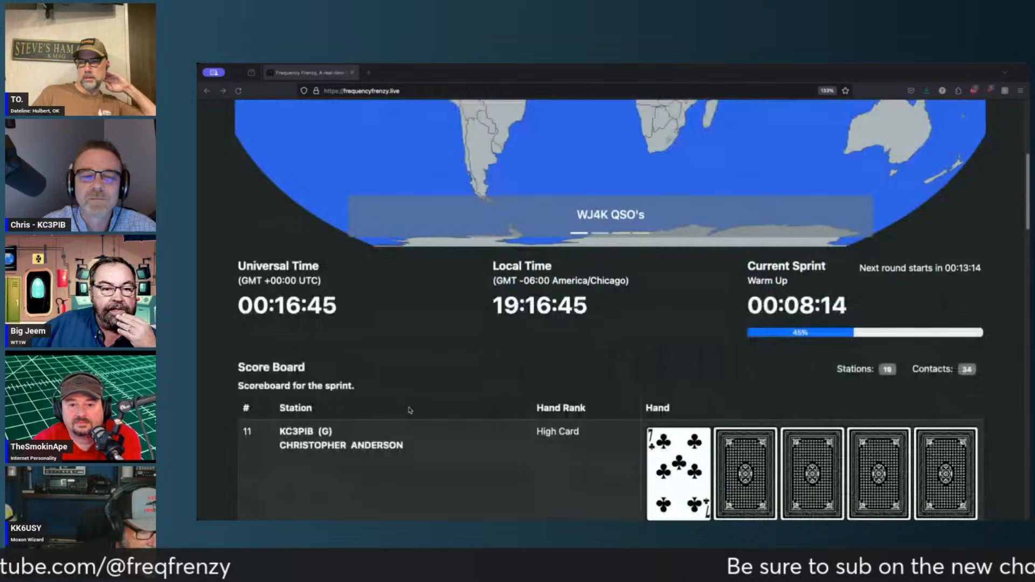
Scroll past the last scoreboard rows to the Contacts by Band & Mode and Power charts
scroll("down", 3)
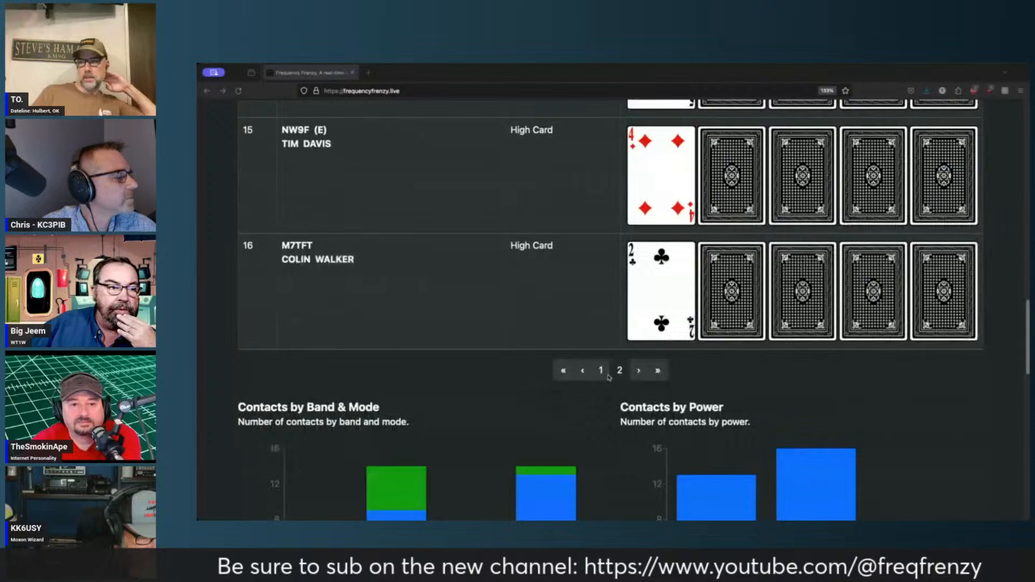
scroll("up", 3)
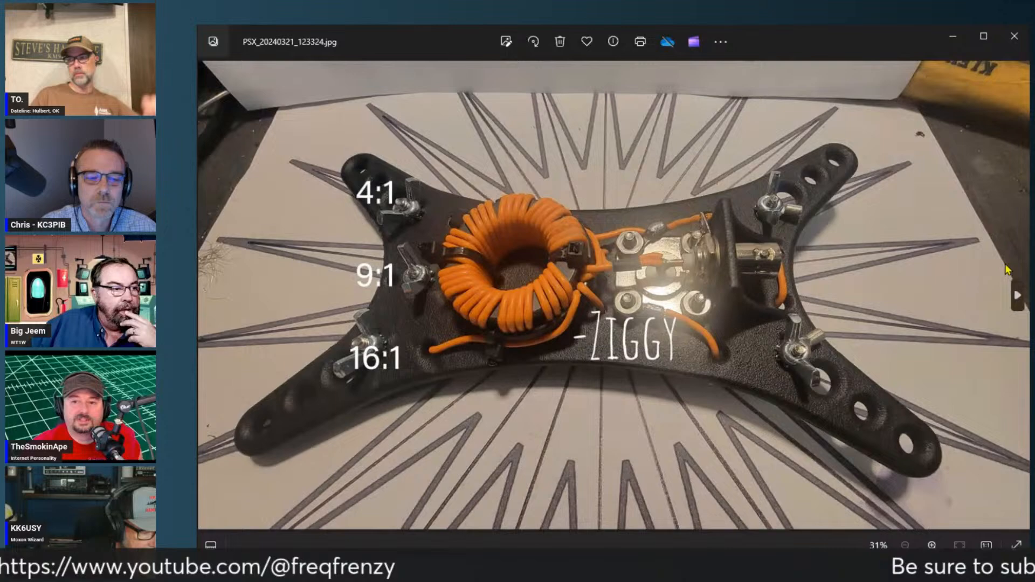
Open the toroid transformer photo PSX_20240321_123324.jpg in Photos
left_click(1019, 296)
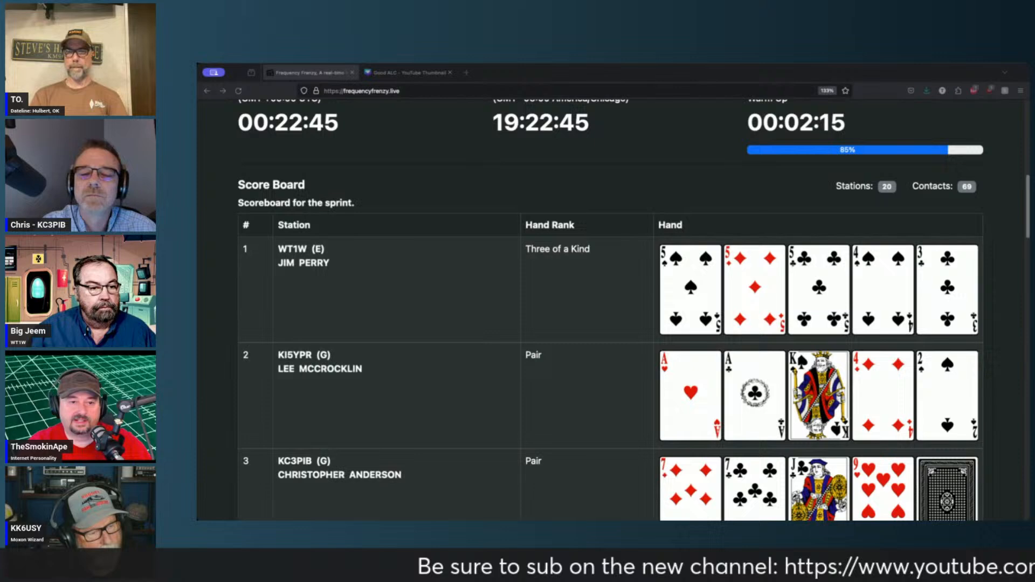
Scroll through the page to view the map showing K4HNH QSO's contact paths
scroll("down", 3)
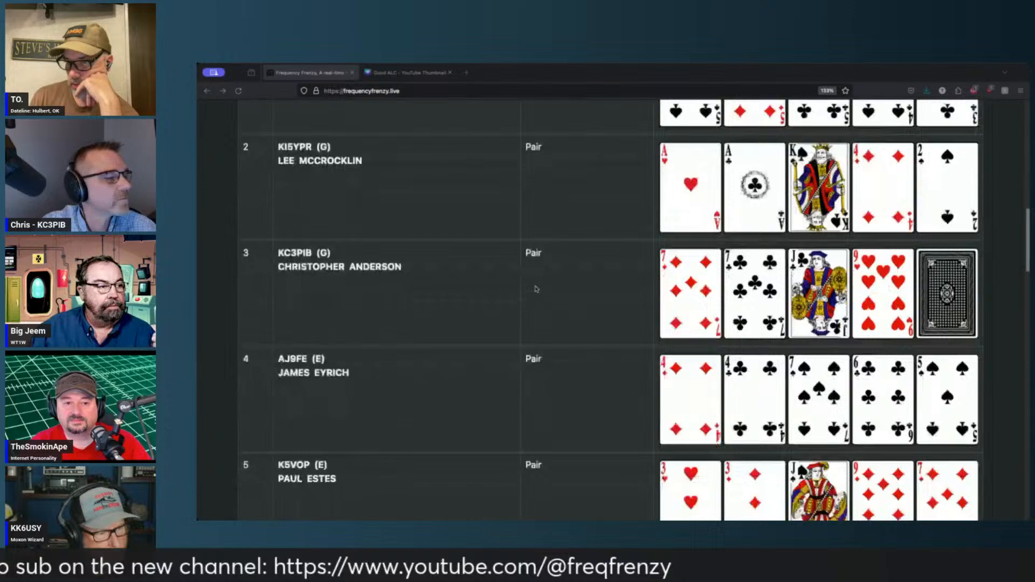
scroll("down", 3)
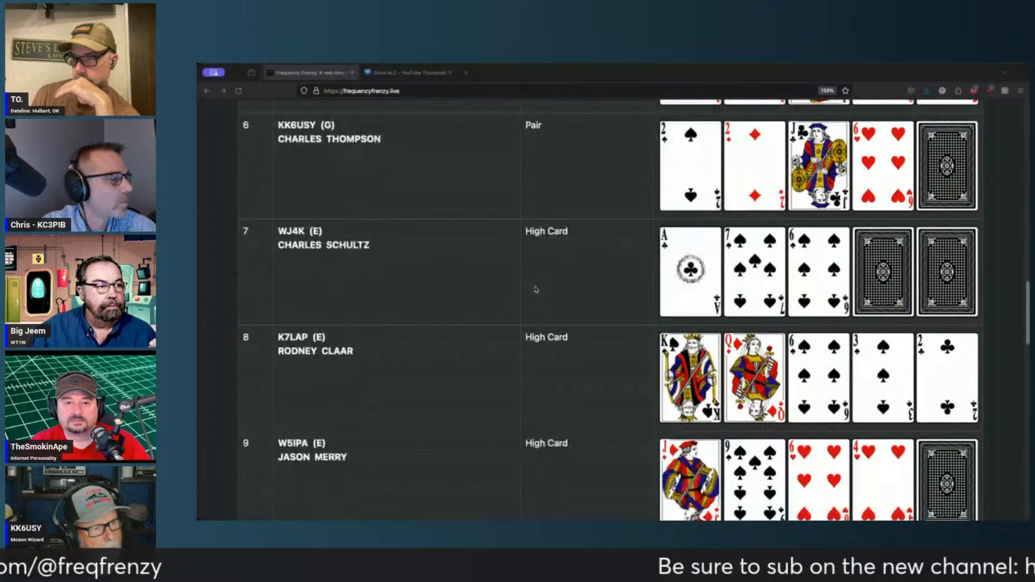
scroll("down", 3)
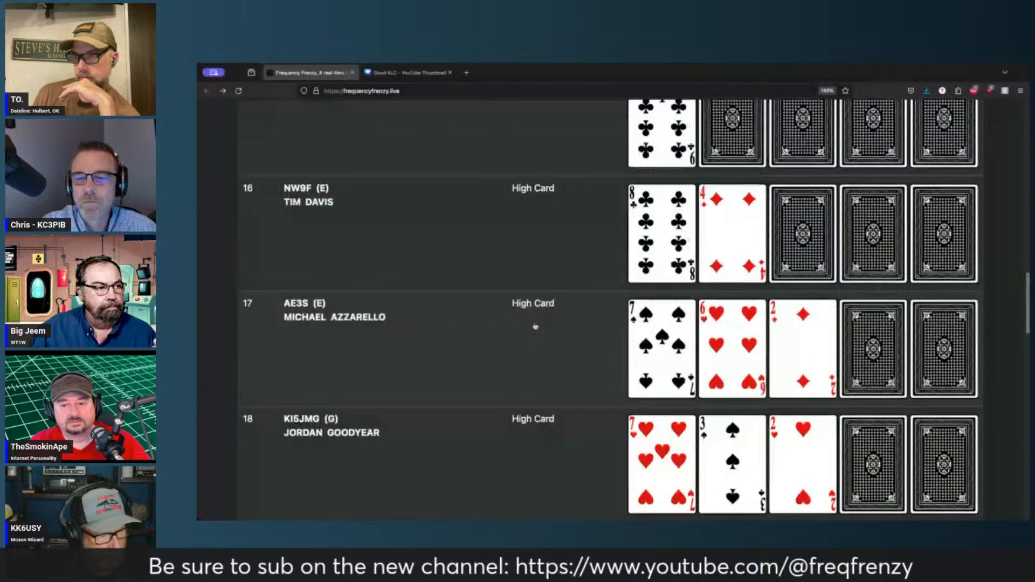
scroll("up", 3)
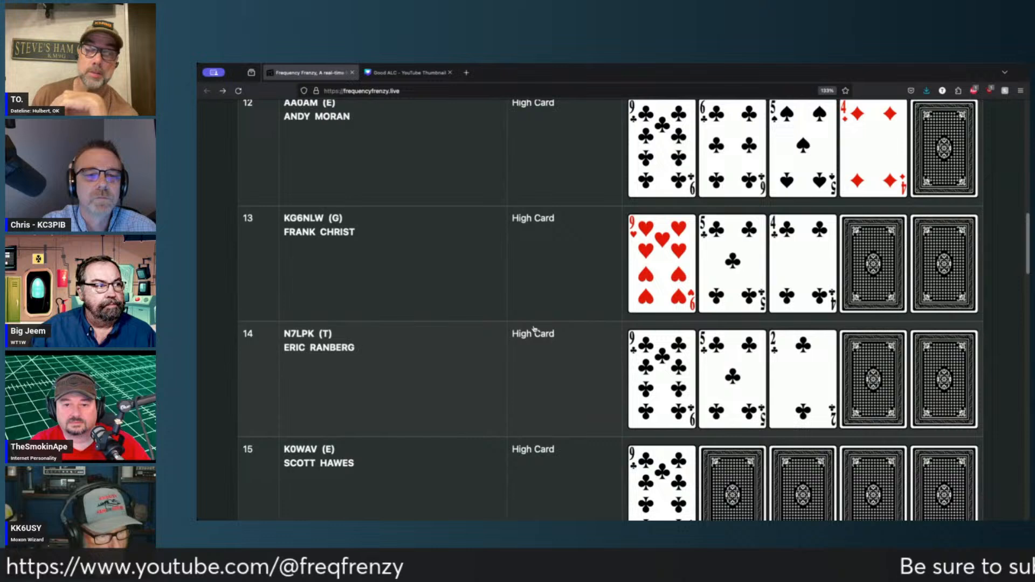
scroll("up", 3)
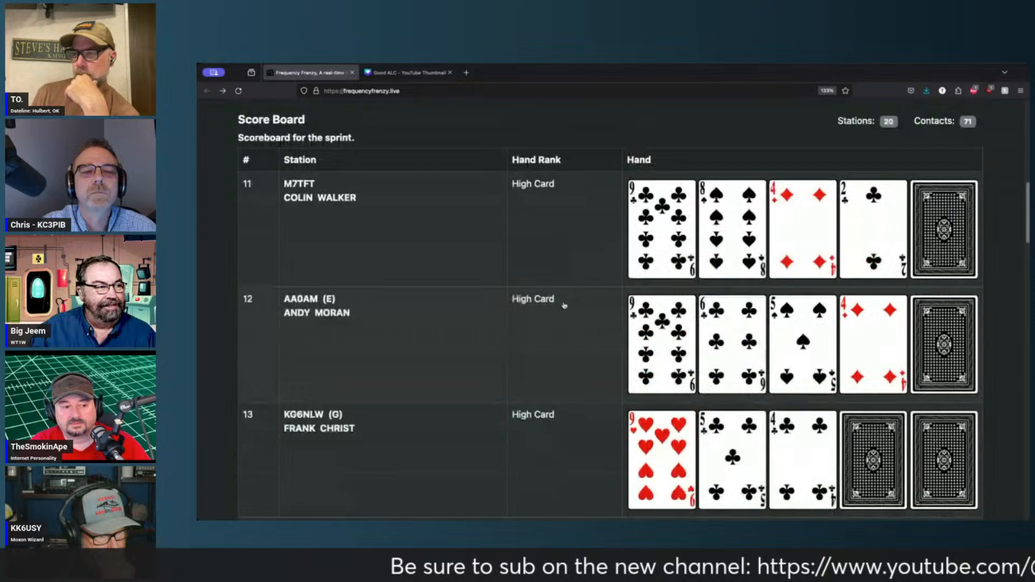
scroll("down", 3)
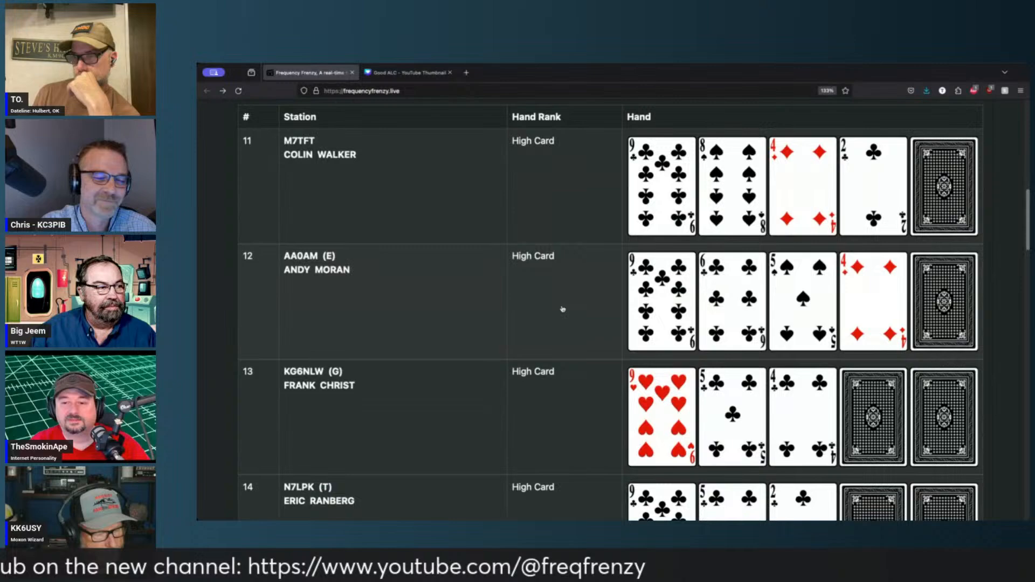
scroll("down", 3)
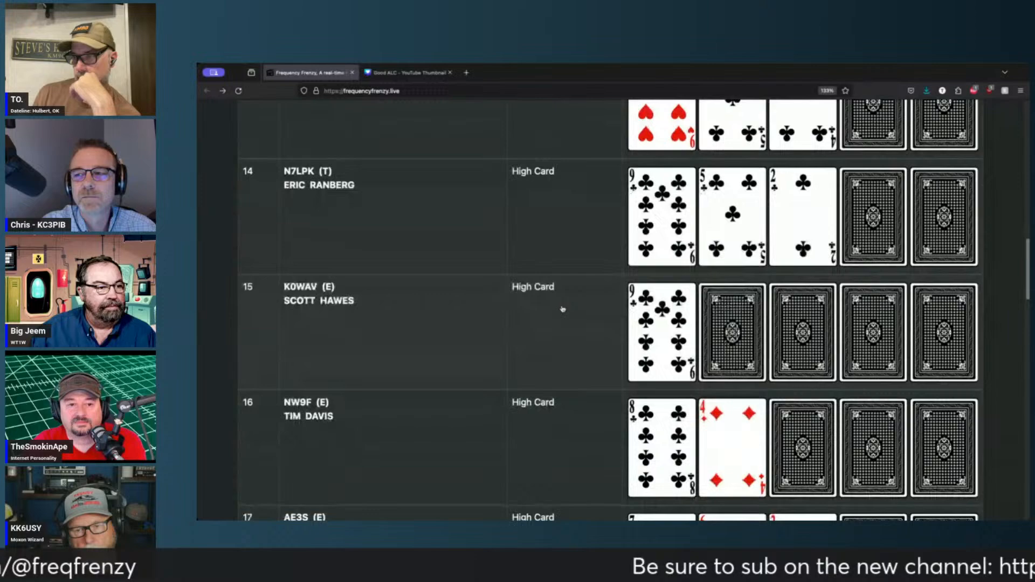
scroll("down", 3)
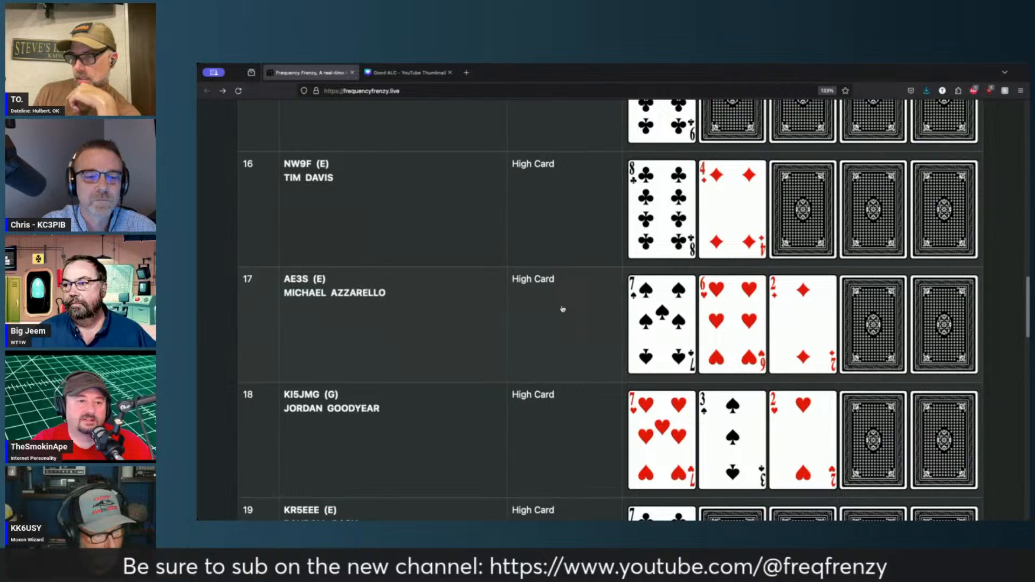
scroll("down", 3)
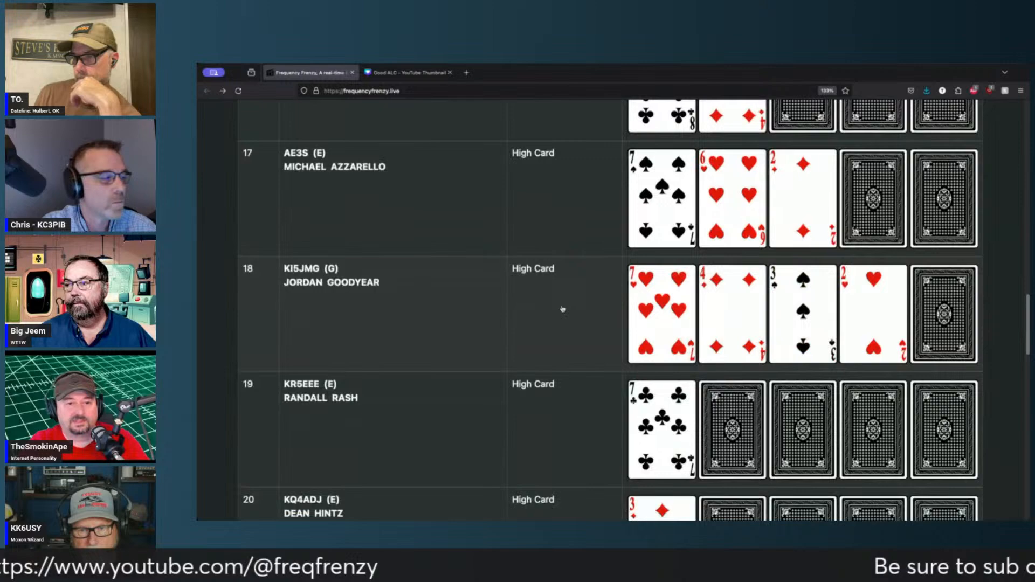
scroll("down", 3)
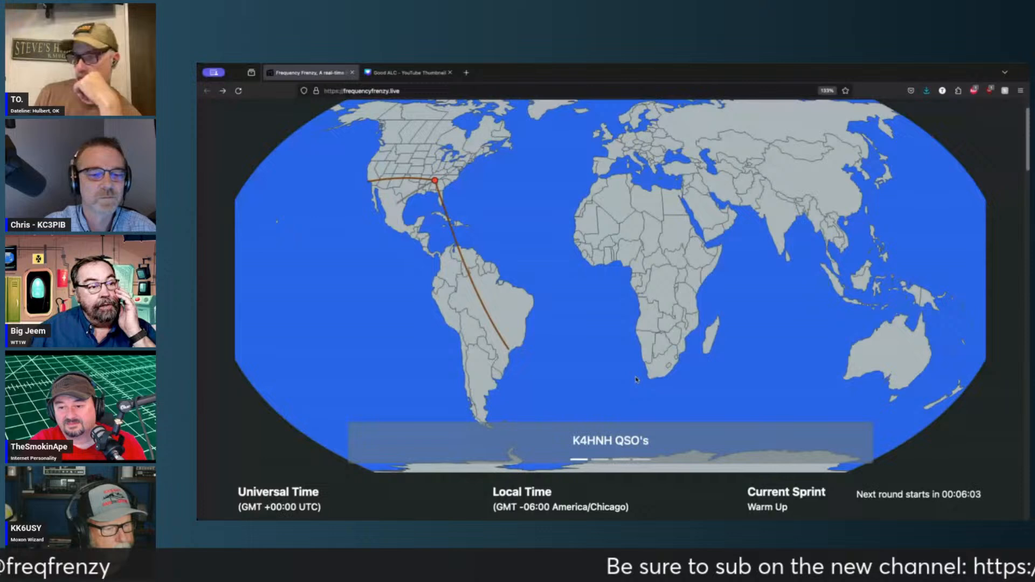
Scroll around the clocks and map while the Warm Up timer runs out to Game Over
scroll("down", 3)
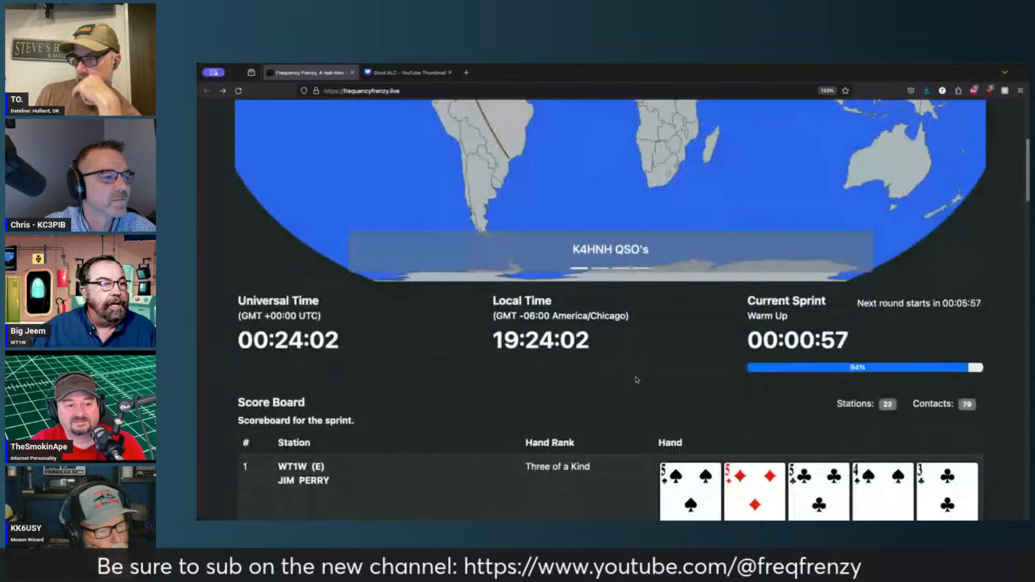
scroll("down", 3)
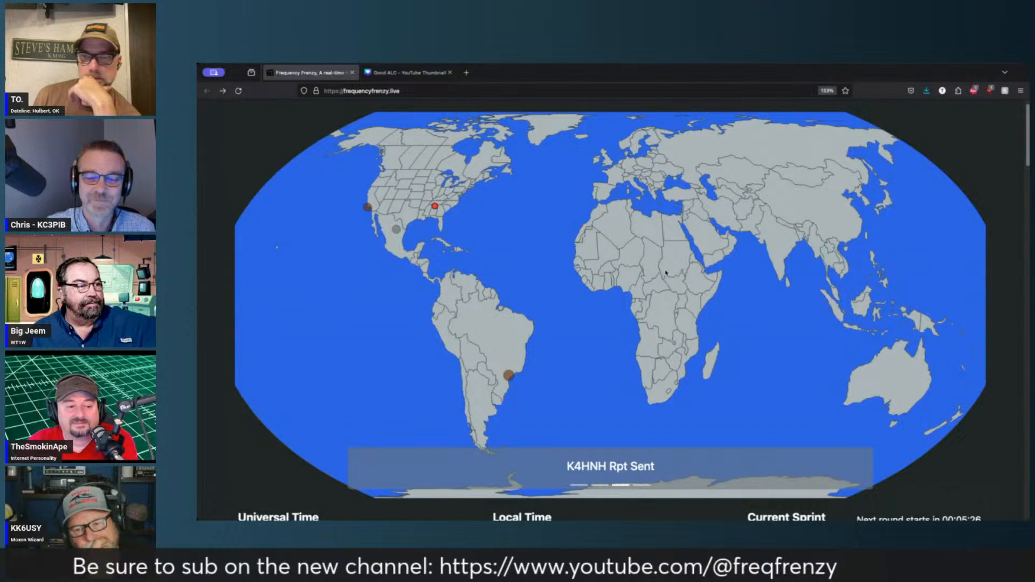
scroll("down", 3)
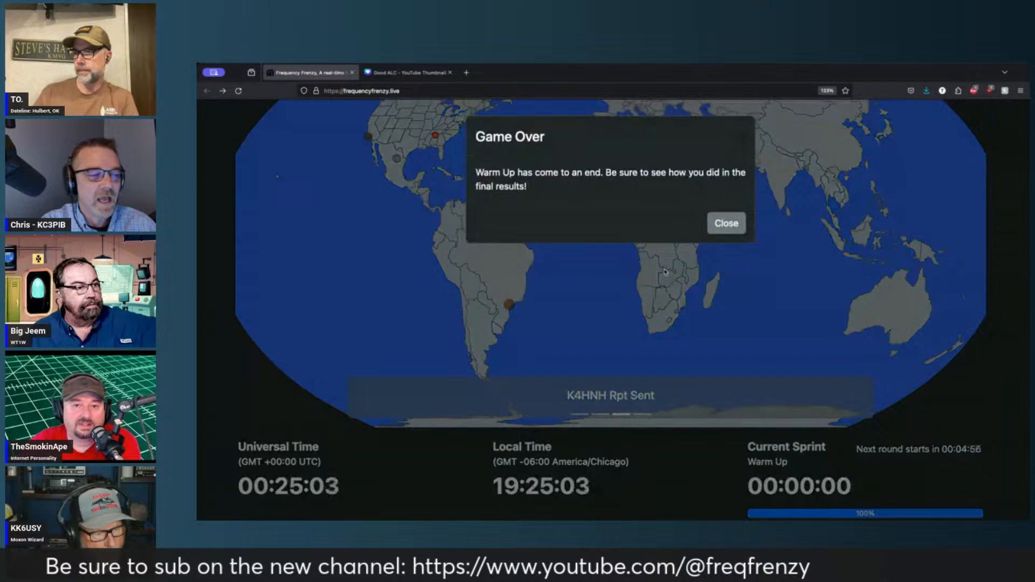
Close the Game Over notice
left_click(725, 223)
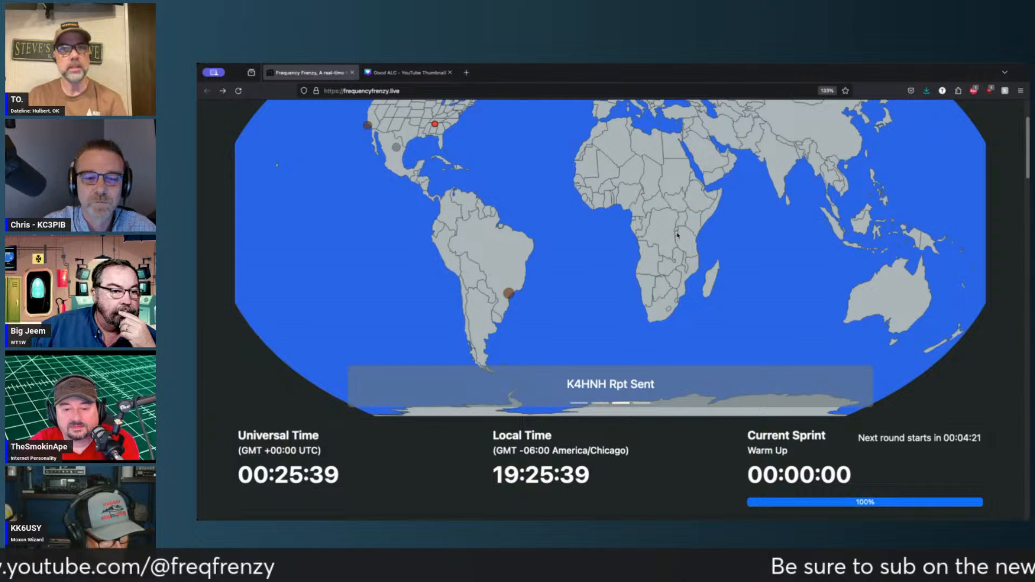
Scroll down to the Score Board showing WT1W's Three of a Kind atop three Pairs
scroll("down", 3)
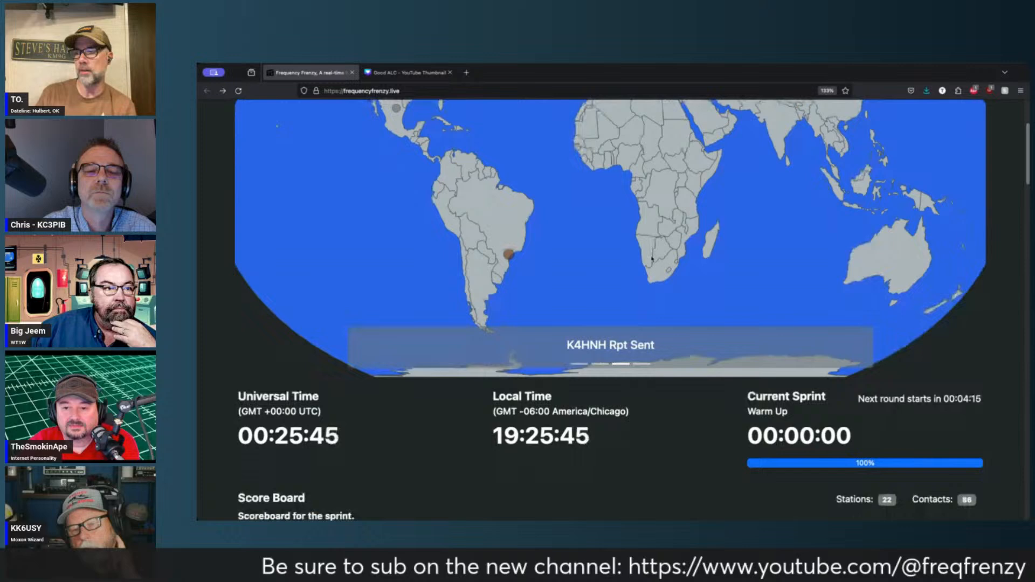
scroll("down", 3)
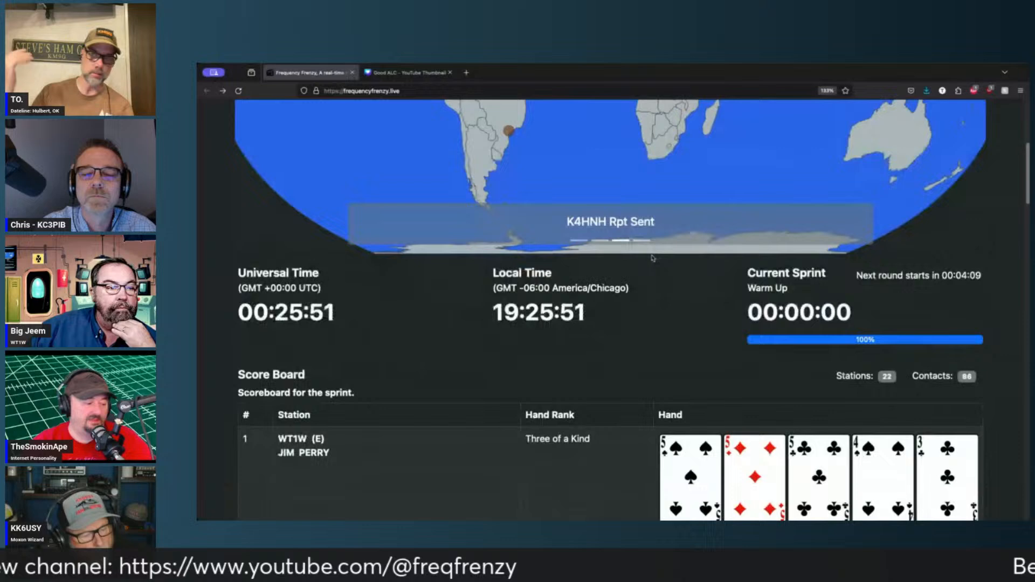
scroll("down", 3)
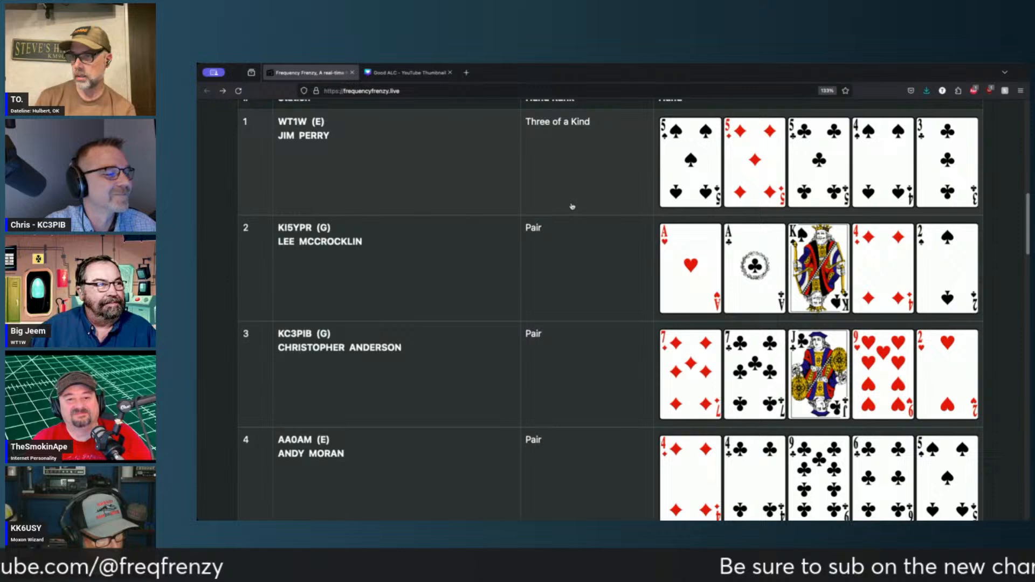
Scroll through scoreboard entries 1–10 and on to page 2's High Card stations 16–18
scroll("down", 3)
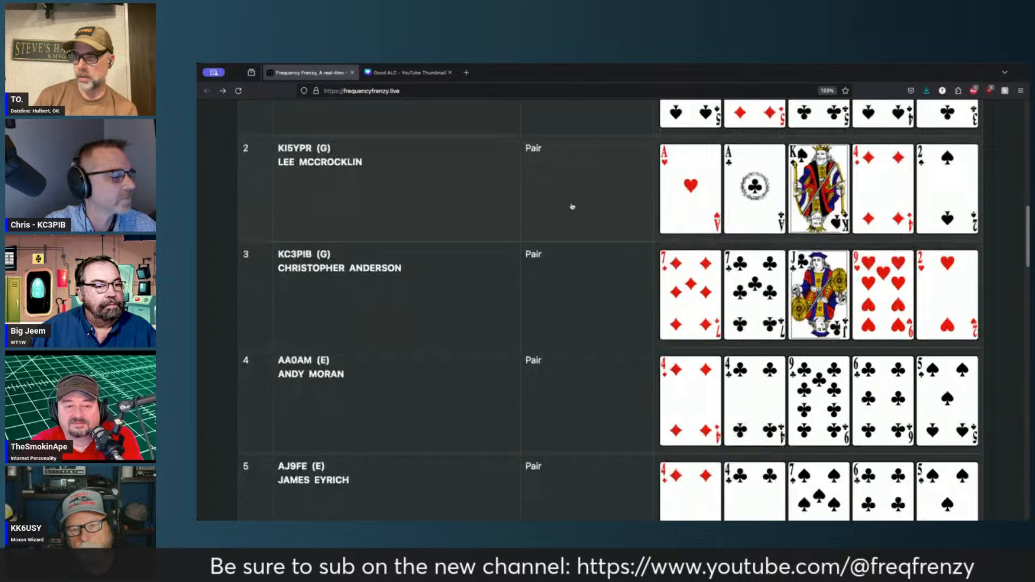
scroll("down", 3)
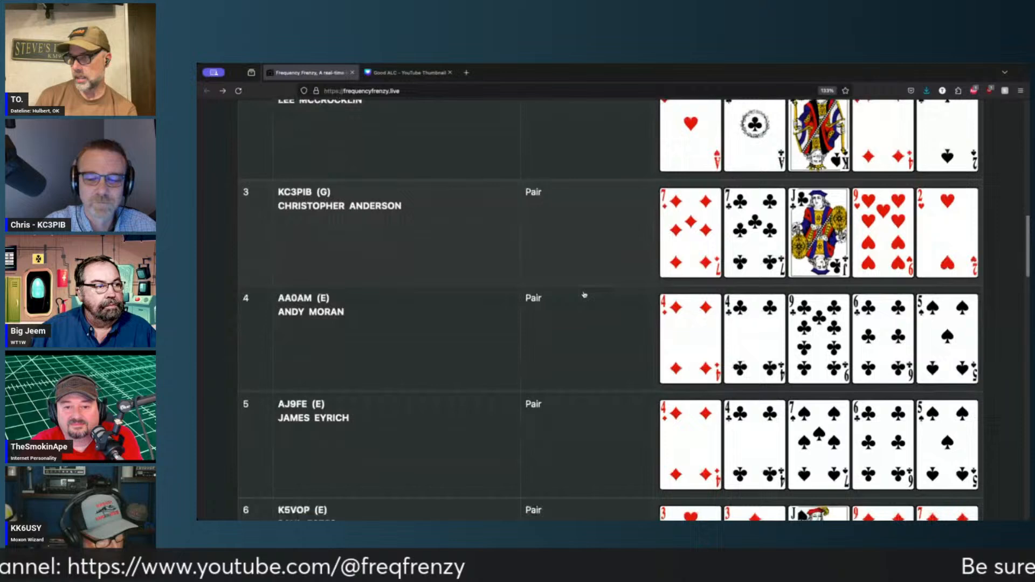
scroll("down", 3)
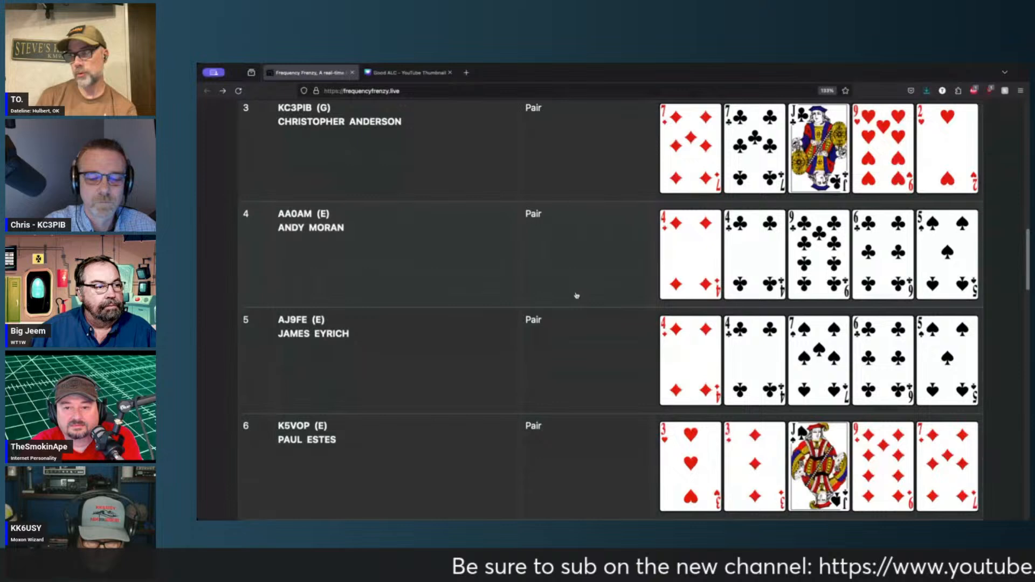
scroll("down", 3)
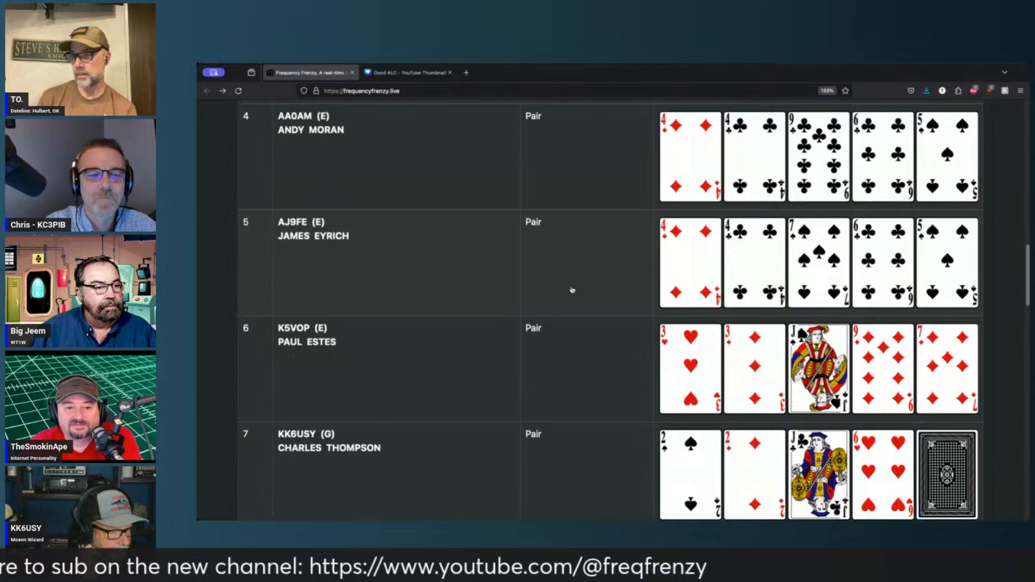
scroll("down", 3)
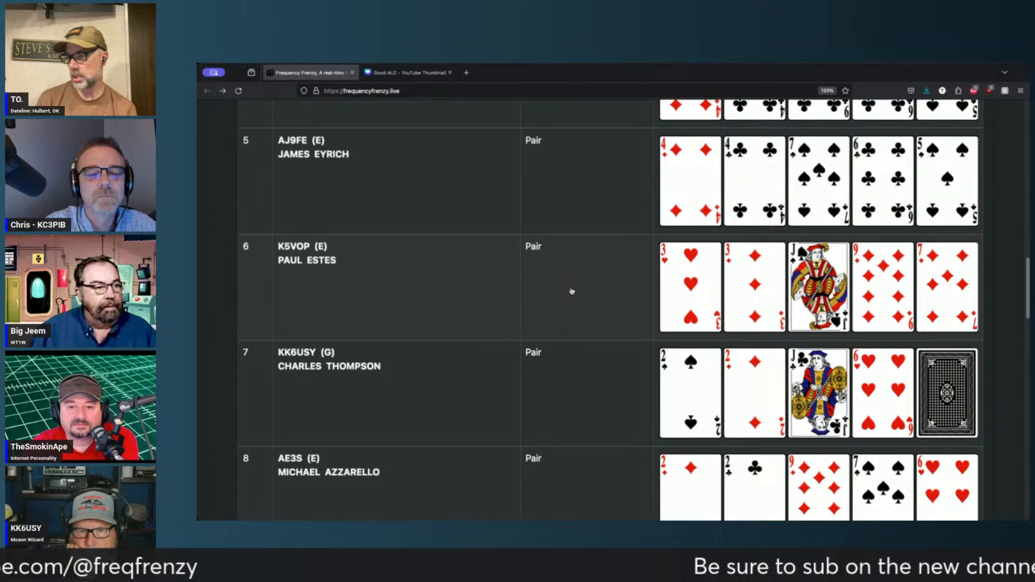
scroll("down", 3)
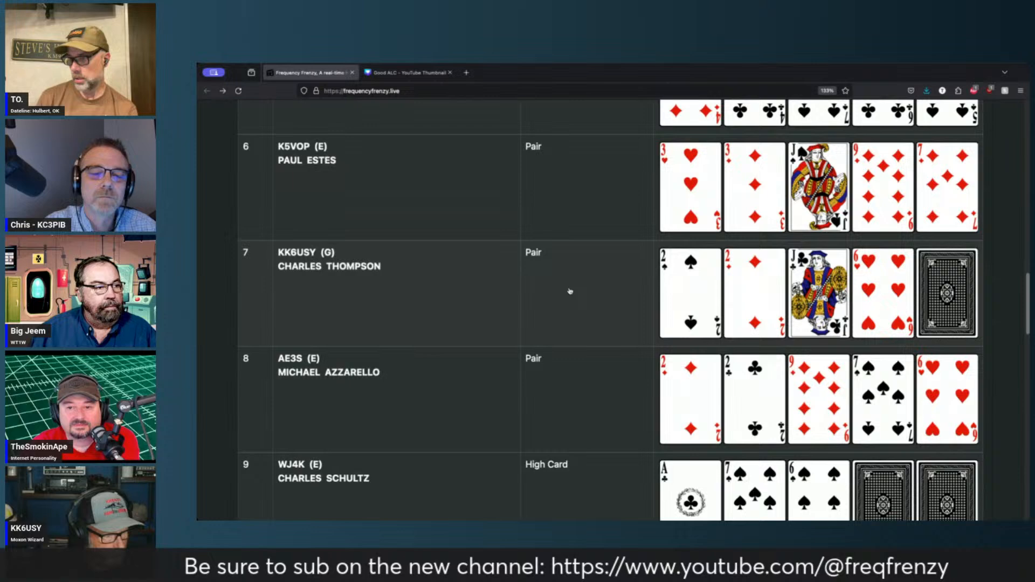
scroll("down", 3)
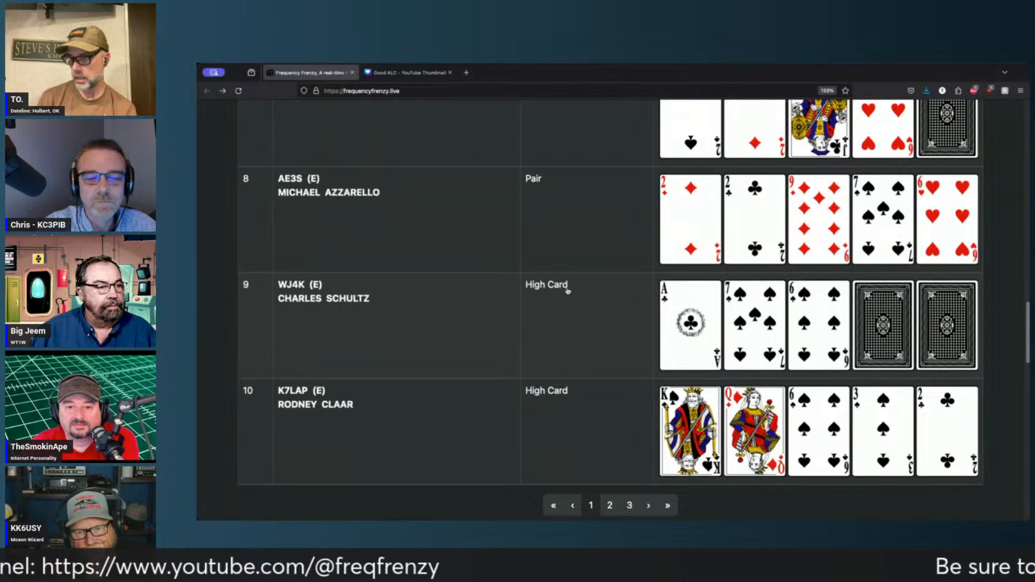
scroll("down", 3)
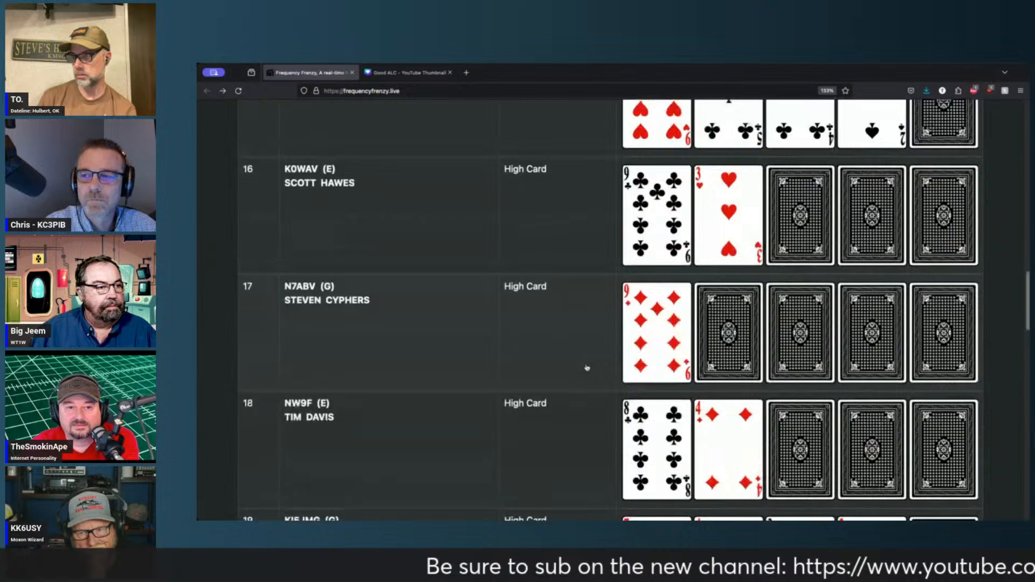
Scroll to the Sprint Errors table listing WARC-band QSOs and a missing RST_SENT
scroll("up", 3)
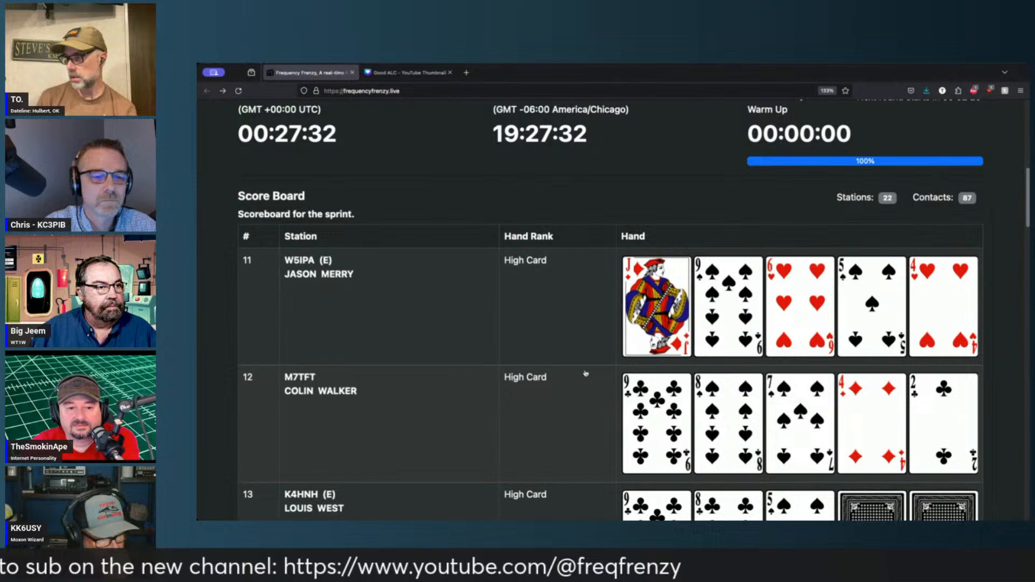
scroll("down", 3)
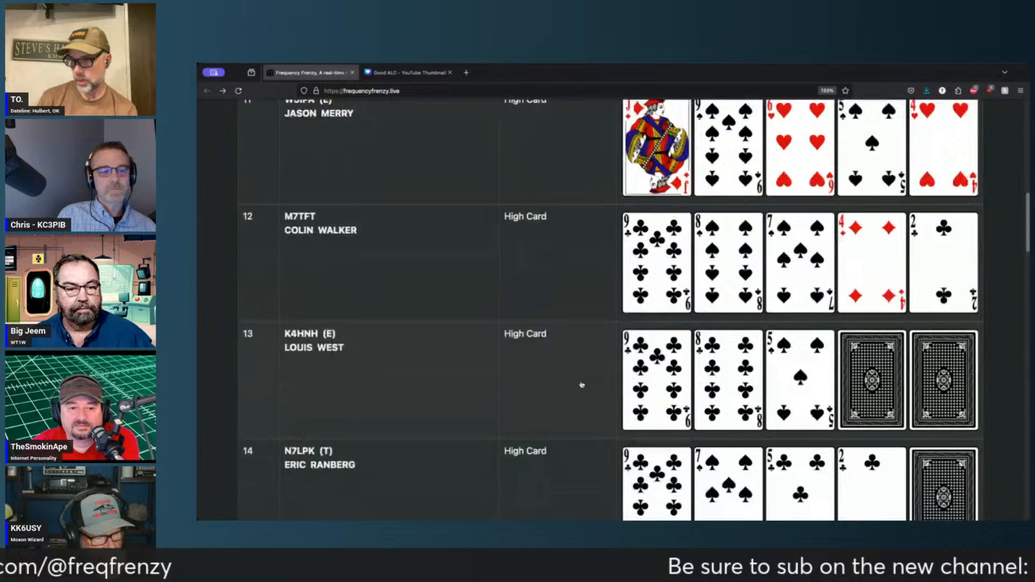
scroll("down", 3)
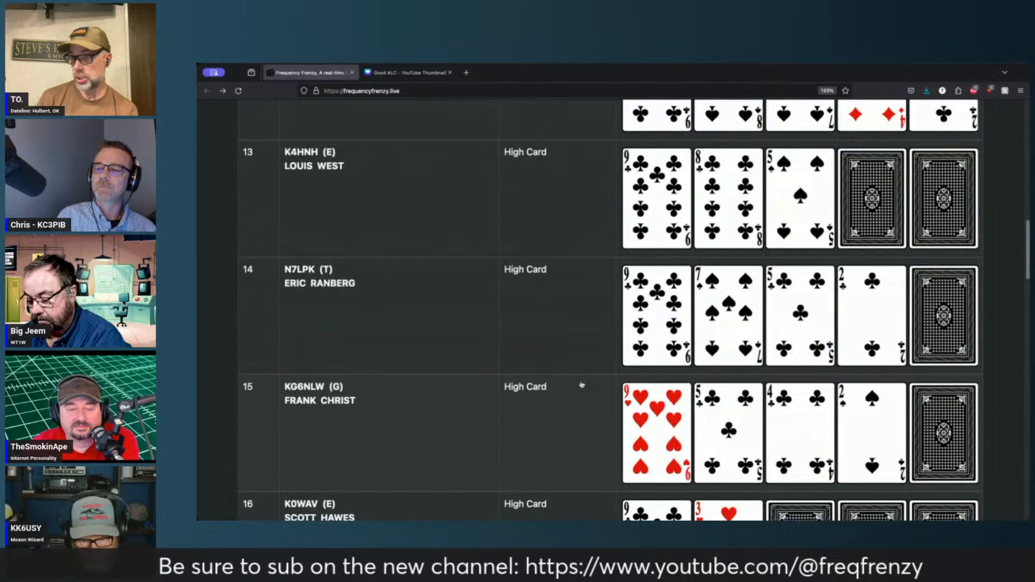
scroll("down", 3)
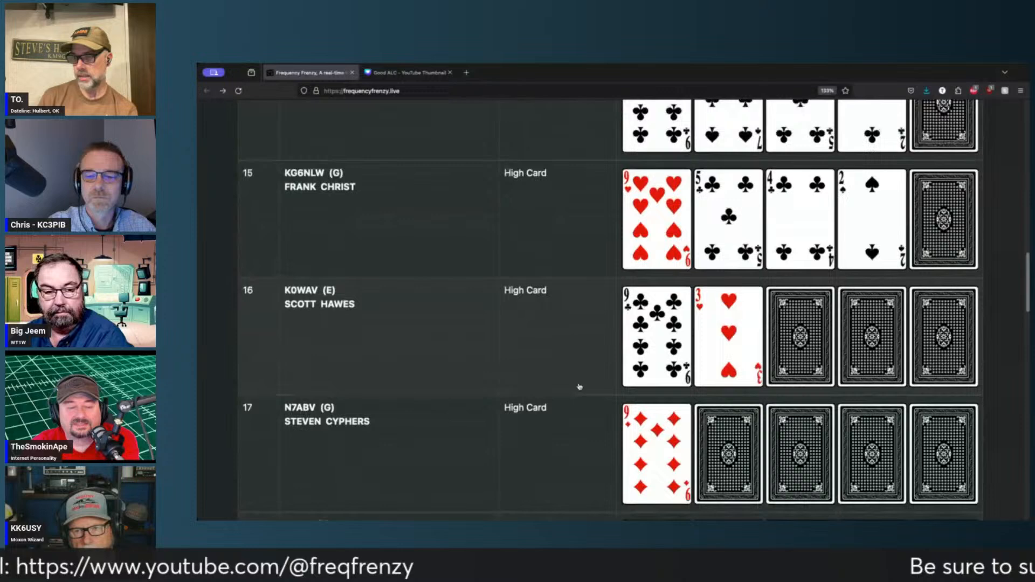
scroll("down", 3)
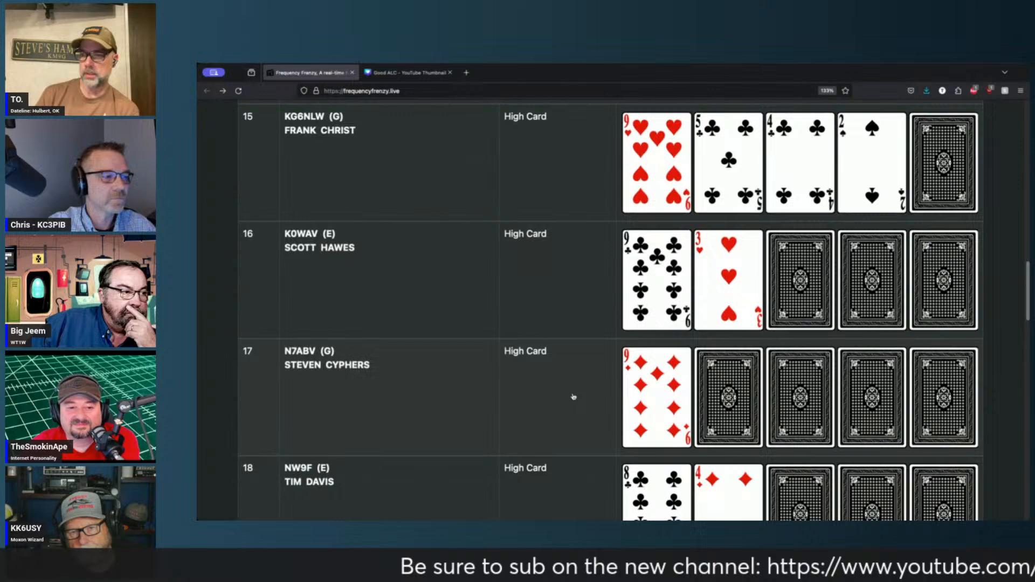
scroll("down", 3)
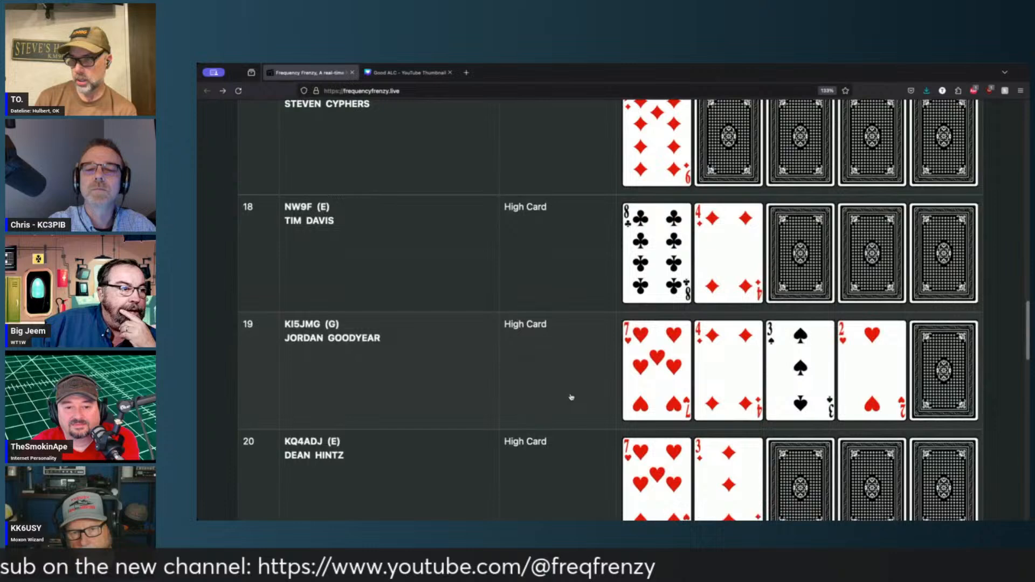
scroll("down", 3)
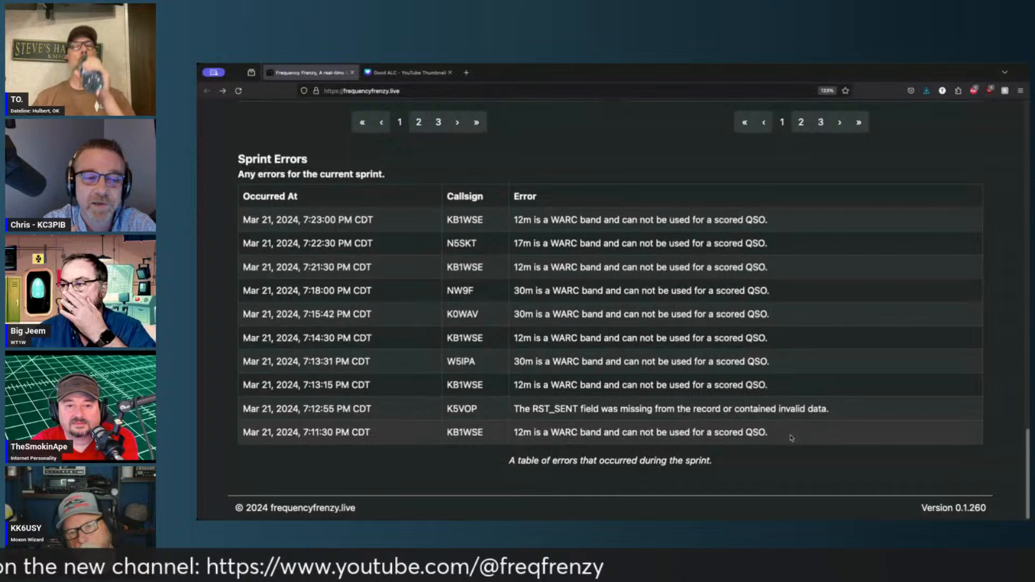
View the WSJT-X/JTDX connection guide, then return to the live world map and Poseidon countdown
left_click(965, 117)
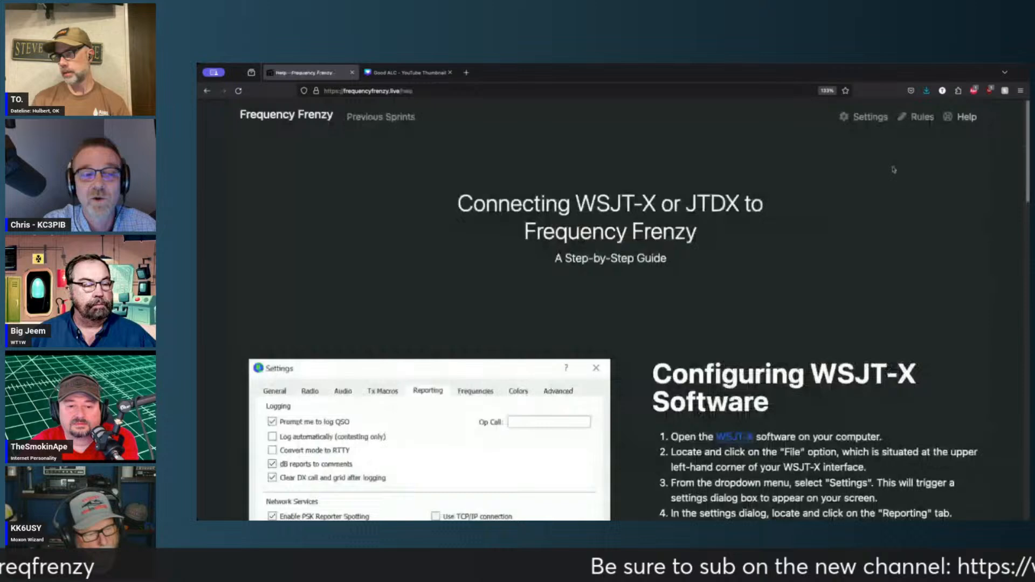
scroll("down", 3)
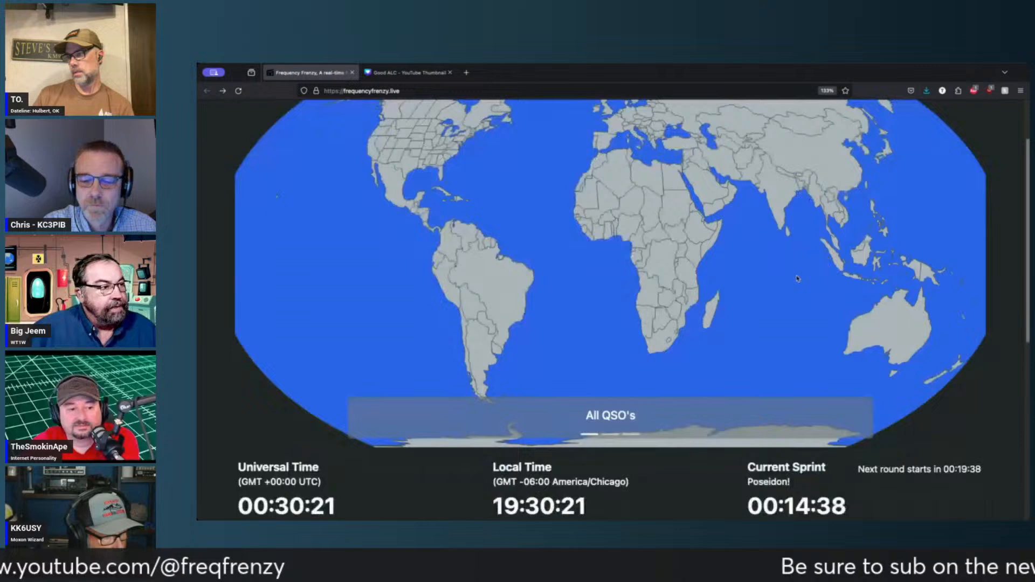
Scroll past the clocks to the Score Board showing K4LTC's first High Card
scroll("down", 3)
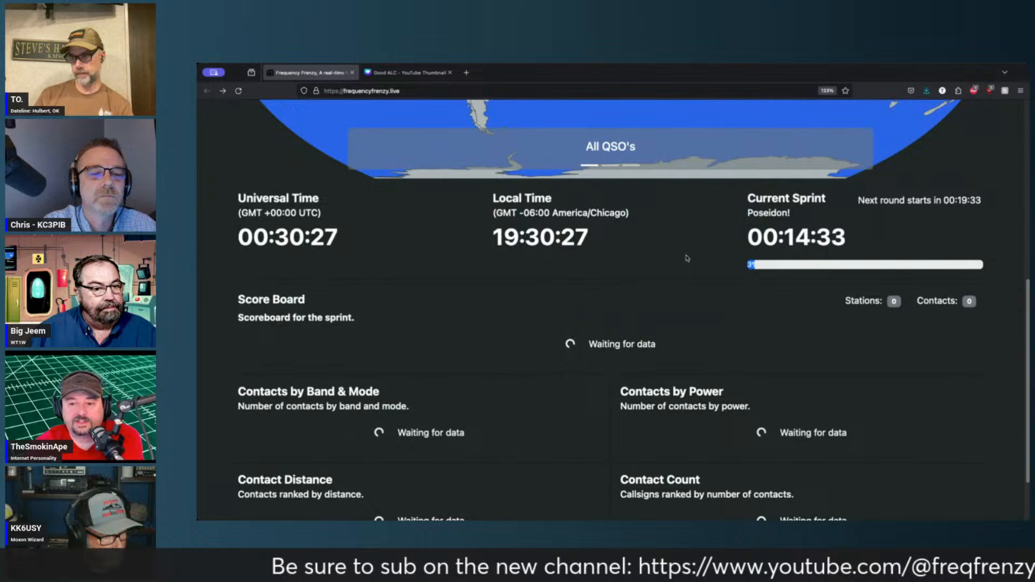
scroll("down", 3)
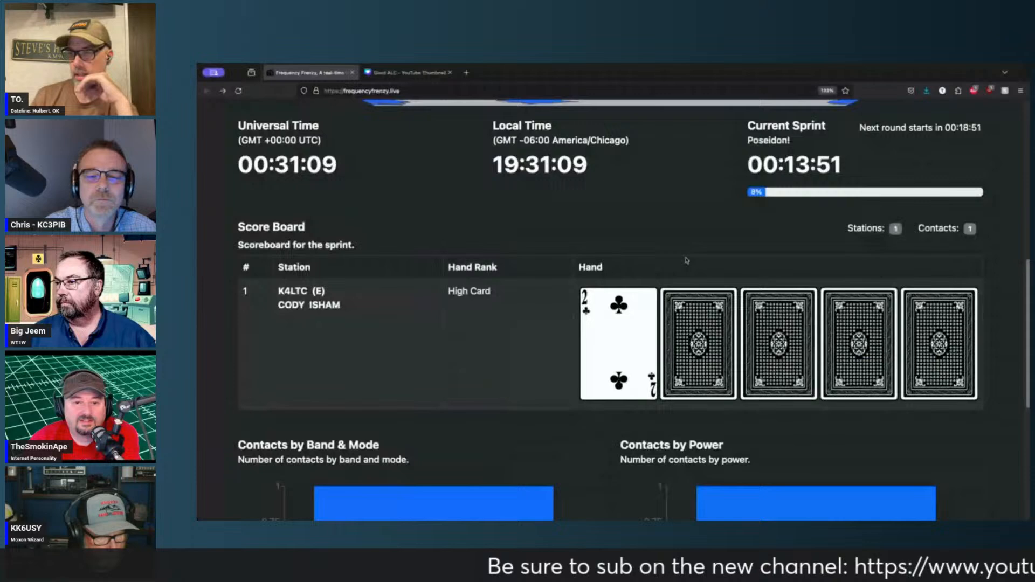
Scroll through the Poseidon scoreboard hands as stations and contacts accumulate
scroll("down", 3)
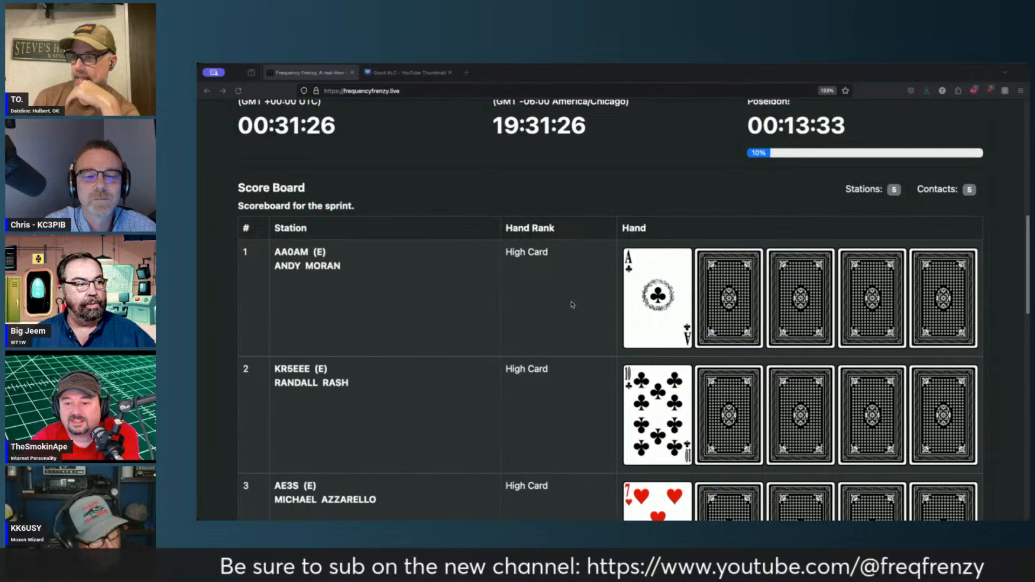
scroll("down", 3)
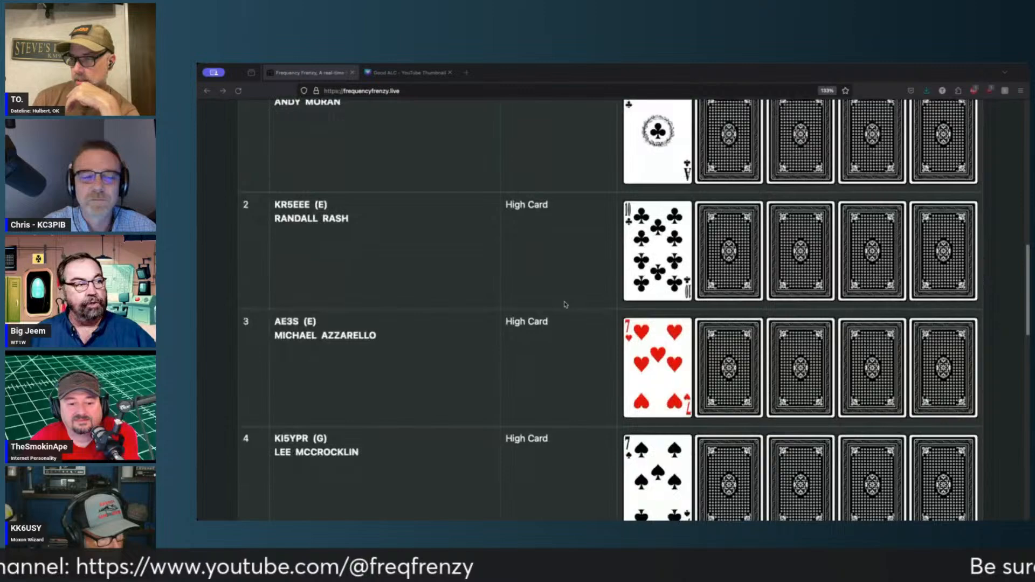
scroll("down", 3)
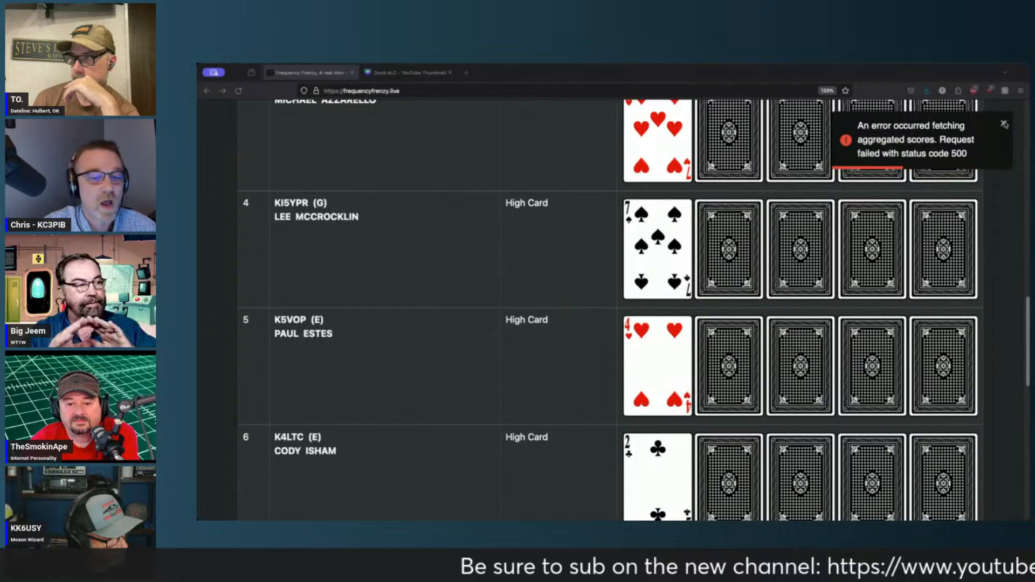
scroll("up", 3)
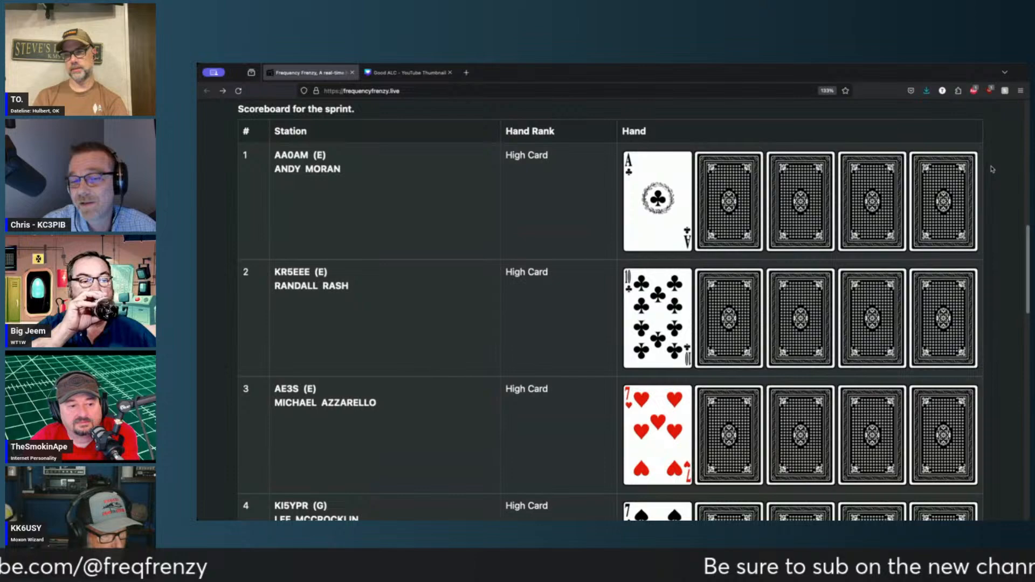
scroll("down", 3)
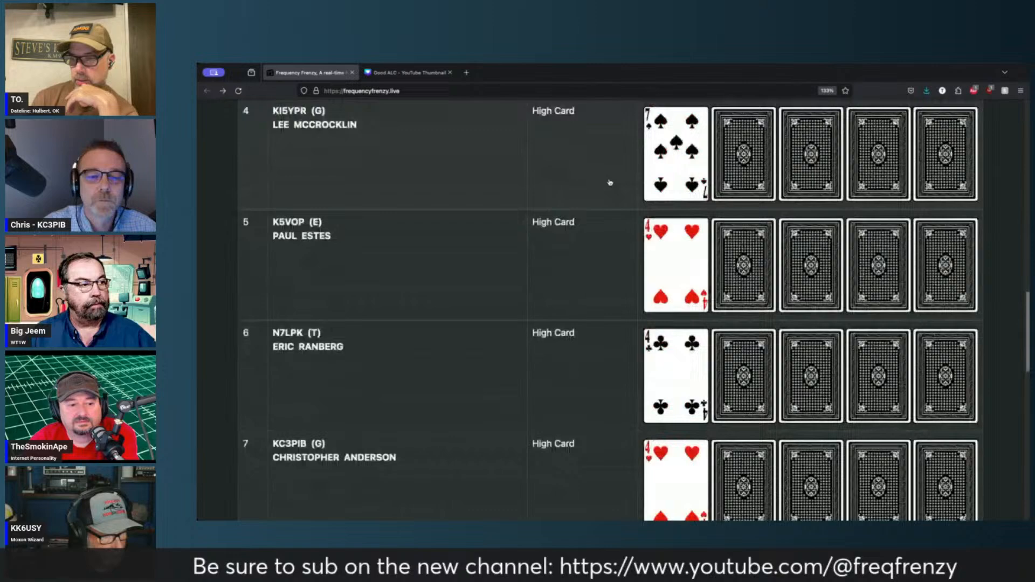
scroll("down", 3)
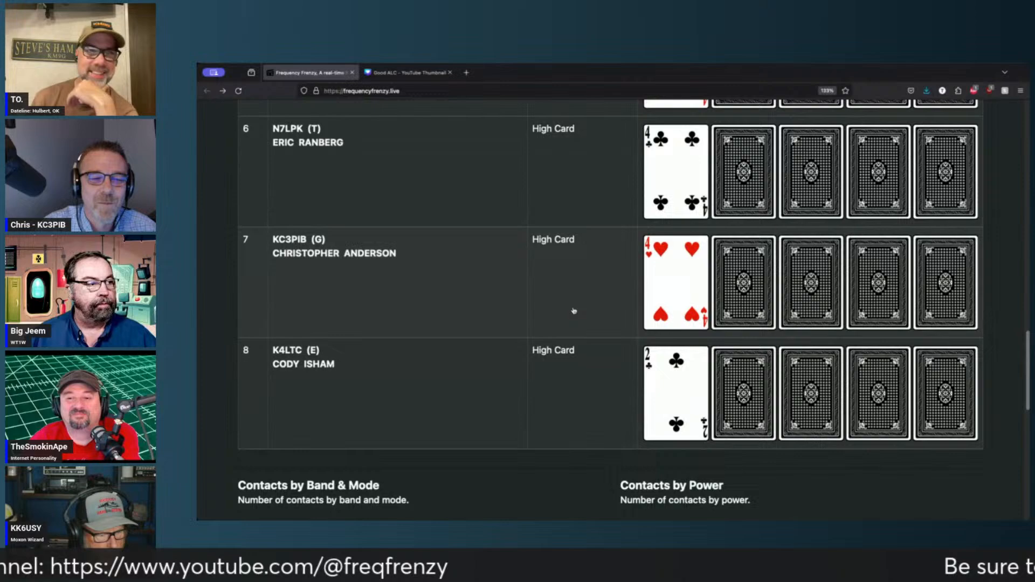
scroll("up", 3)
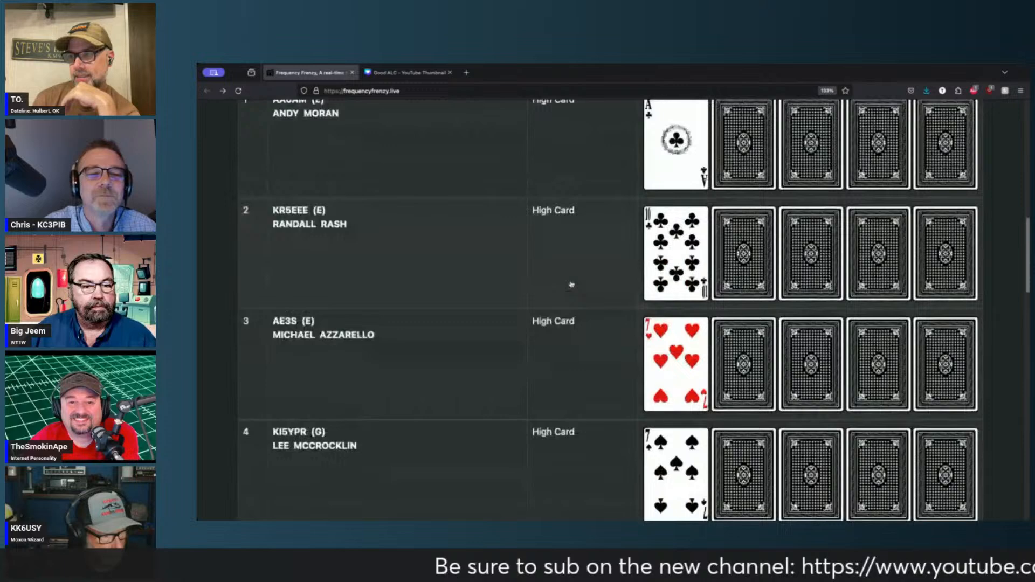
scroll("up", 3)
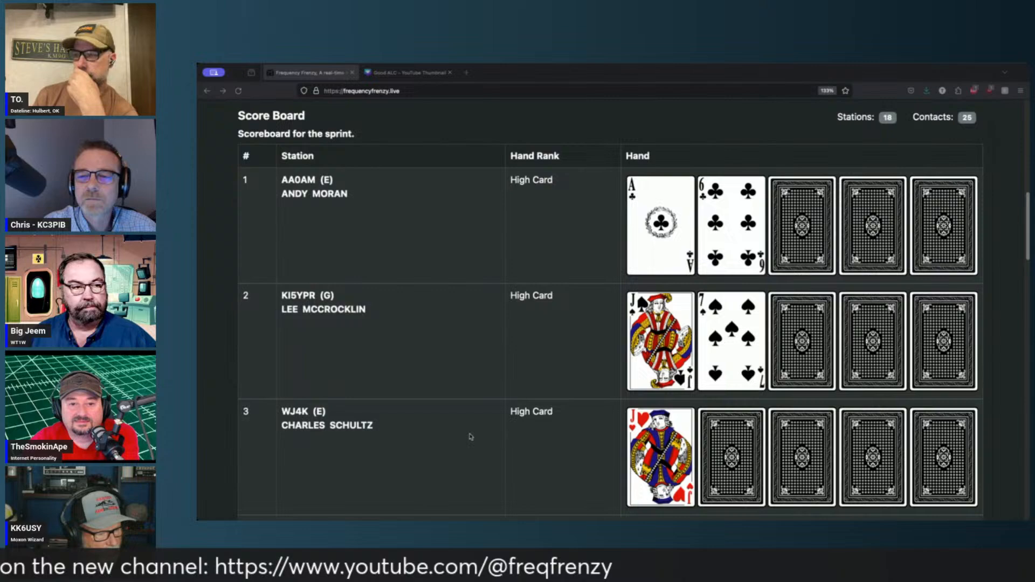
Return the scoreboard to page 1 and scroll up to AE3S's leading Pair
scroll("down", 3)
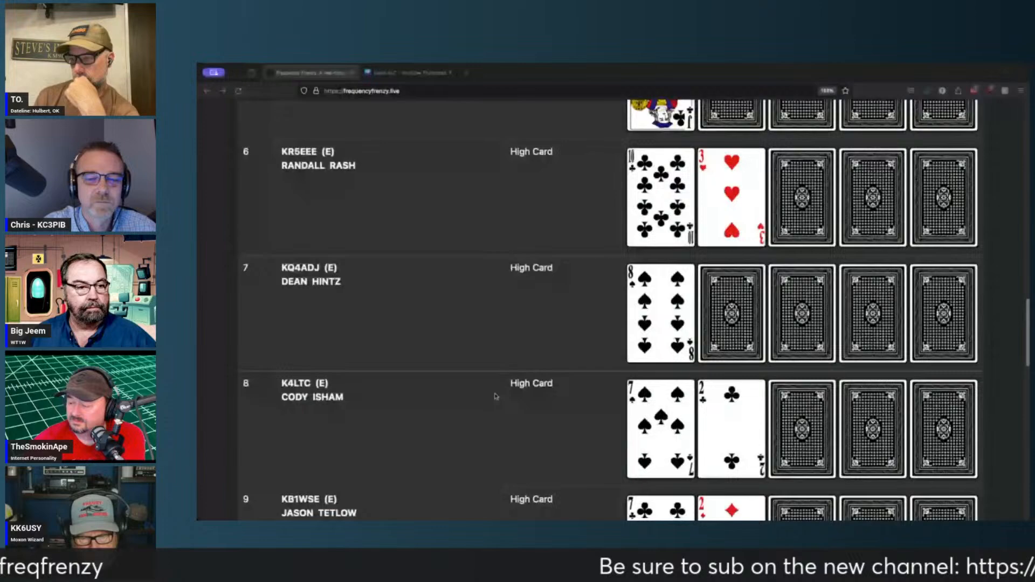
scroll("down", 3)
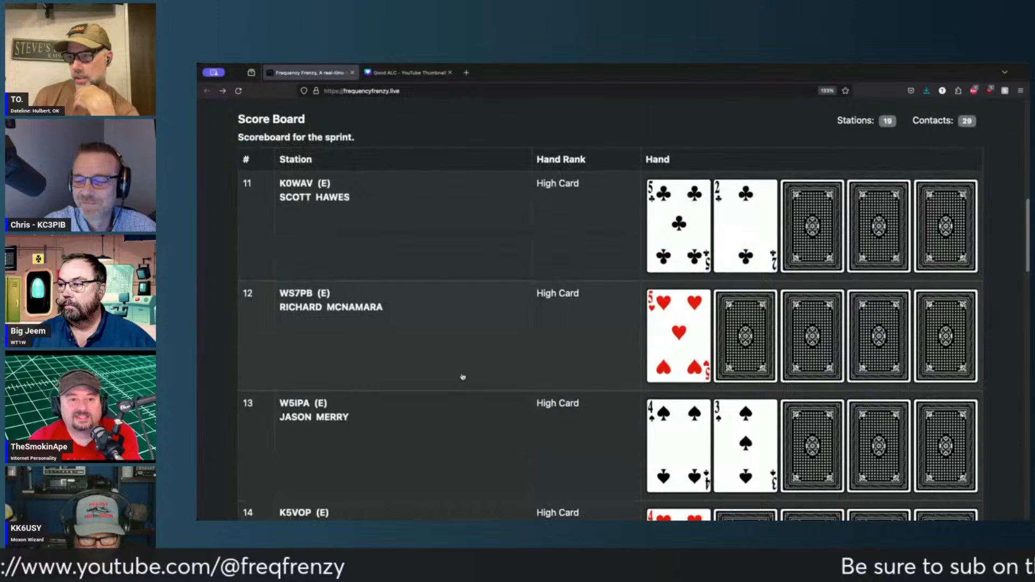
scroll("down", 3)
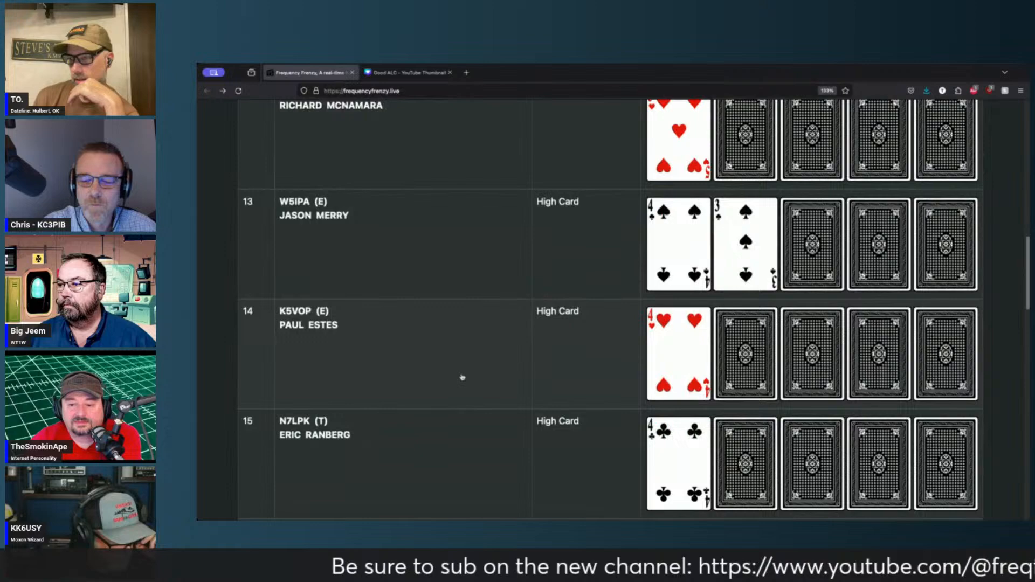
scroll("down", 3)
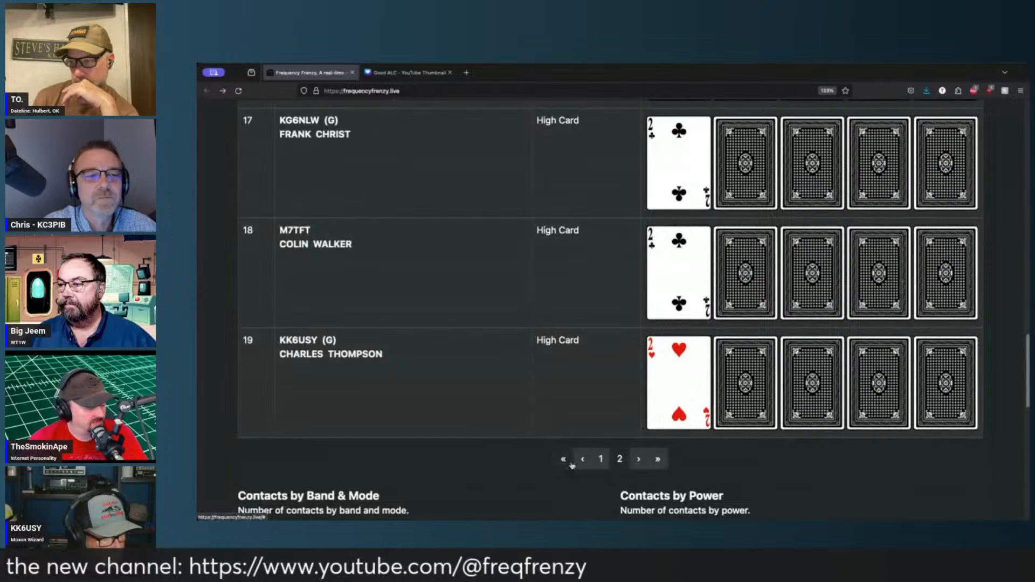
left_click(601, 458)
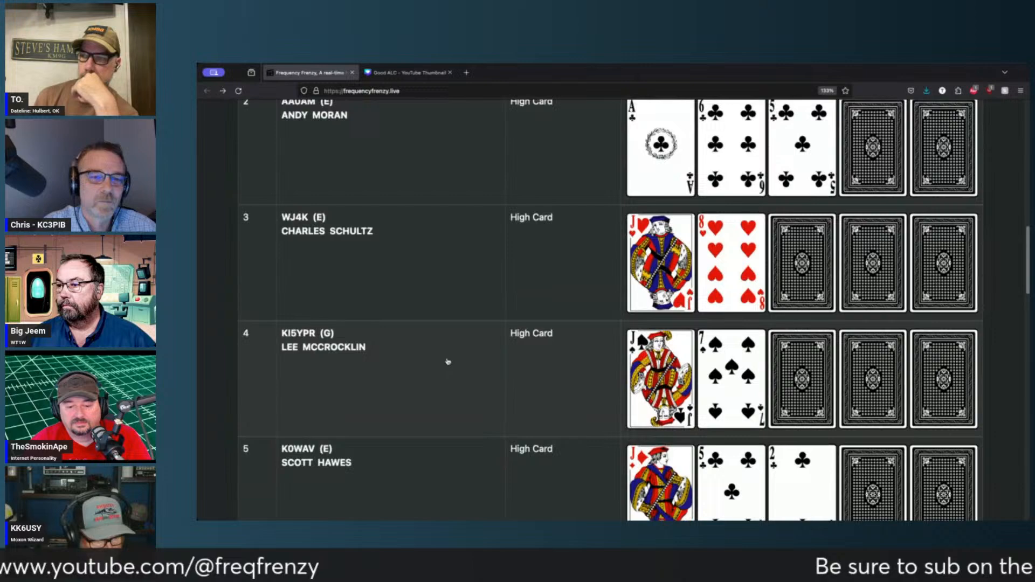
scroll("up", 3)
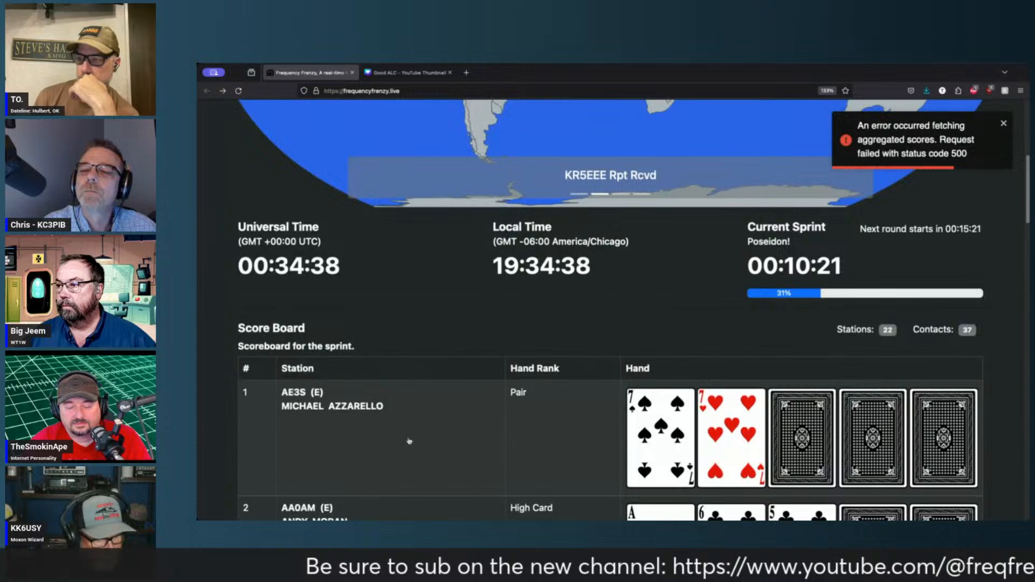
Scroll up to the All QSO's world map and dismiss the aggregated-scores error toast
scroll("up", 3)
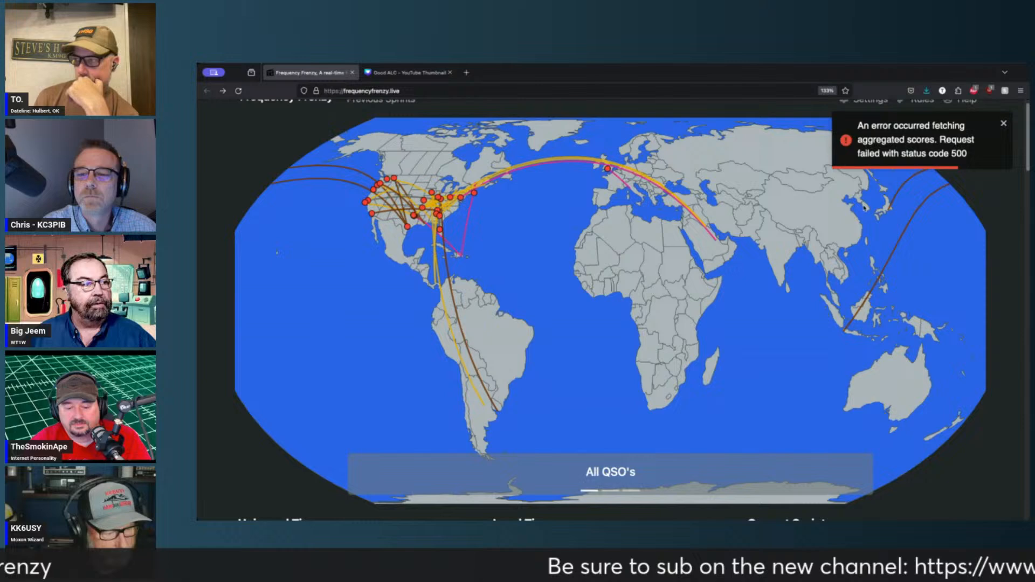
left_click(1003, 123)
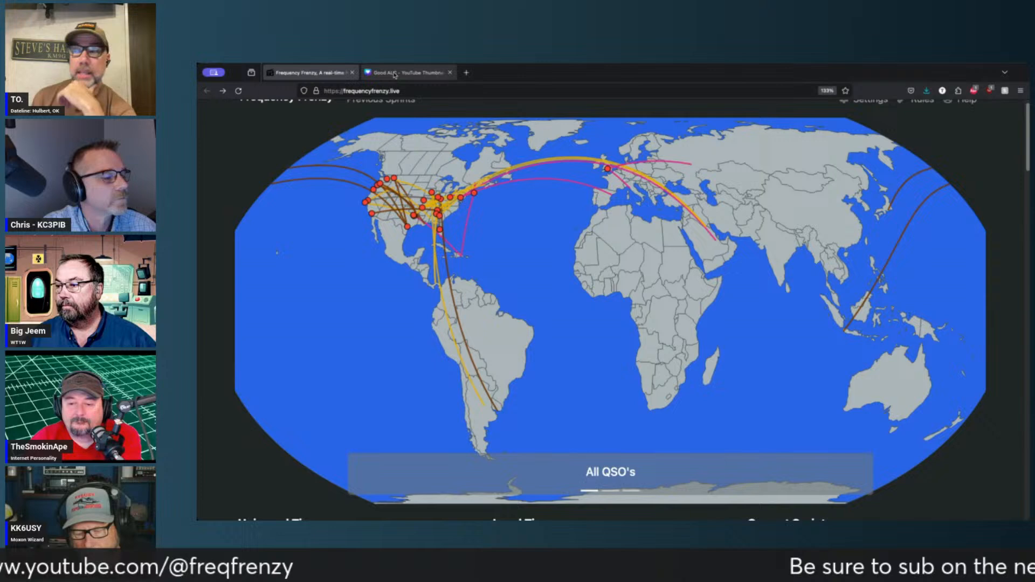
Switch to the Good ALC – YouTube Thumbnail Canva design and view the clipped waveform
left_click(406, 72)
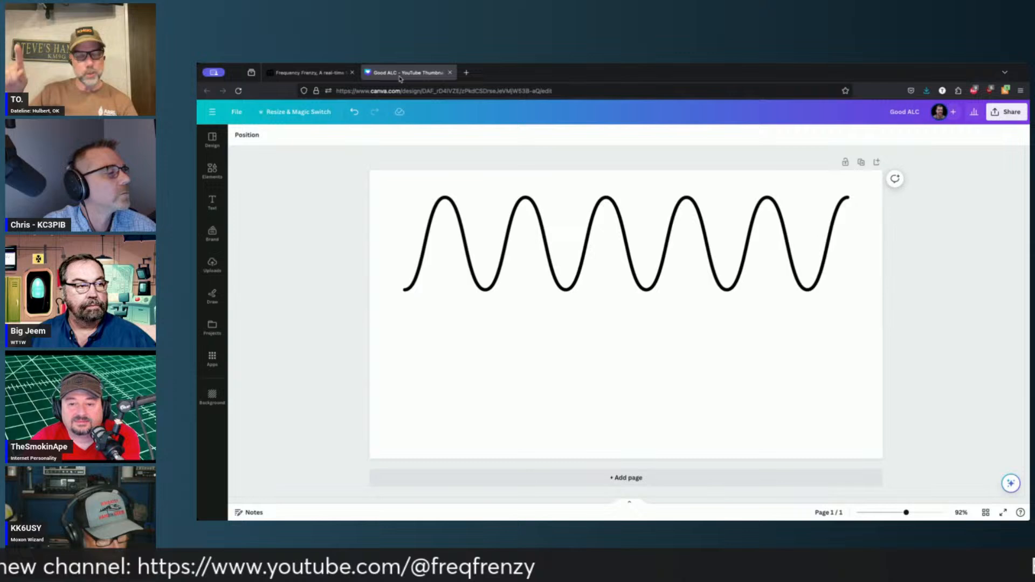
left_click(614, 382)
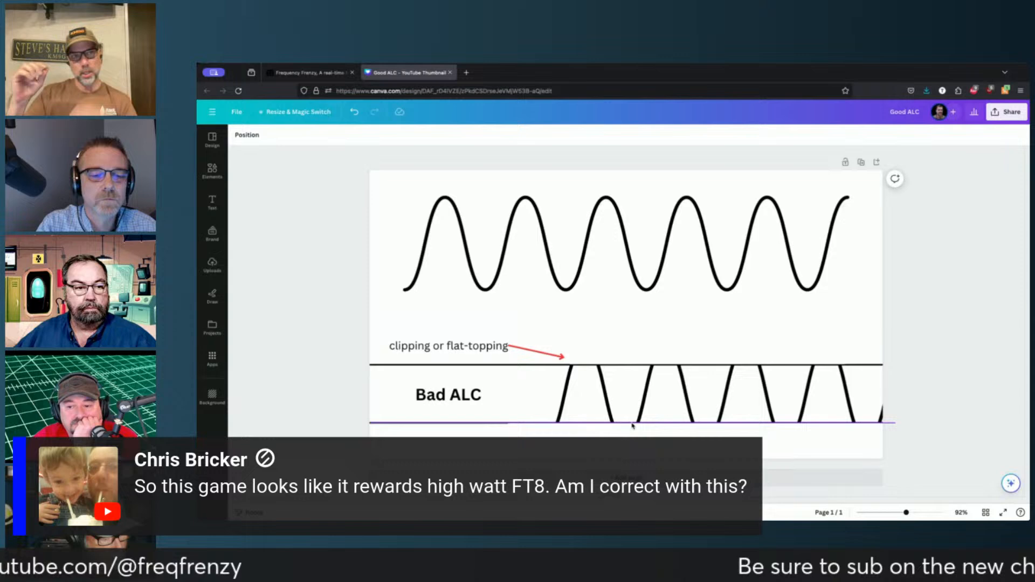
Clear the Canva selection and return to frequencyfrenzy.live showing KB7YS QSO's
left_click(584, 388)
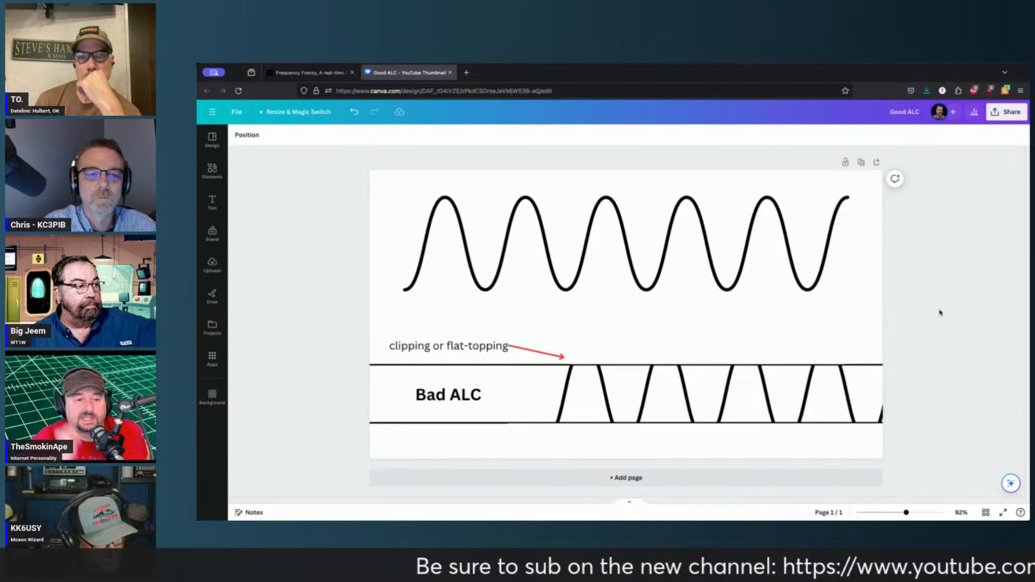
left_click(626, 357)
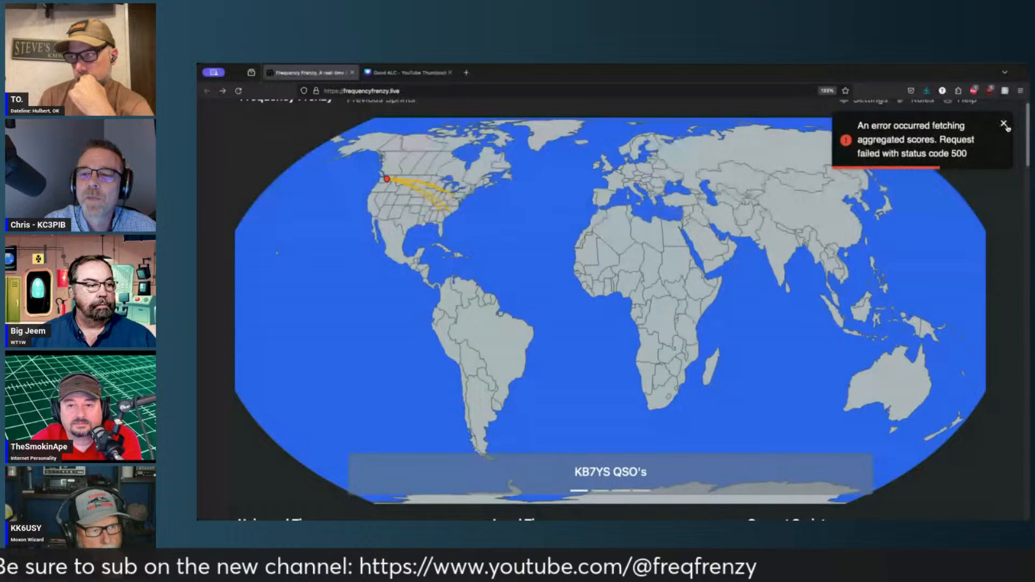
Dismiss the aggregated-scores error notice to reveal the Poseidon scoreboard
left_click(1003, 124)
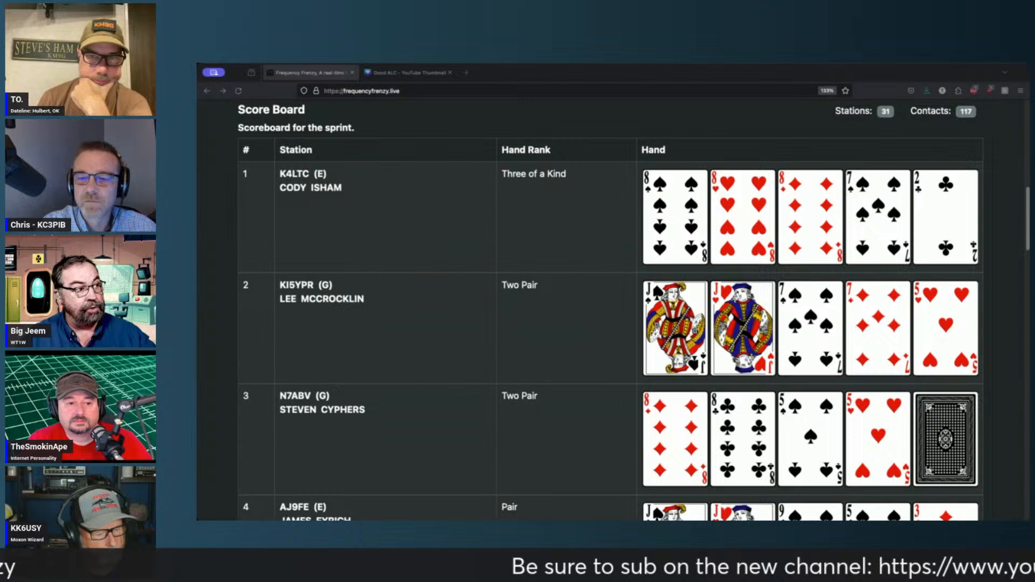
Scroll through scoreboard page 2, stations 11 to 20, all High Card hands
scroll("up", 3)
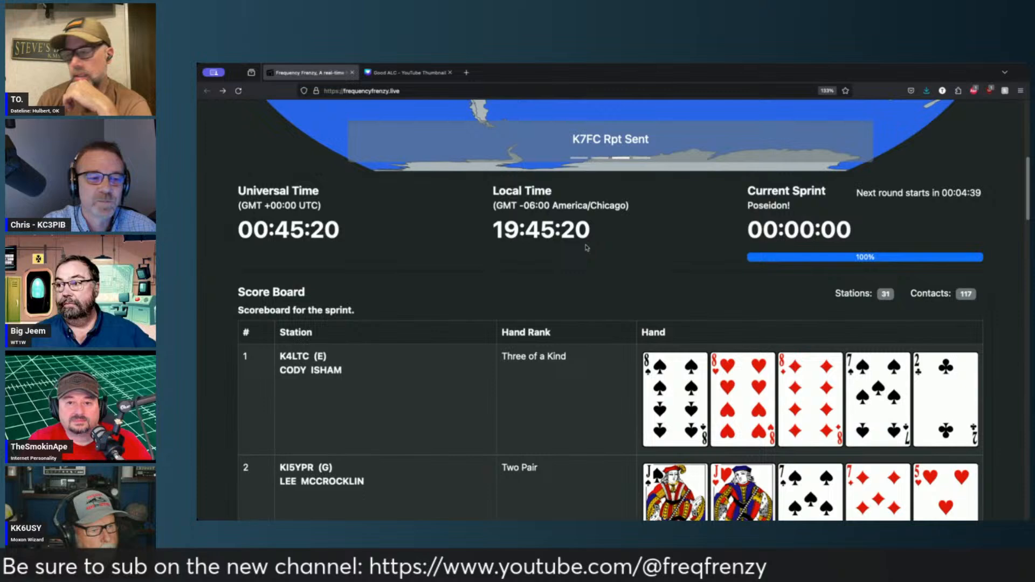
scroll("down", 3)
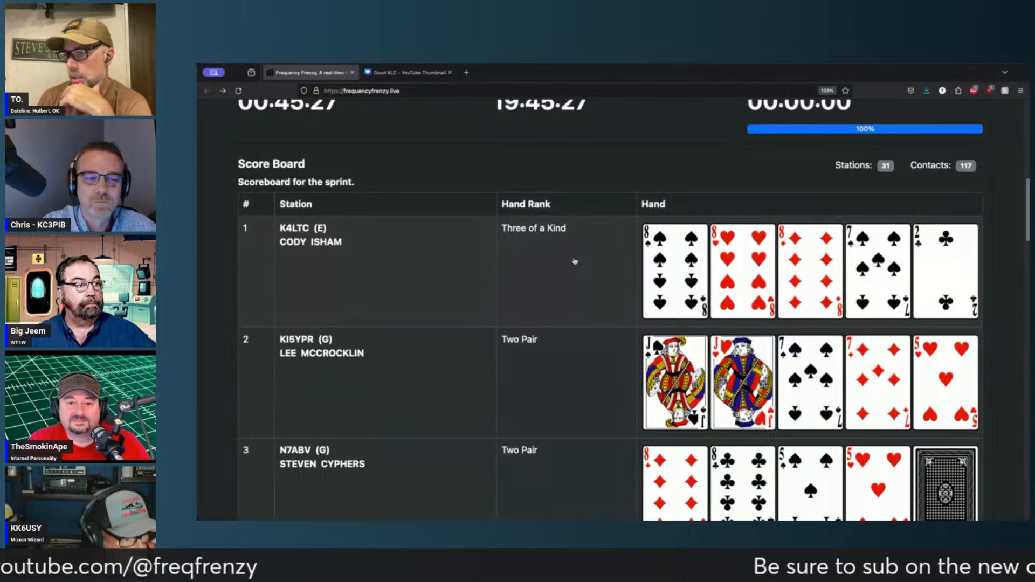
scroll("down", 3)
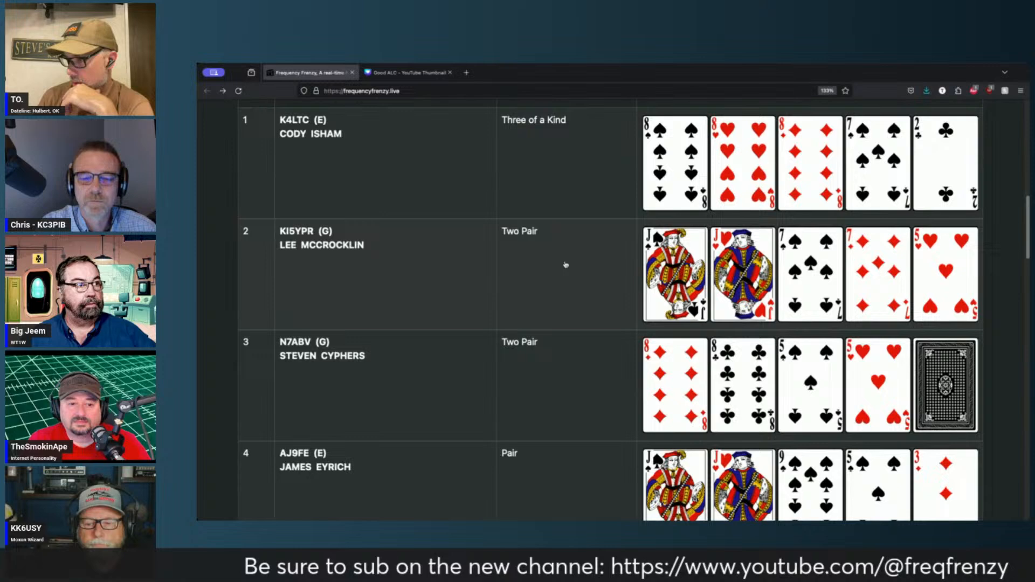
scroll("down", 3)
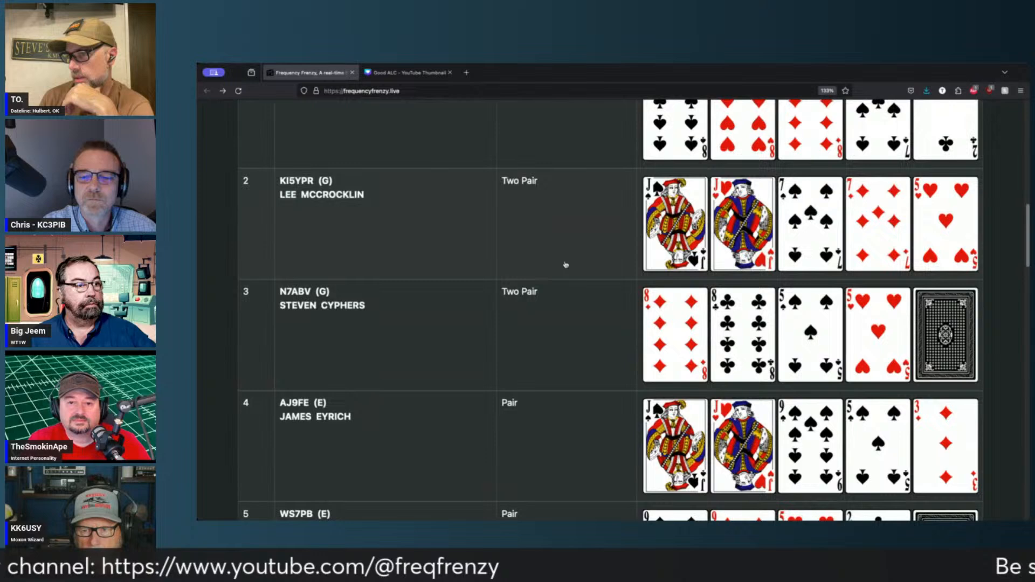
scroll("down", 3)
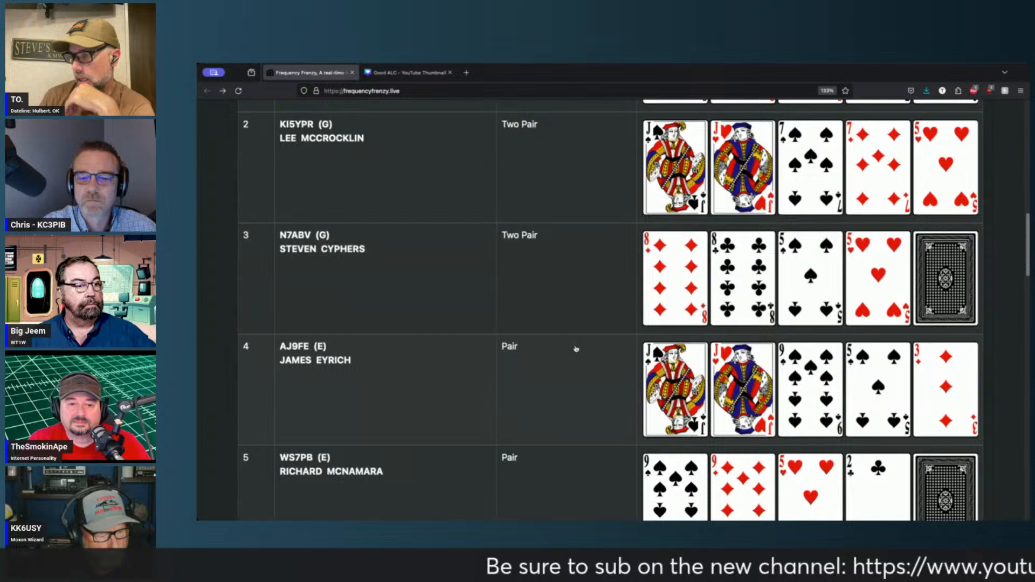
scroll("down", 3)
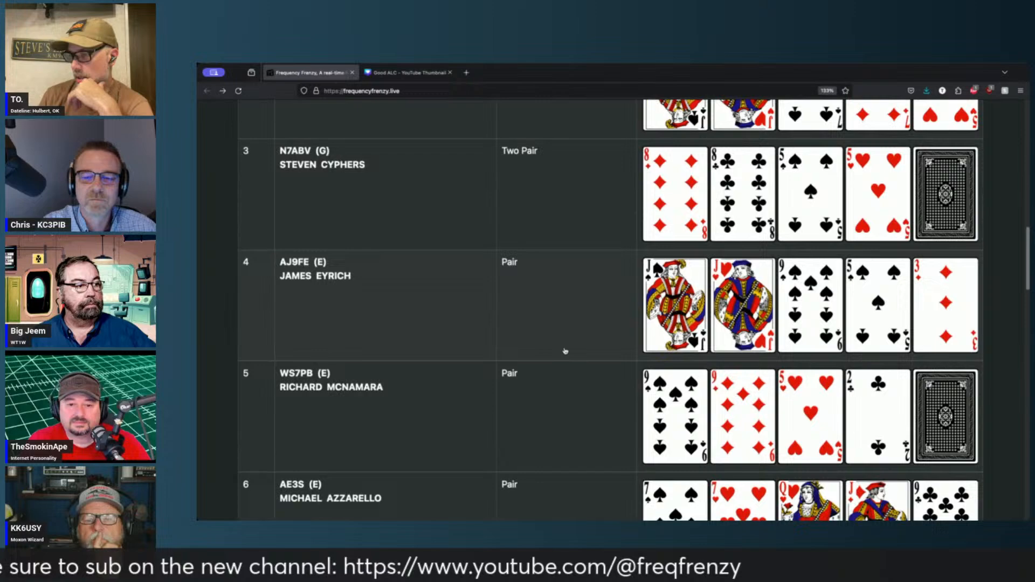
scroll("down", 3)
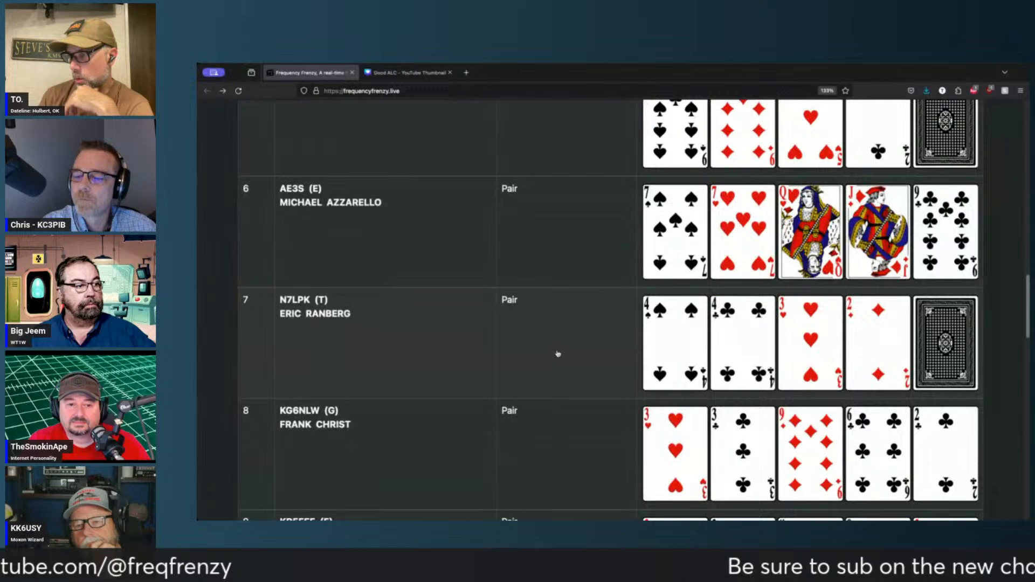
scroll("down", 3)
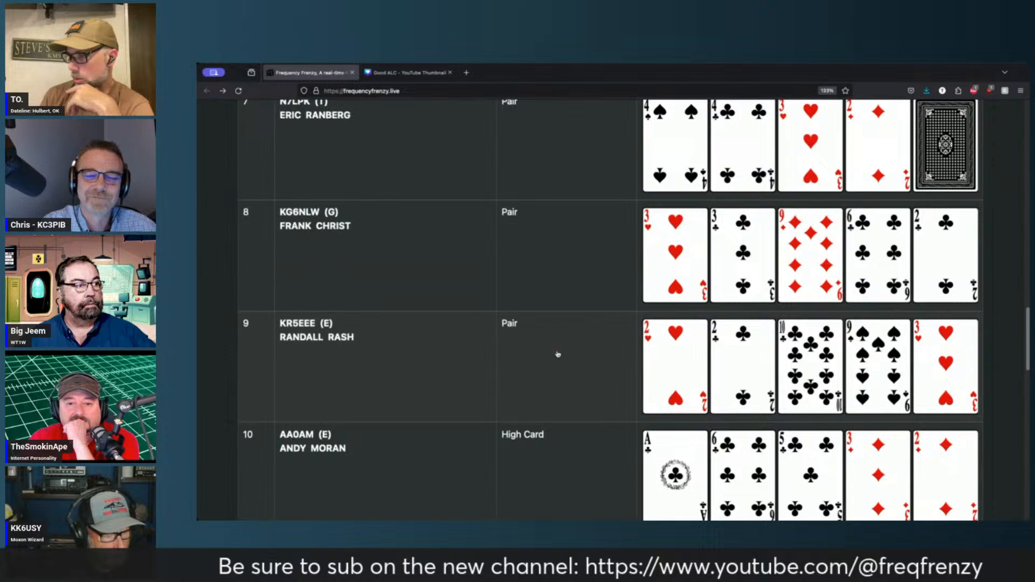
scroll("down", 3)
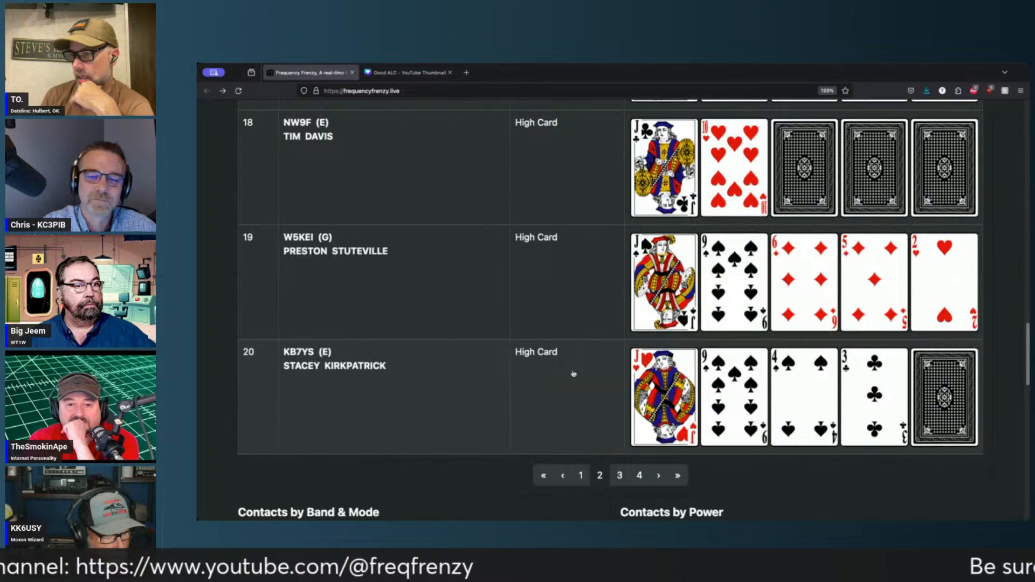
Scroll through scoreboard page 3, stations 21 to 23, all holding High Card
scroll("up", 3)
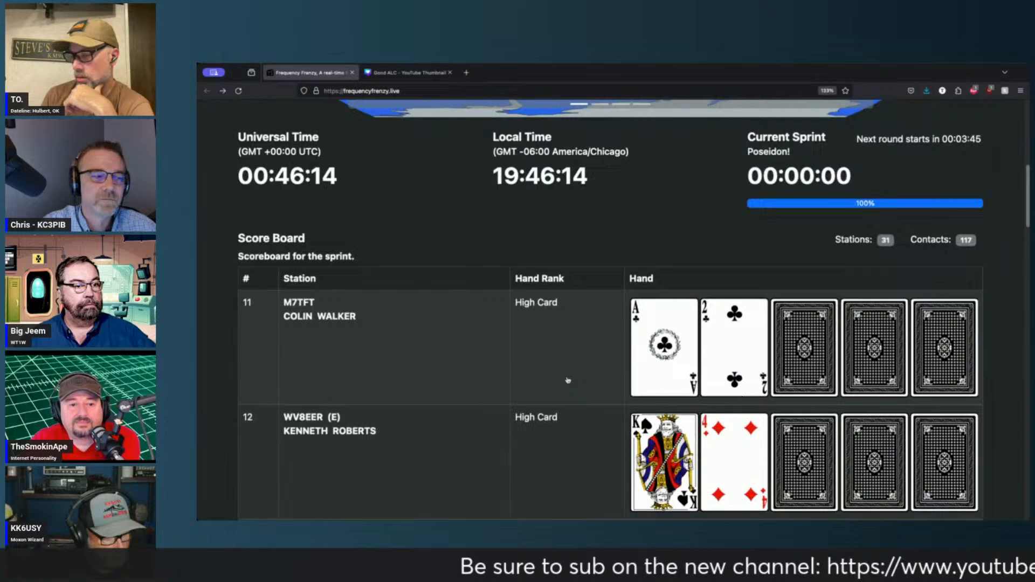
scroll("down", 3)
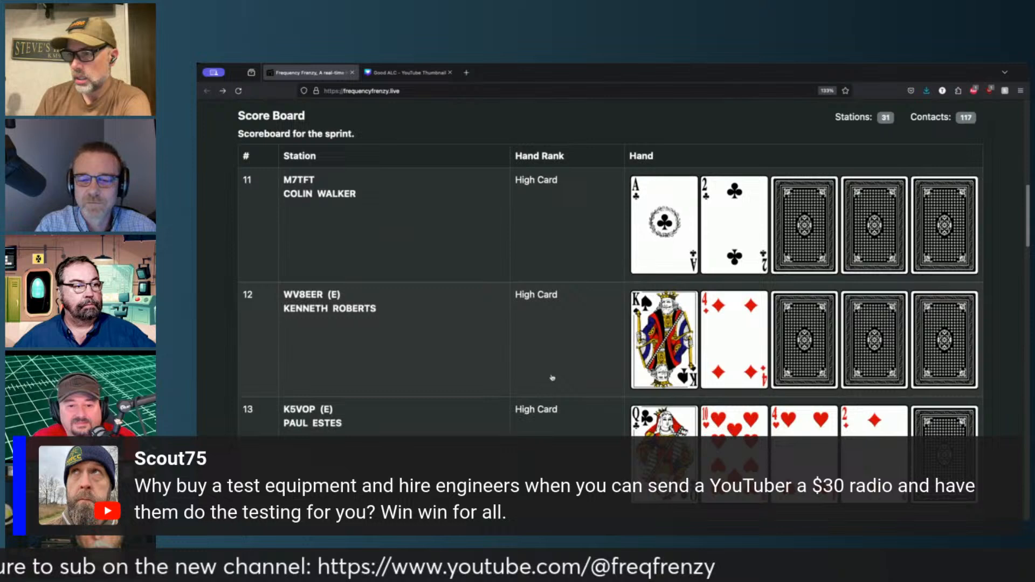
scroll("down", 3)
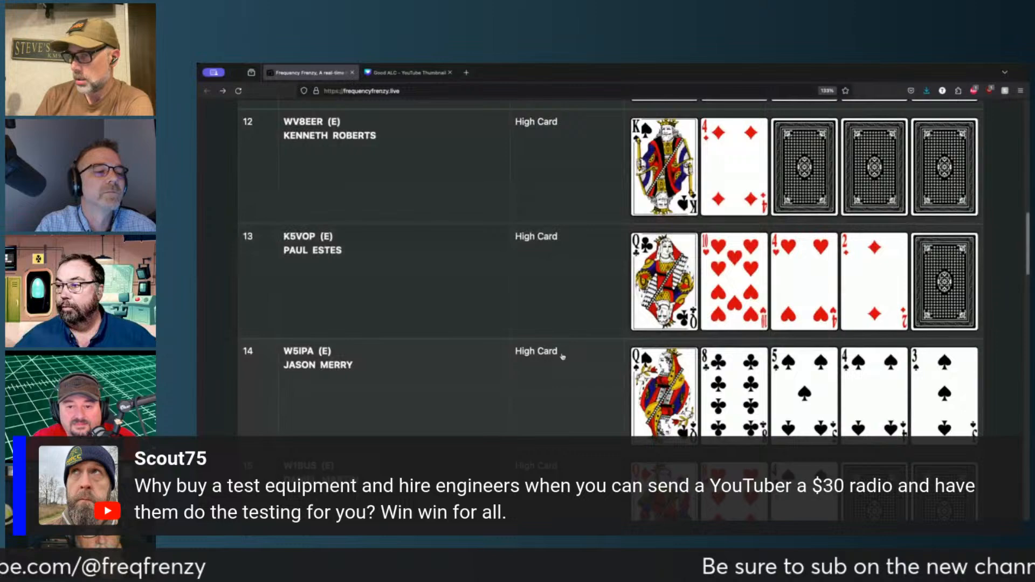
scroll("down", 3)
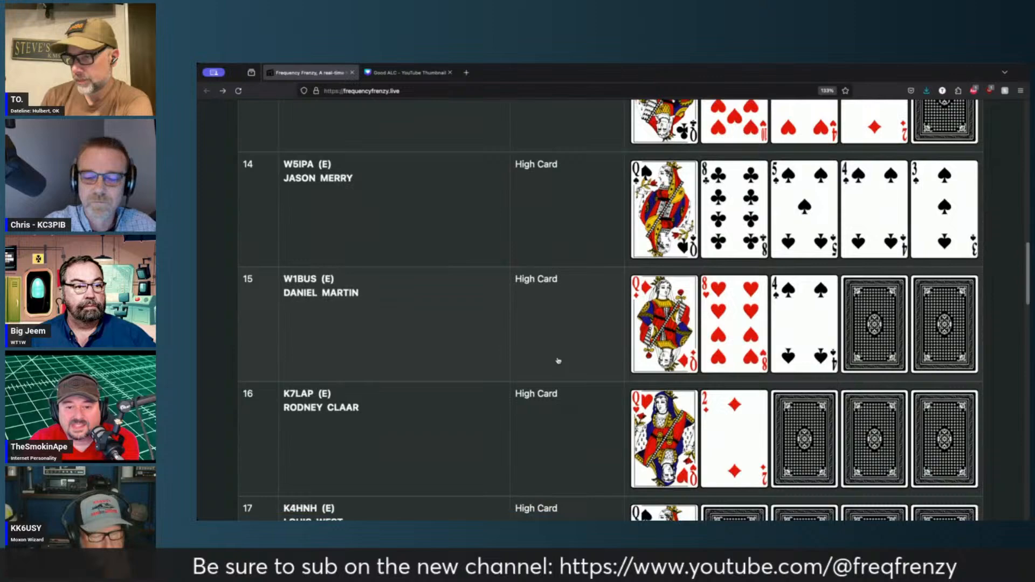
scroll("down", 3)
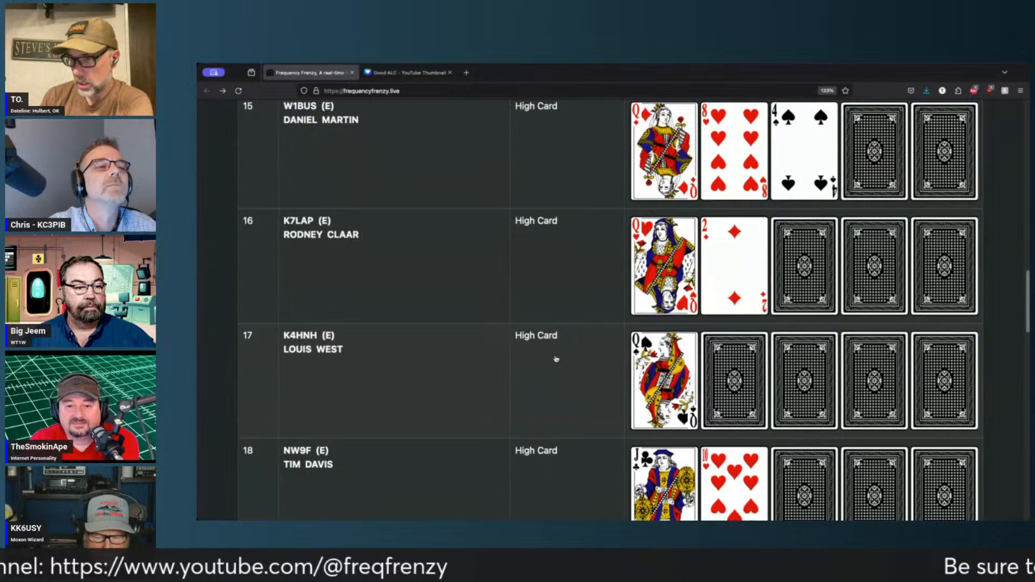
scroll("down", 3)
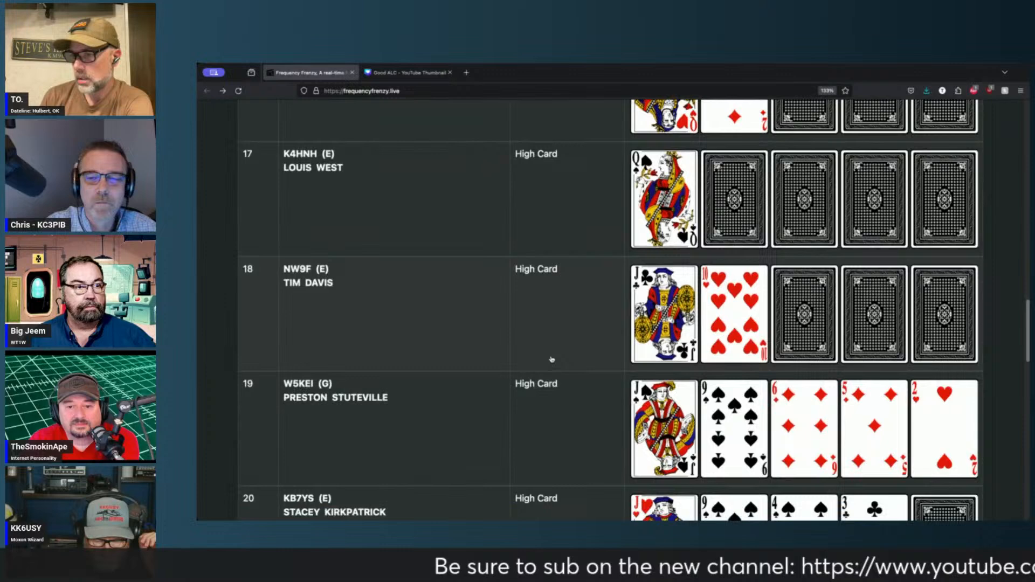
scroll("down", 3)
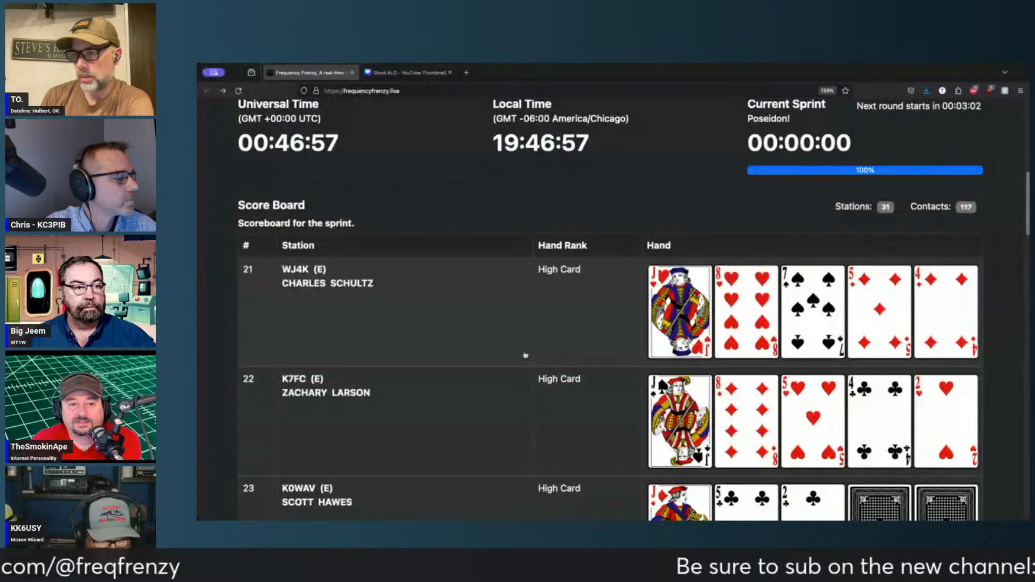
Scroll down through scoreboard rows 21 to 30, each holding a High Card
scroll("down", 3)
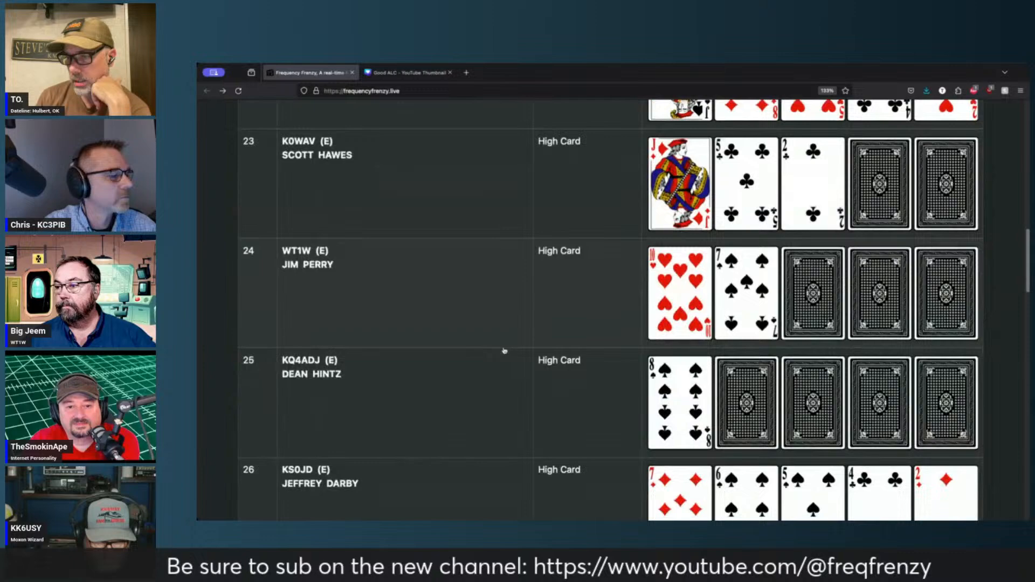
scroll("down", 3)
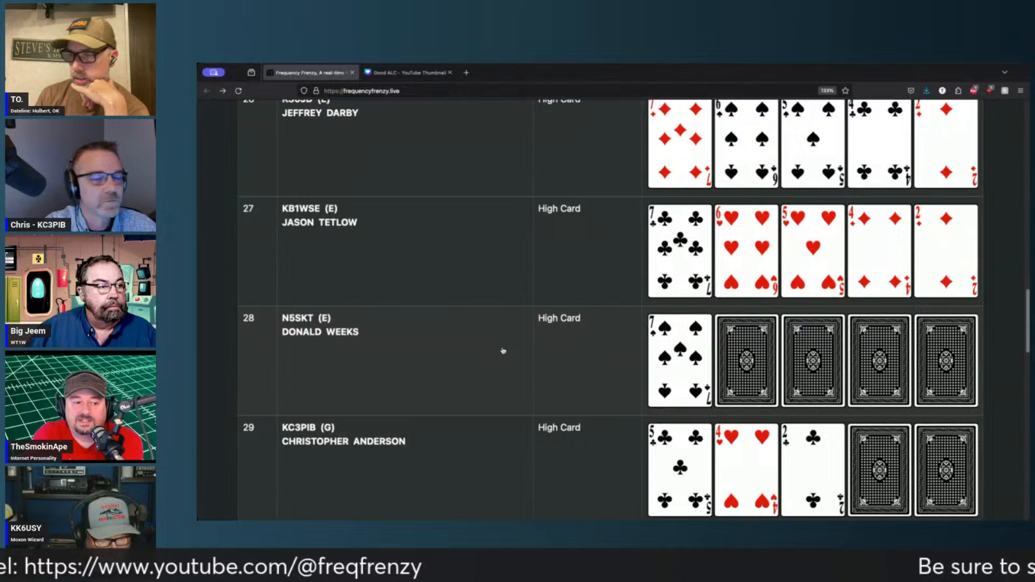
scroll("down", 3)
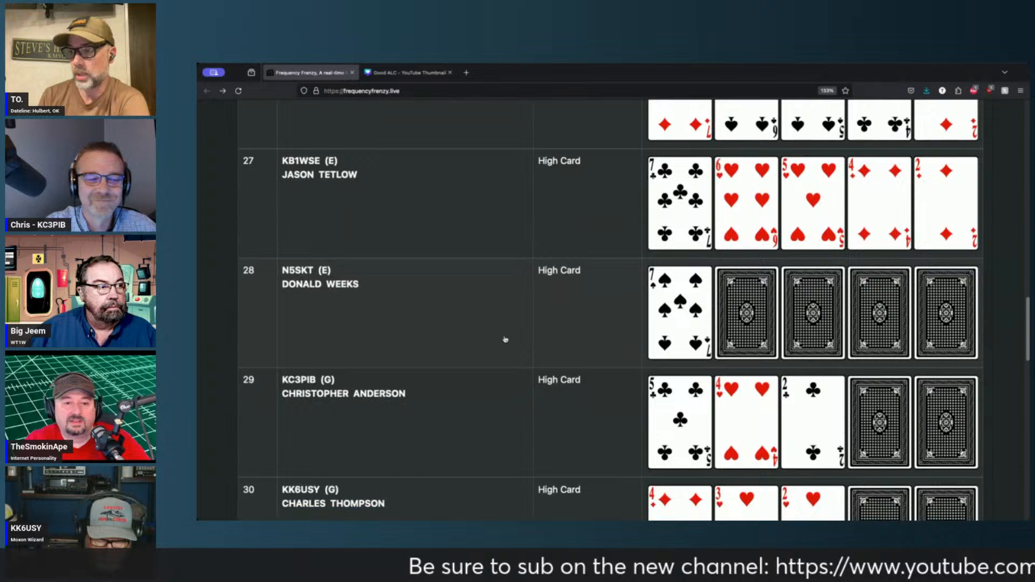
scroll("down", 3)
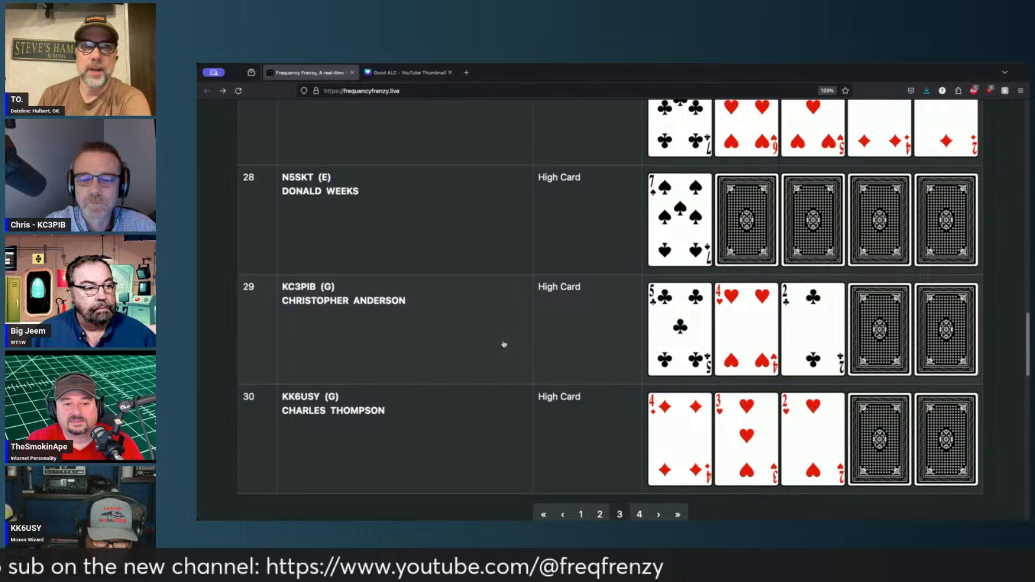
scroll("down", 3)
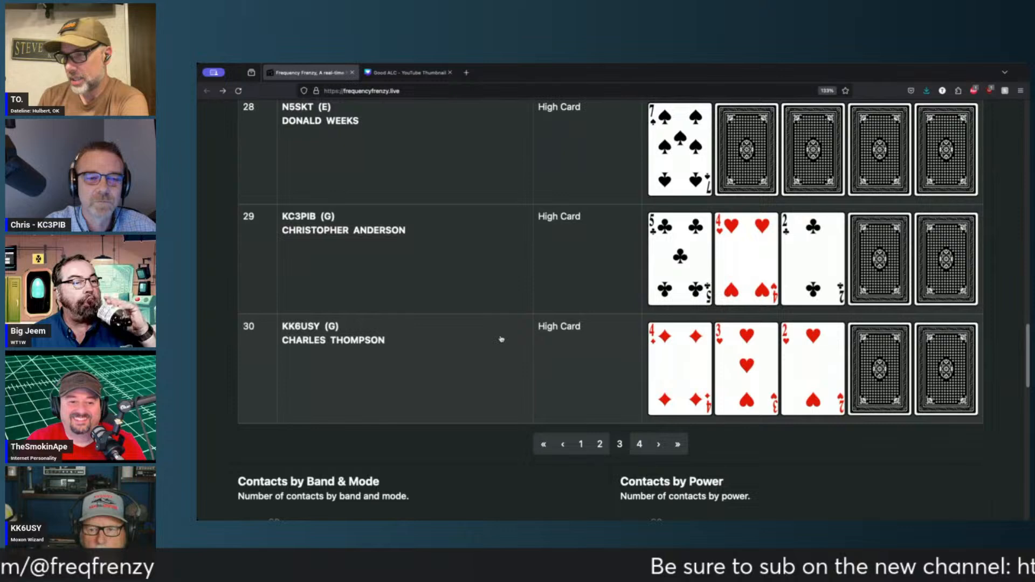
scroll("down", 3)
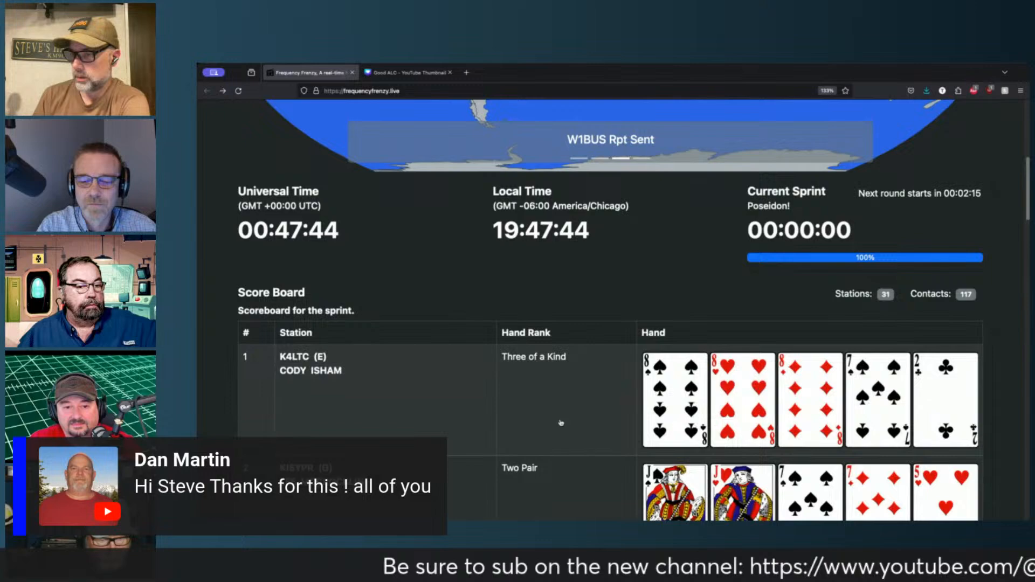
scroll("down", 3)
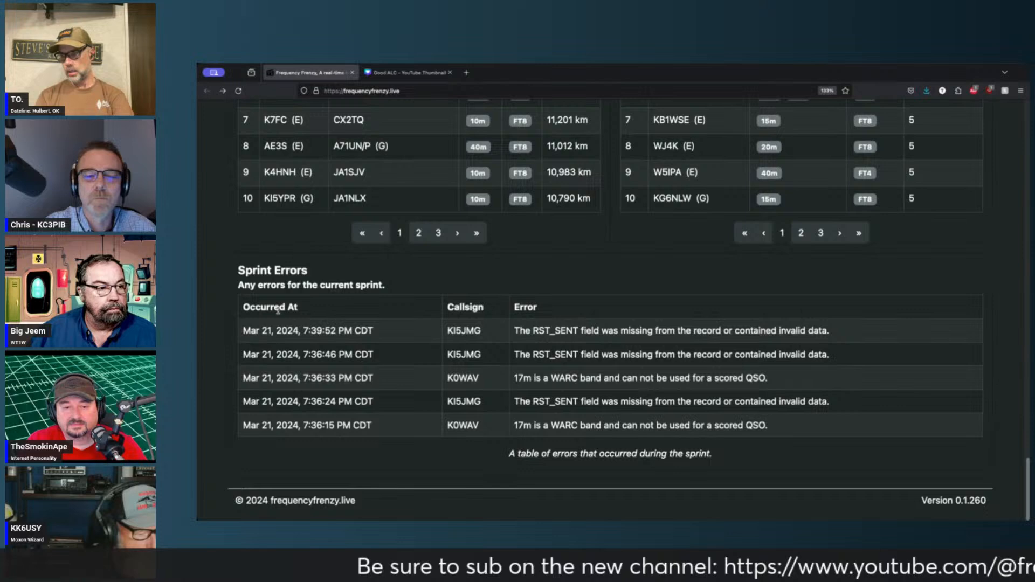
scroll("up", 3)
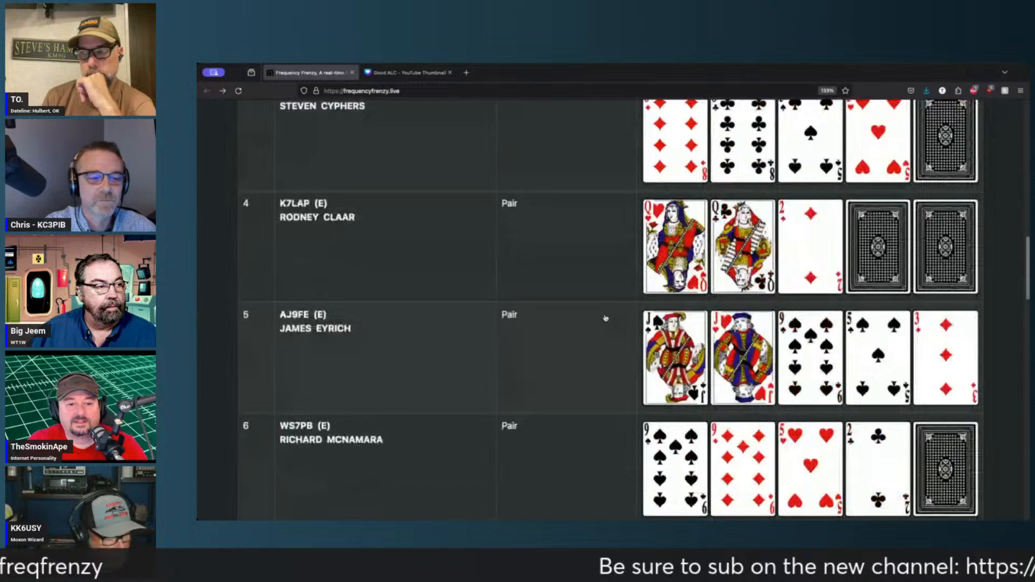
scroll("down", 3)
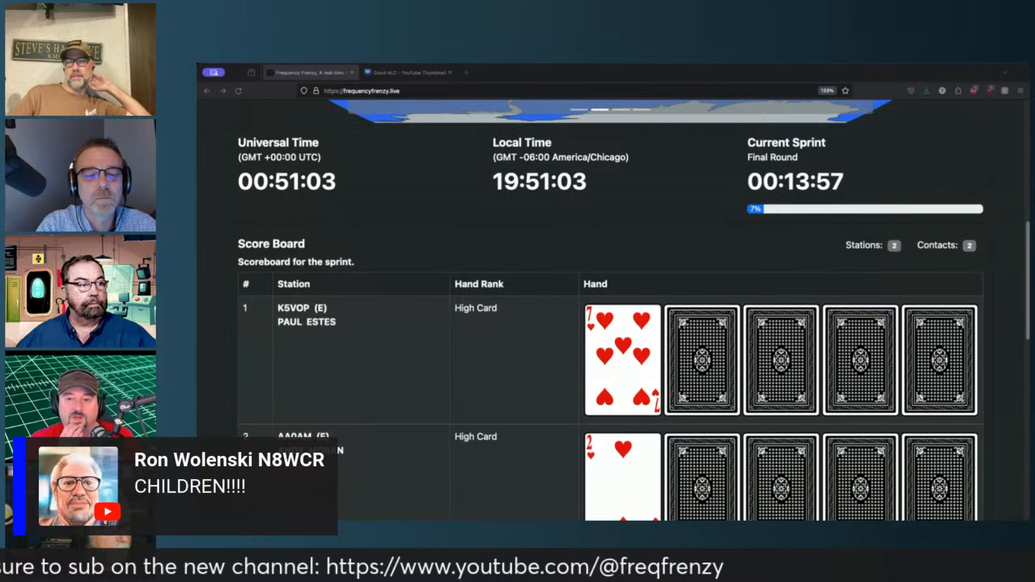
Review the later High Card station rows (22 stations, 34 contacts), then return to the header
scroll("down", 3)
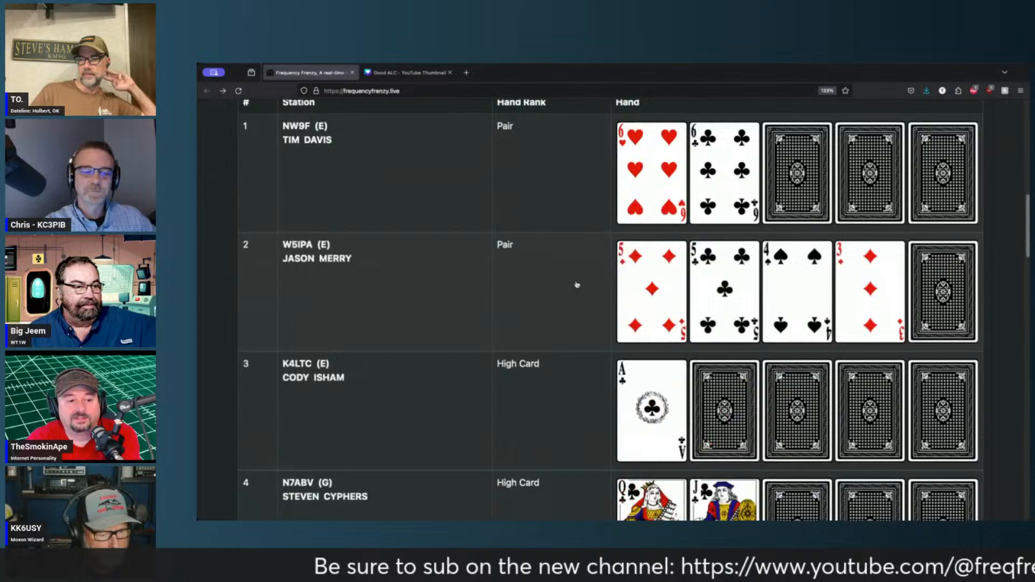
scroll("down", 3)
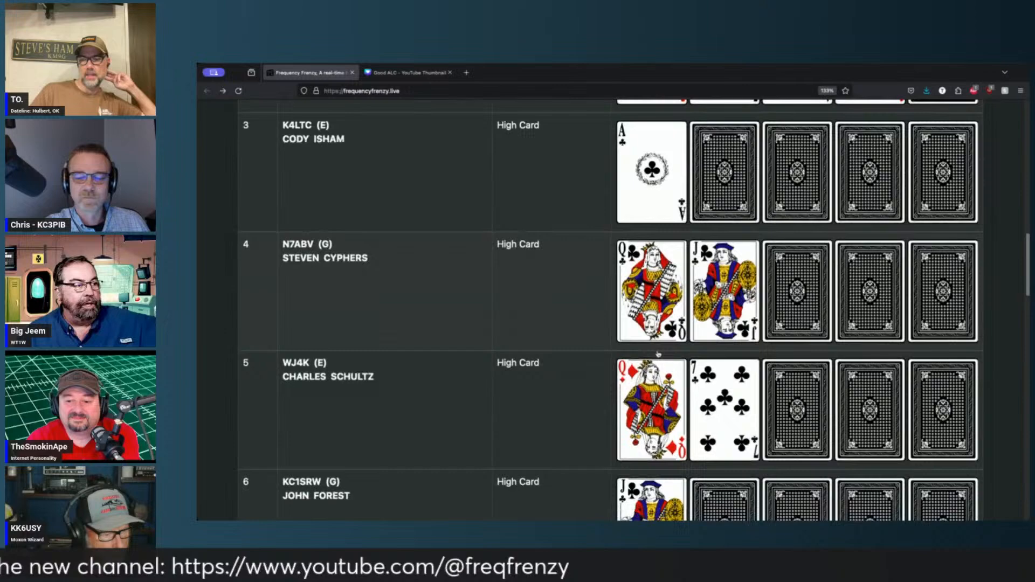
scroll("down", 3)
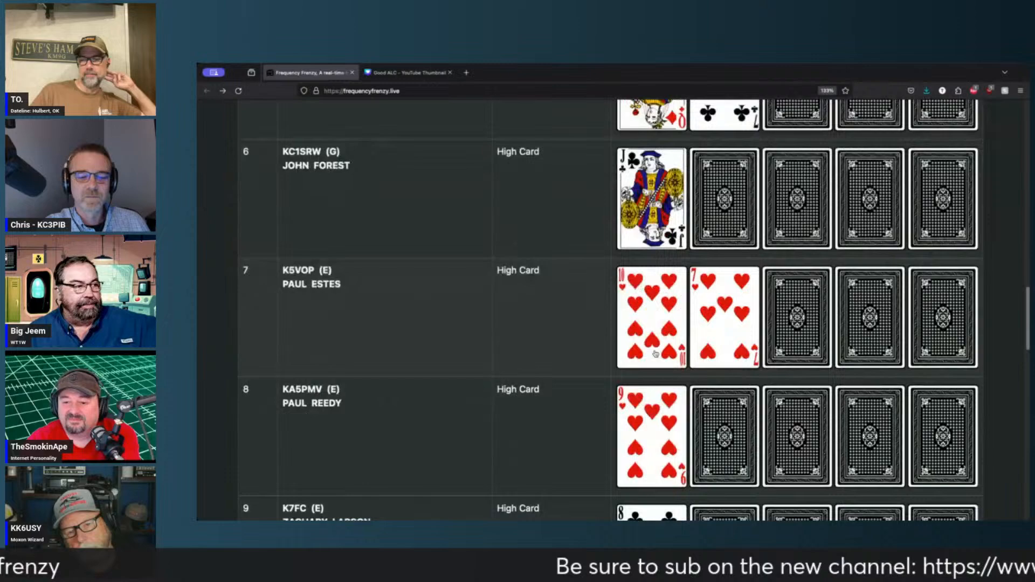
scroll("down", 3)
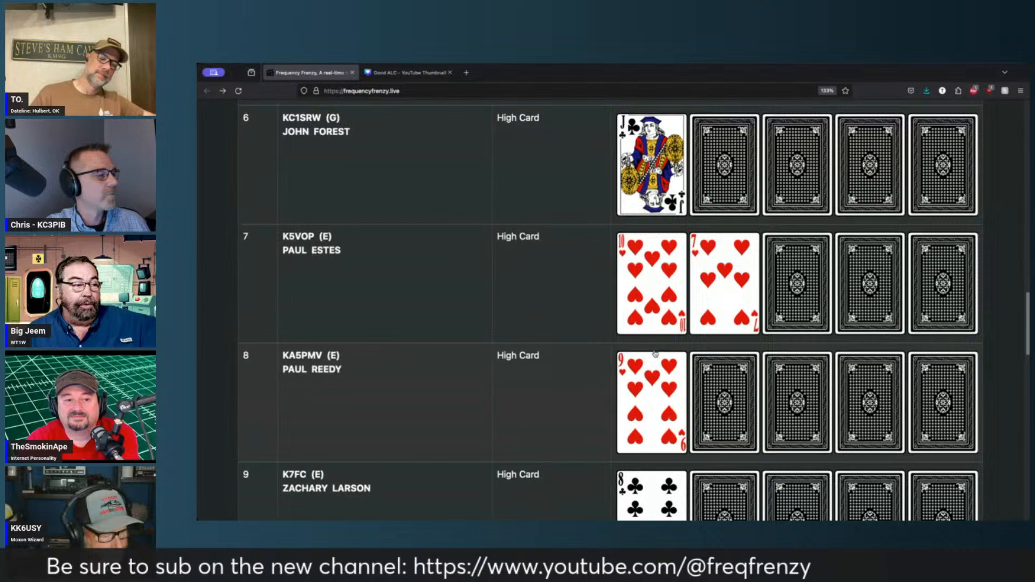
scroll("down", 3)
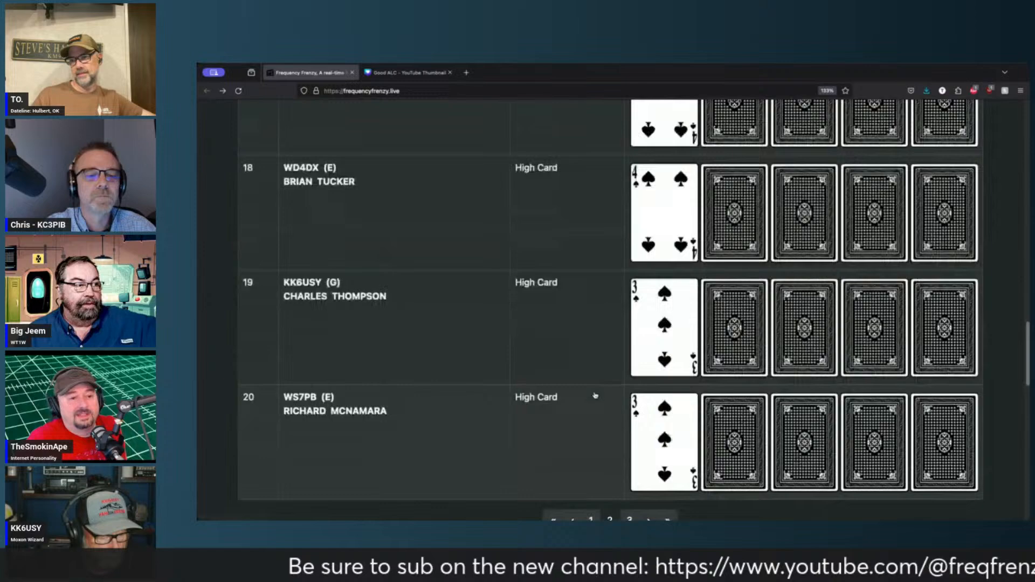
scroll("up", 3)
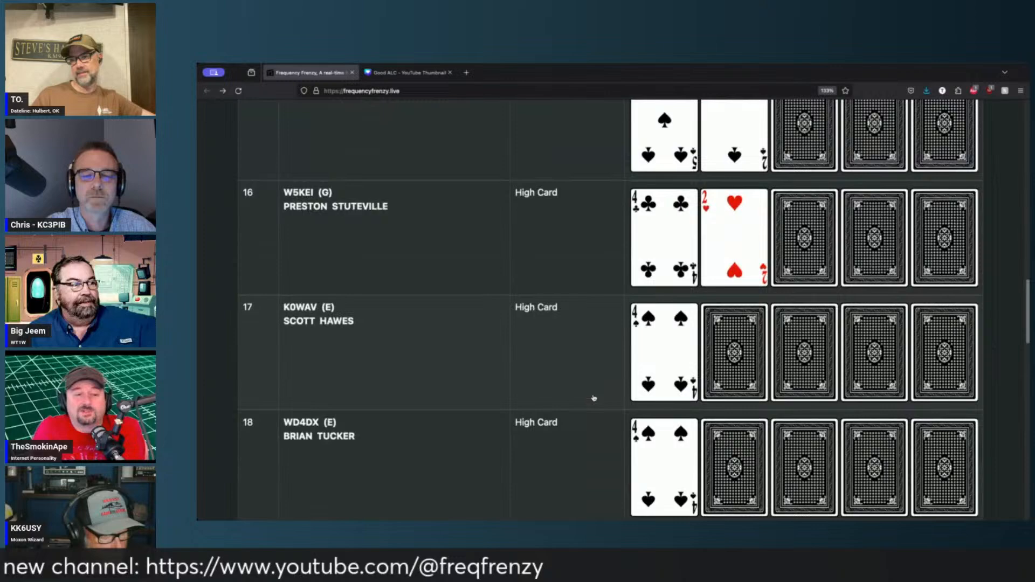
scroll("up", 3)
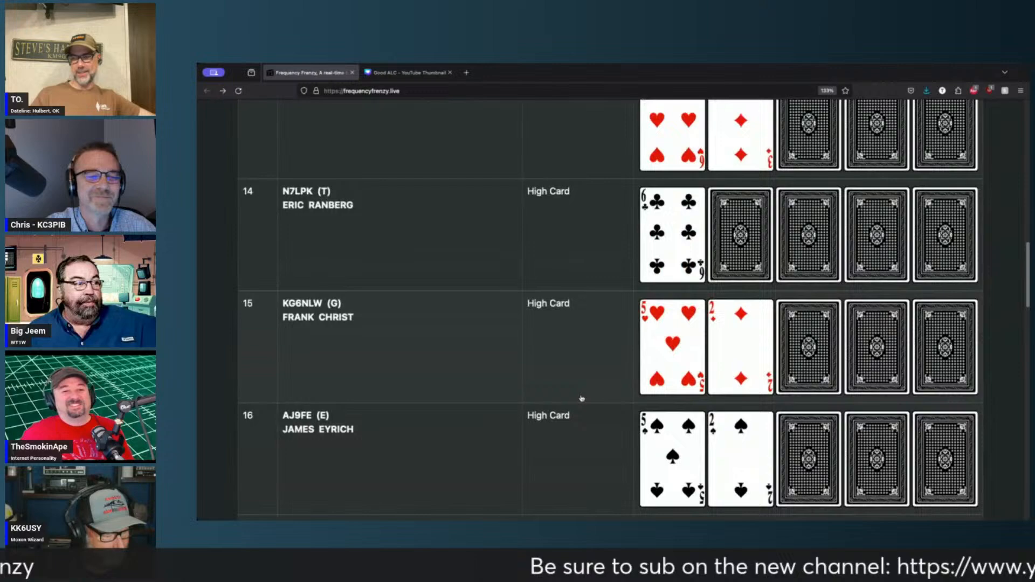
scroll("up", 3)
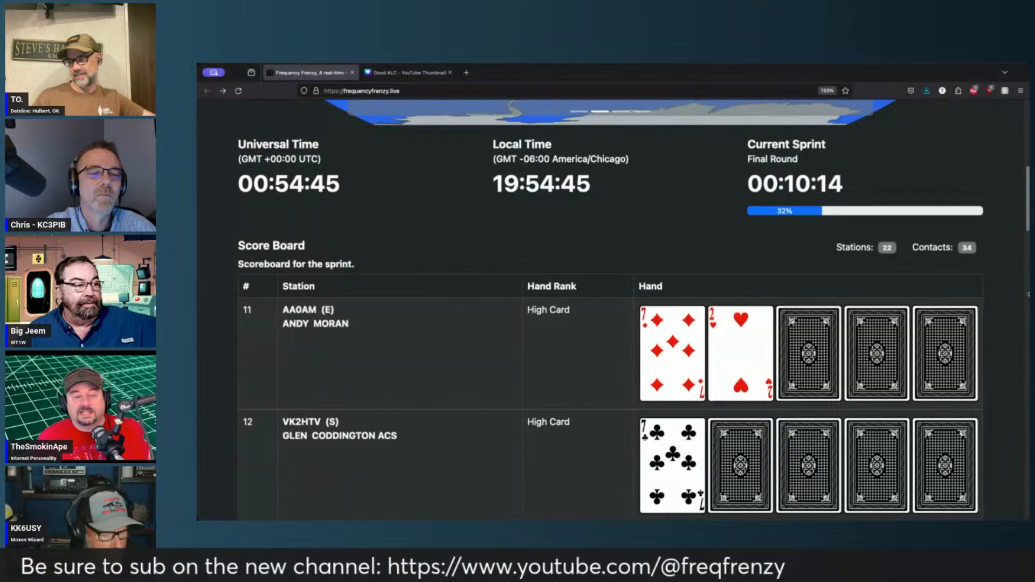
View the All Rpt Sent world map with coloured contact dots in the carousel
scroll("down", 3)
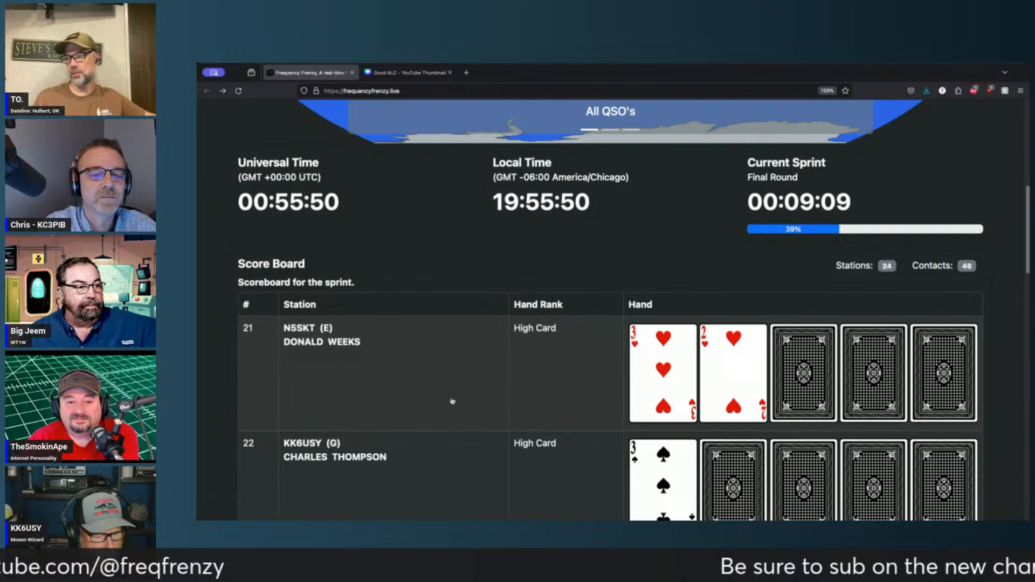
scroll("down", 3)
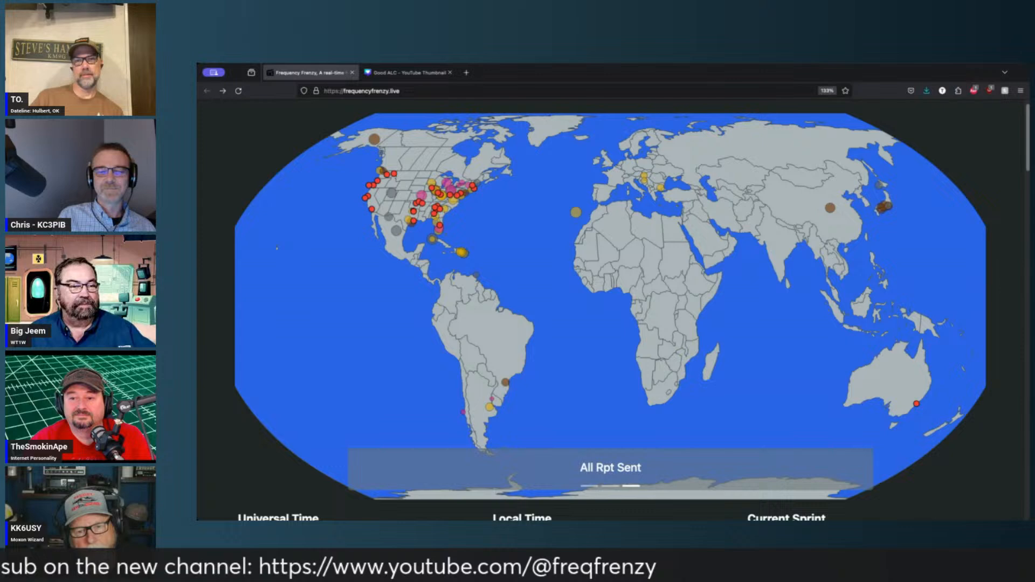
Scroll through the scoreboard to rows 27–29, showing 30 stations and 62 contacts
scroll("down", 3)
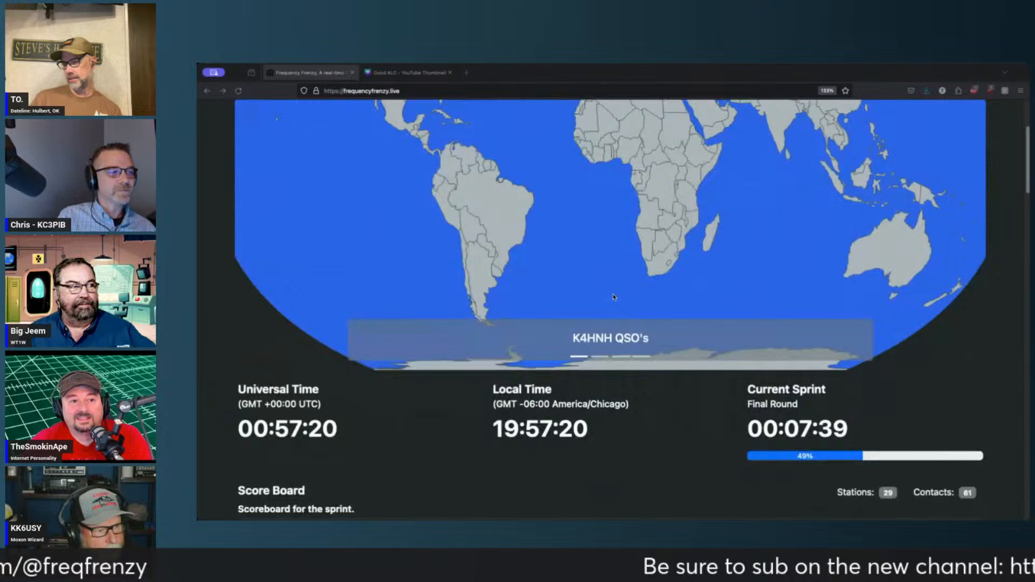
scroll("down", 3)
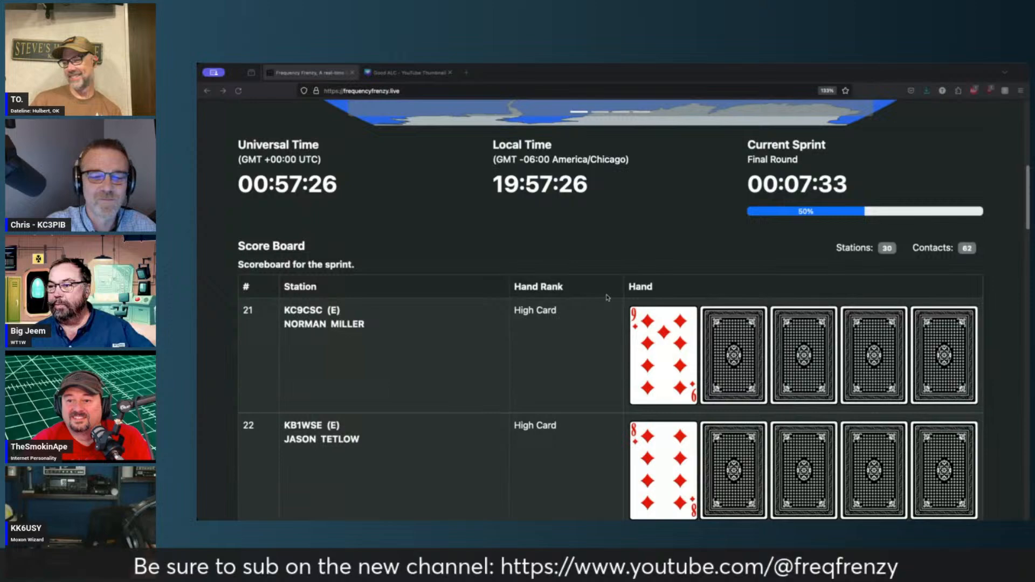
scroll("down", 3)
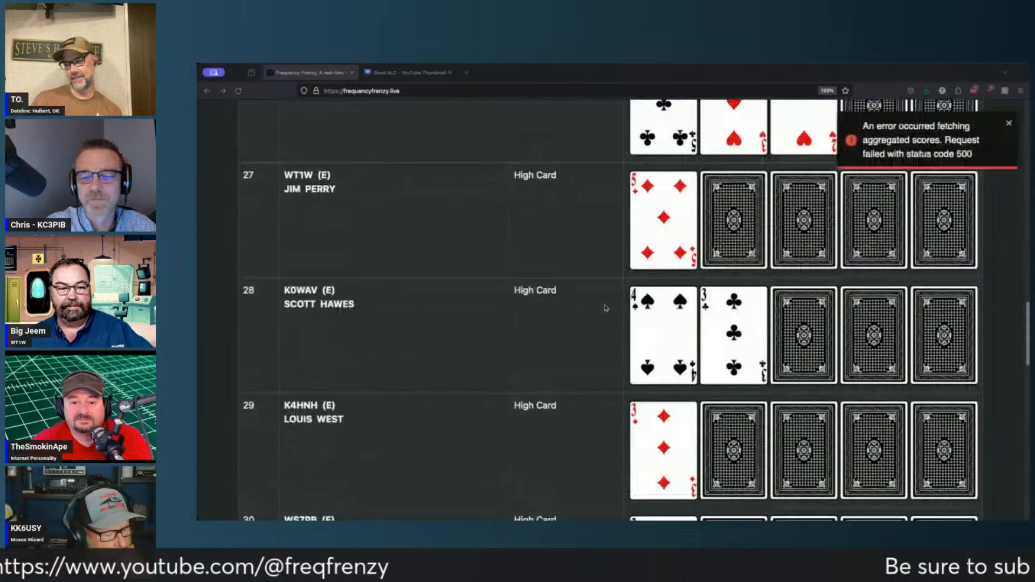
scroll("down", 3)
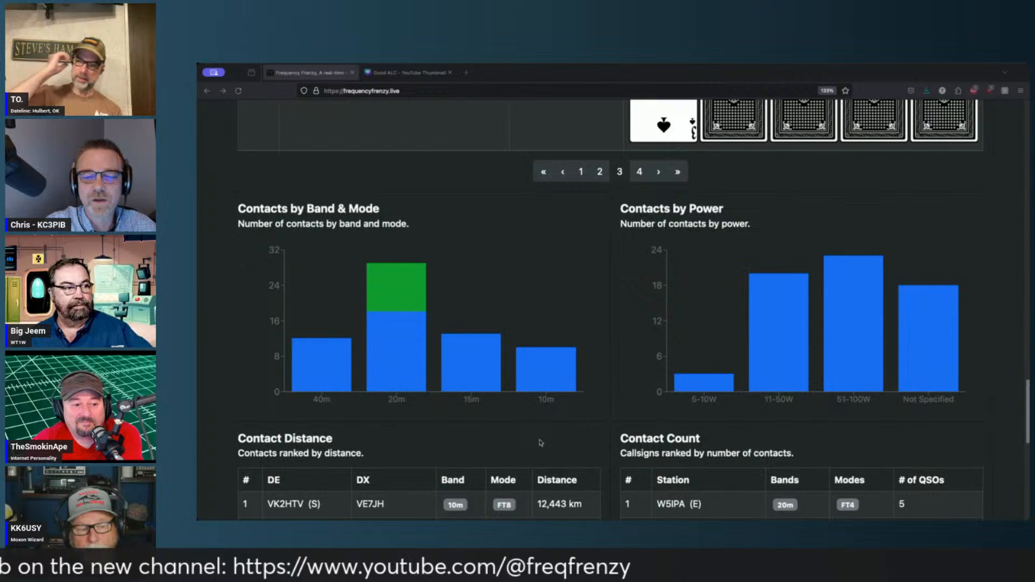
mouse_move(396, 290)
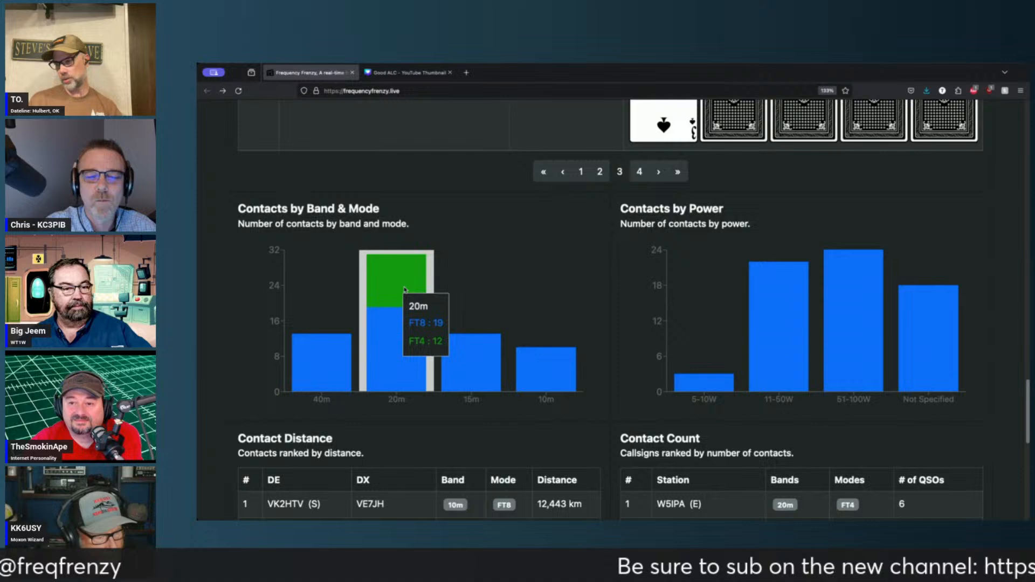
mouse_move(268, 304)
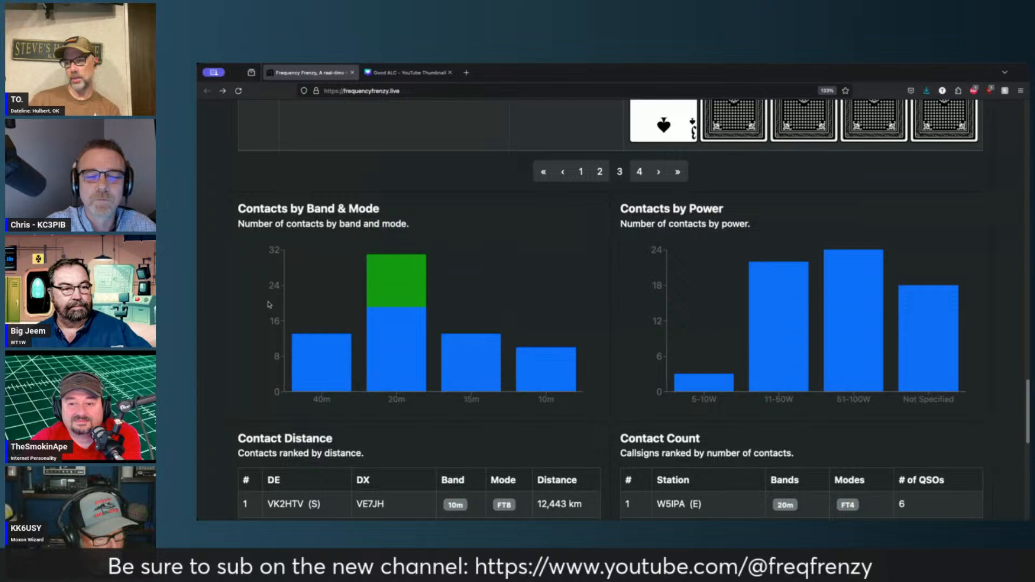
mouse_move(852, 317)
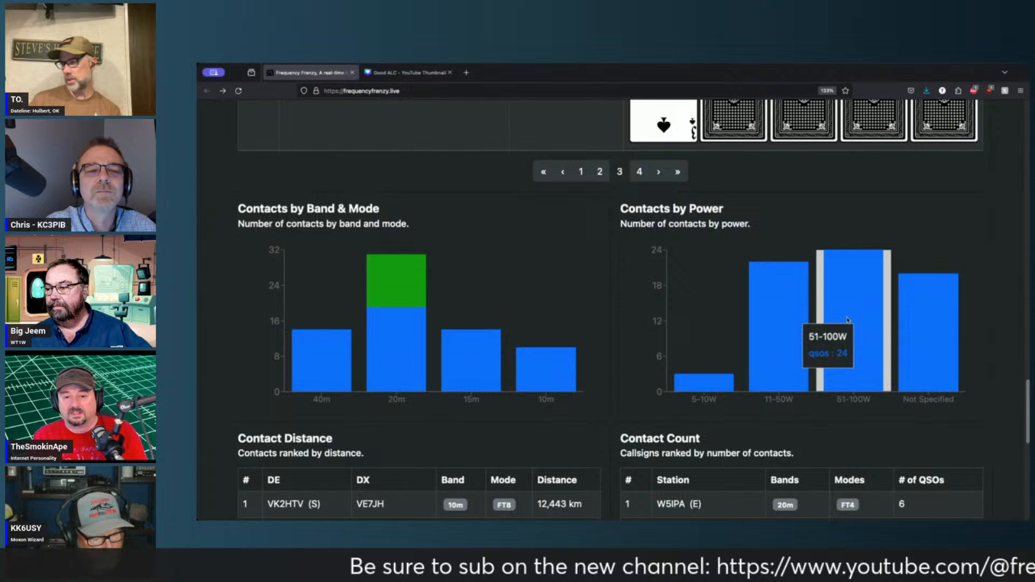
mouse_move(779, 324)
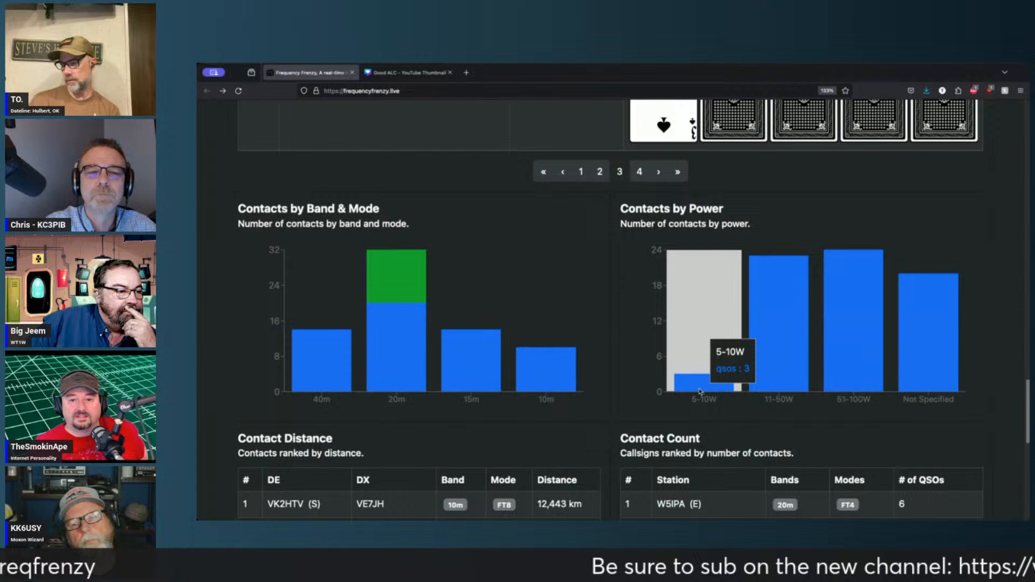
mouse_move(938, 309)
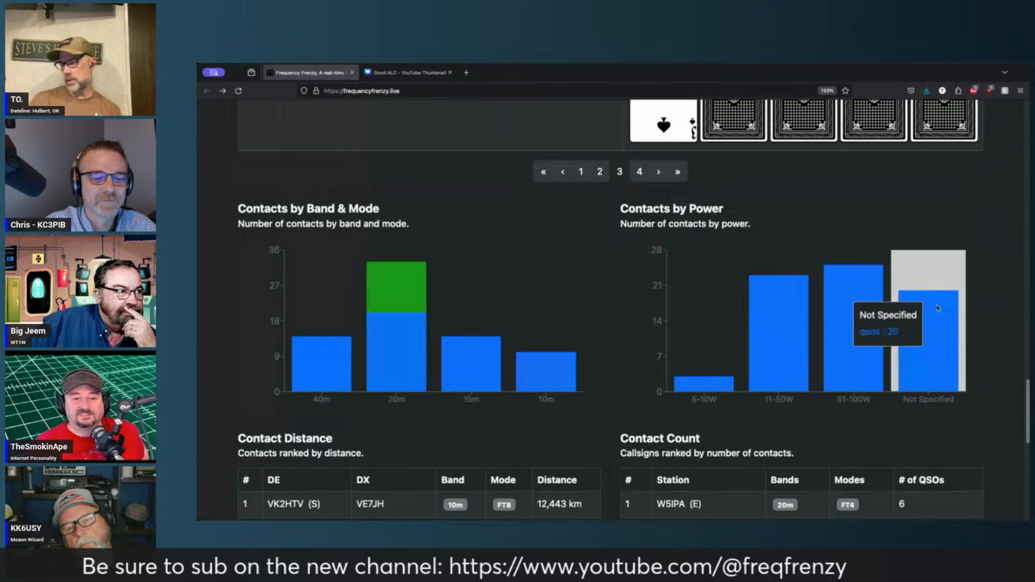
mouse_move(982, 315)
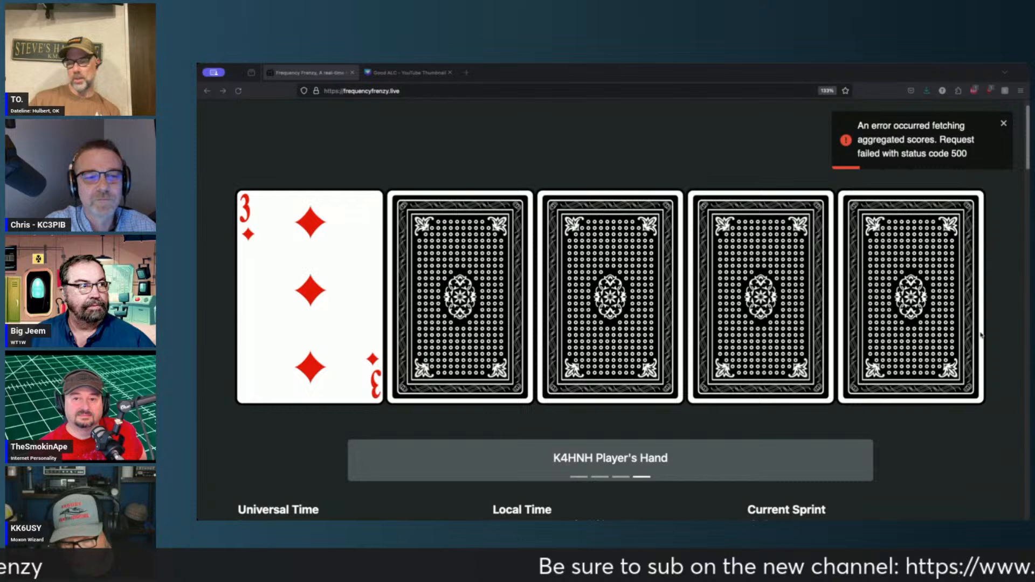
Dismiss the aggregated-scores error toast above K4HNH's hand showing the three of diamonds
left_click(1003, 124)
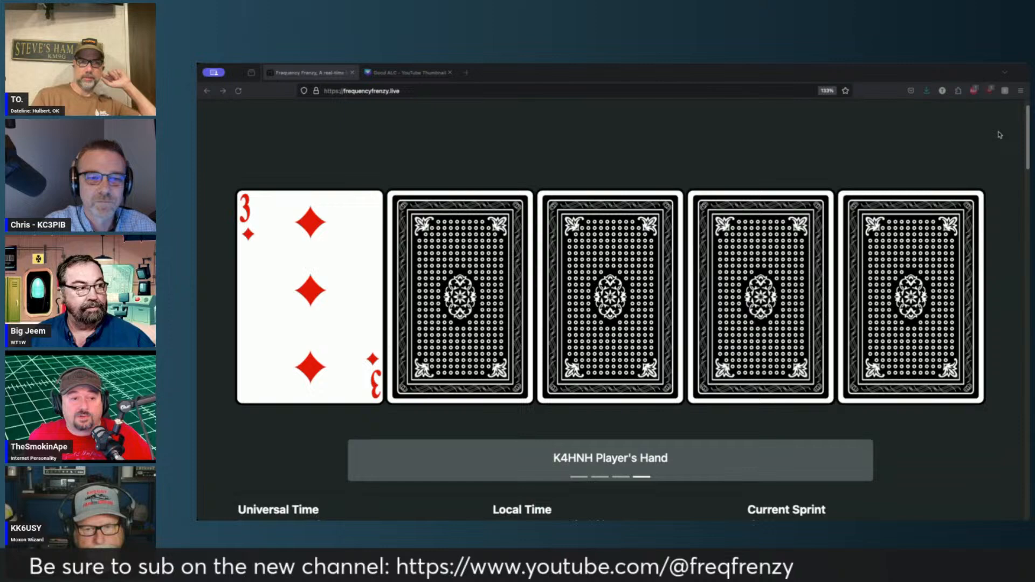